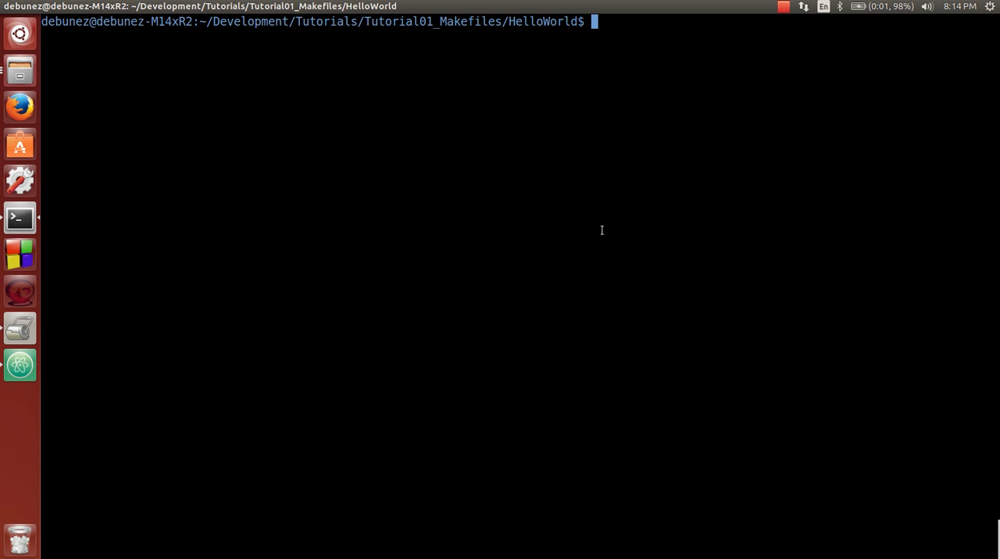
{"action": "mouse_move", "coordinate": [585, 228]}
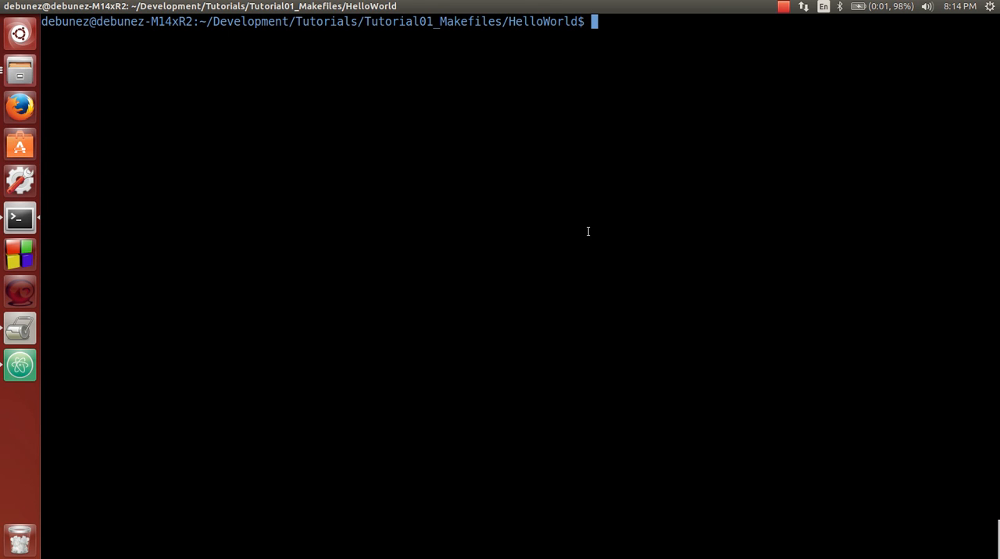
{"action": "mouse_move", "coordinate": [607, 258]}
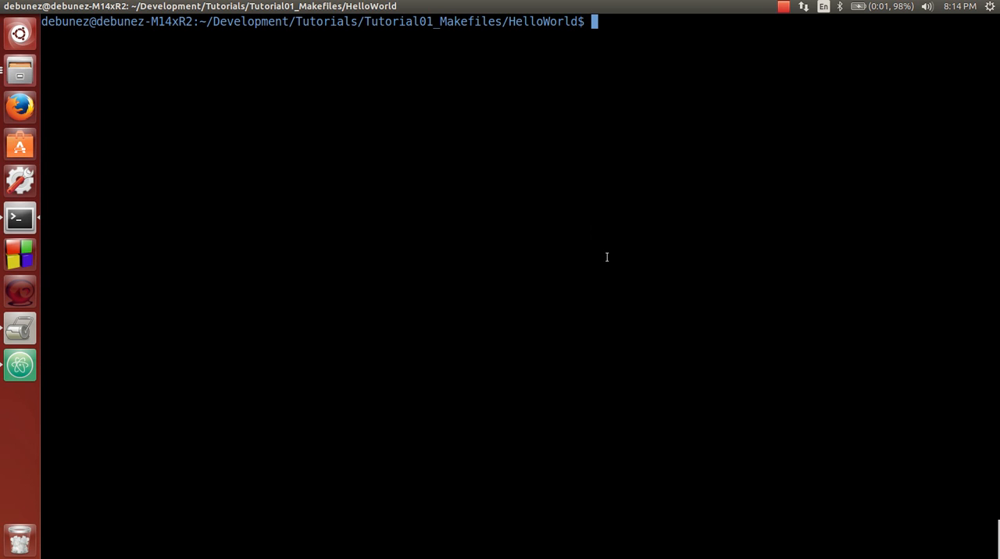
{"action": "mouse_move", "coordinate": [598, 258]}
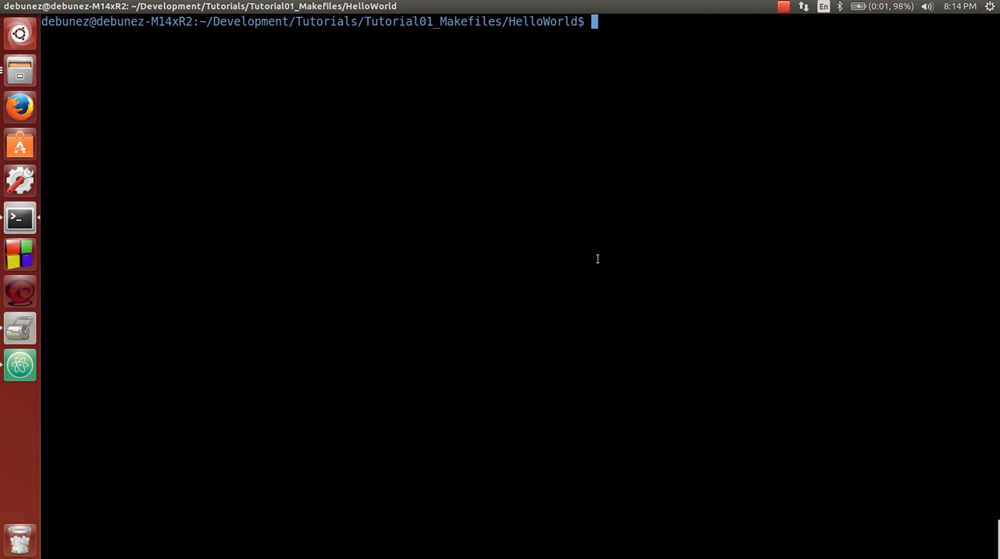
{"action": "mouse_move", "coordinate": [582, 269]}
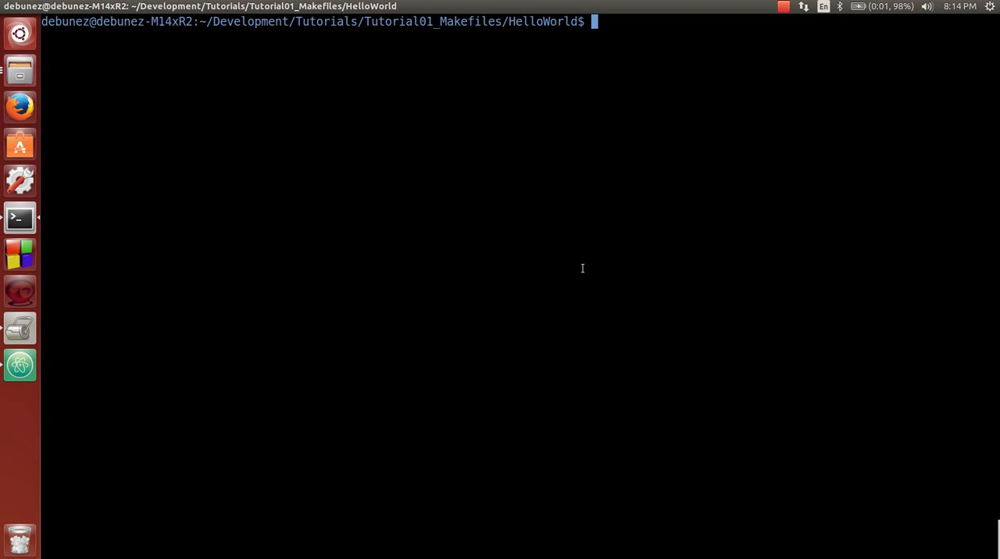
{"action": "mouse_move", "coordinate": [574, 271]}
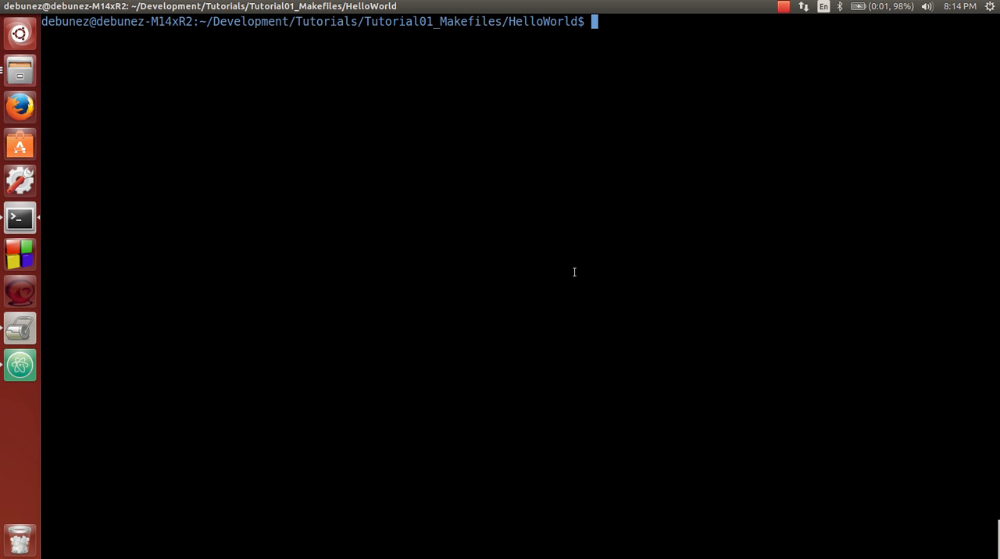
List the project folders, open the Makefile in Atom, and run make, which finds no makefile
{"action": "type", "text": "ls"}
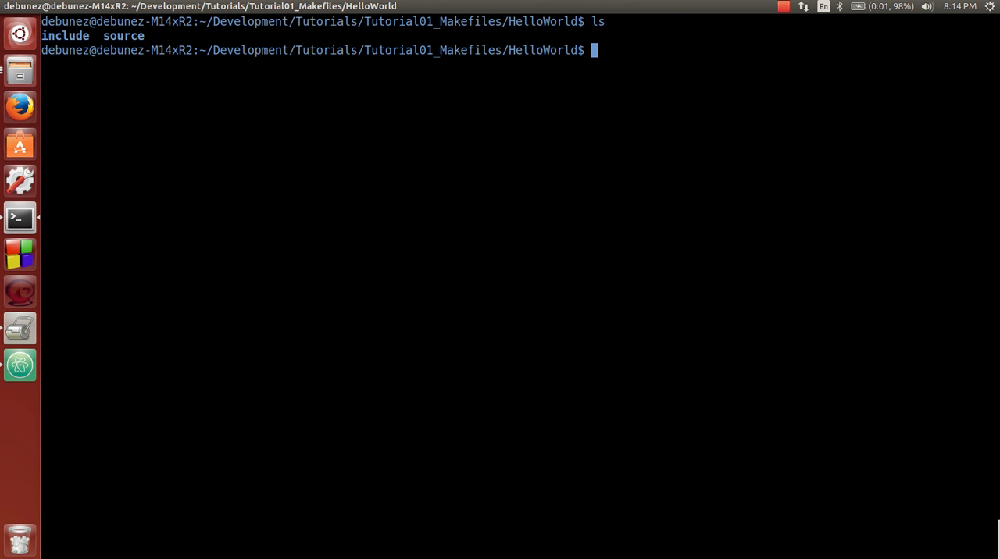
{"action": "type", "text": "atom Makefile"}
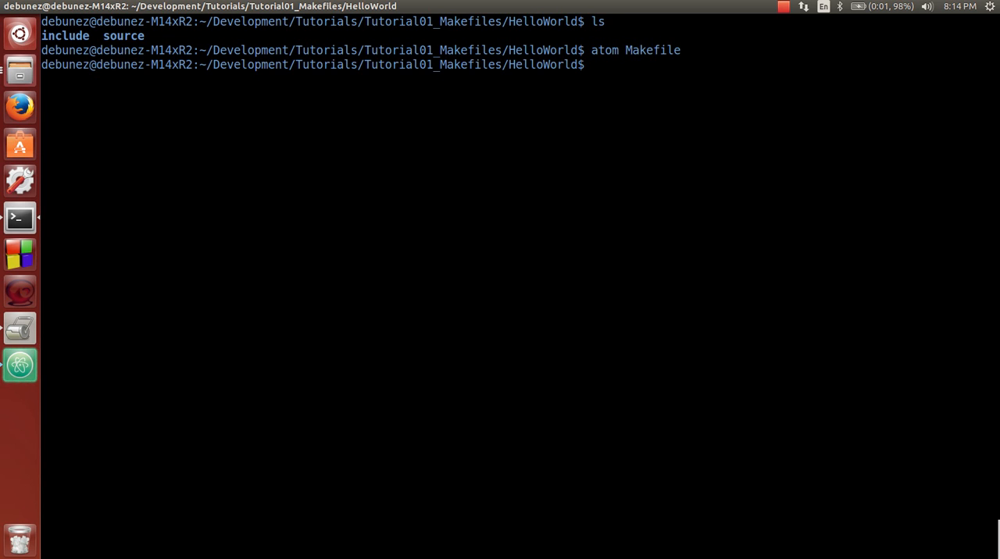
{"action": "key", "text": "Return"}
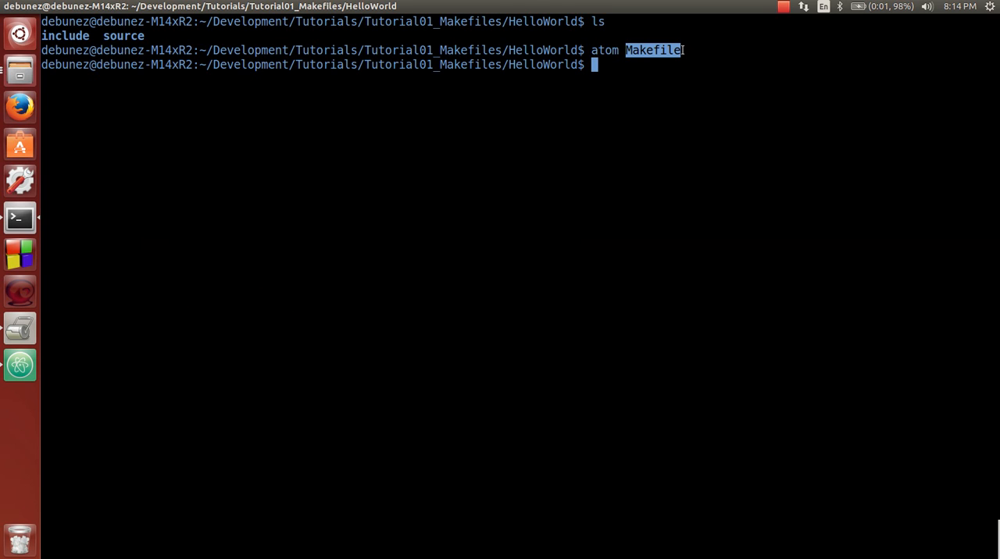
{"action": "mouse_move", "coordinate": [660, 50]}
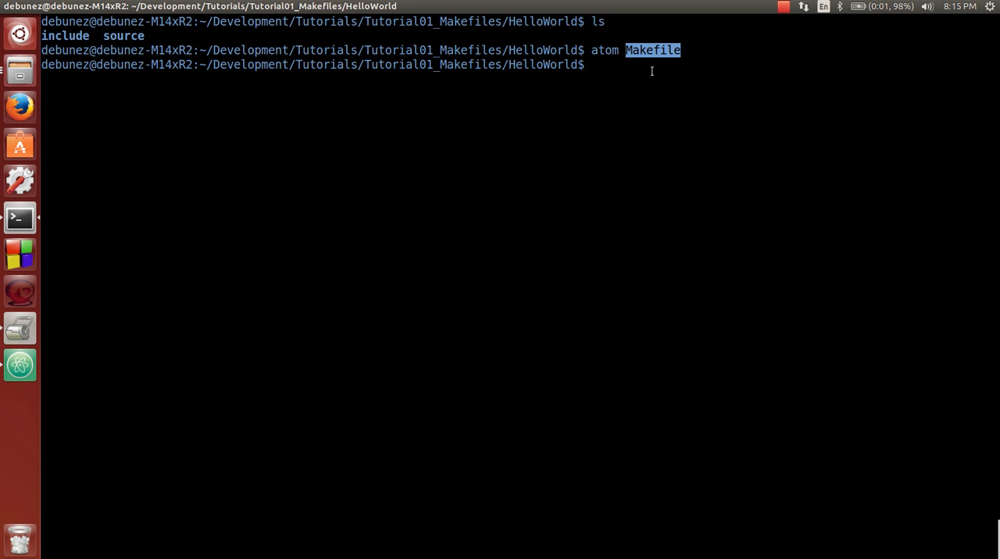
{"action": "key", "text": "Return"}
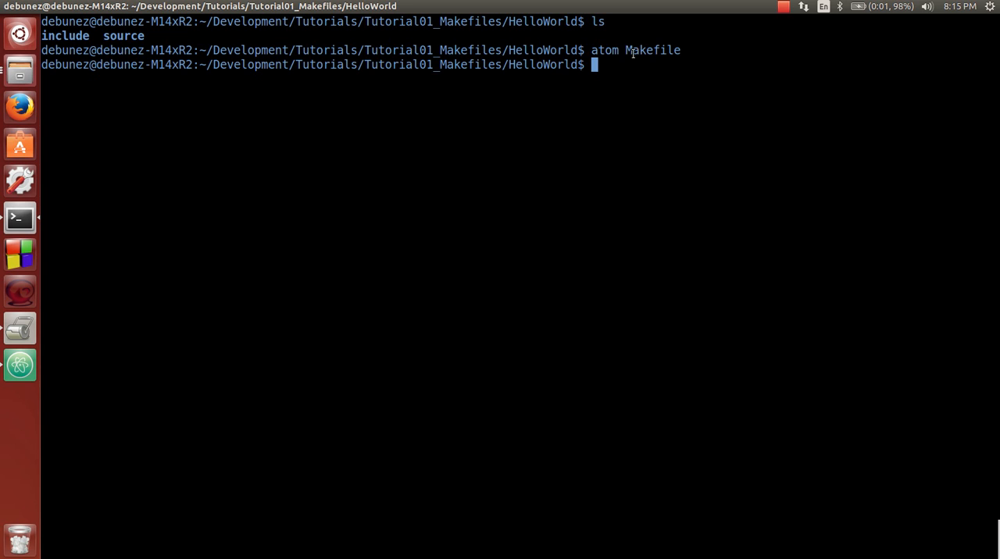
{"action": "double_click", "coordinate": [653, 50]}
{"action": "type", "text": "make"}
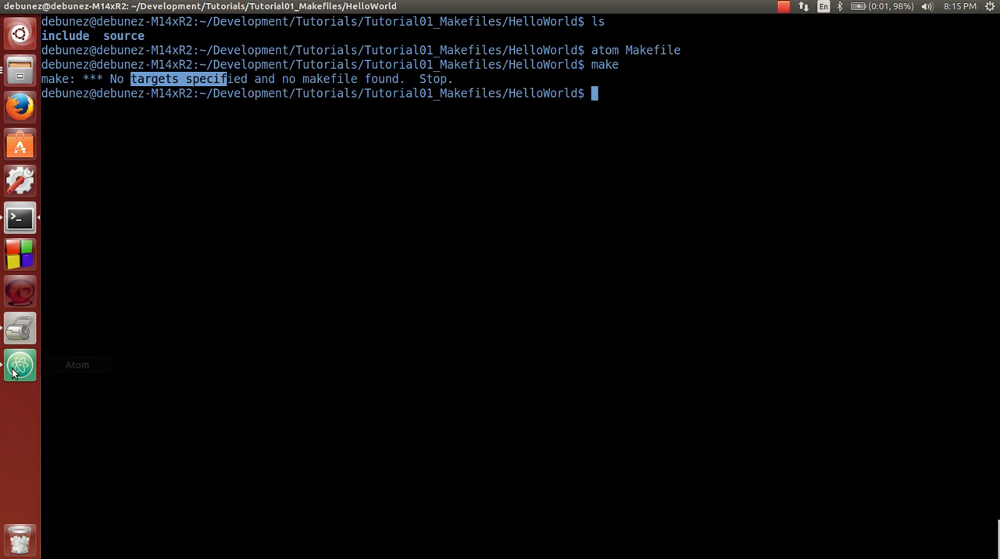
Write CC=g++ on line one and begin a 'CFLAGS= -' line beneath it
{"action": "left_click", "coordinate": [20, 365]}
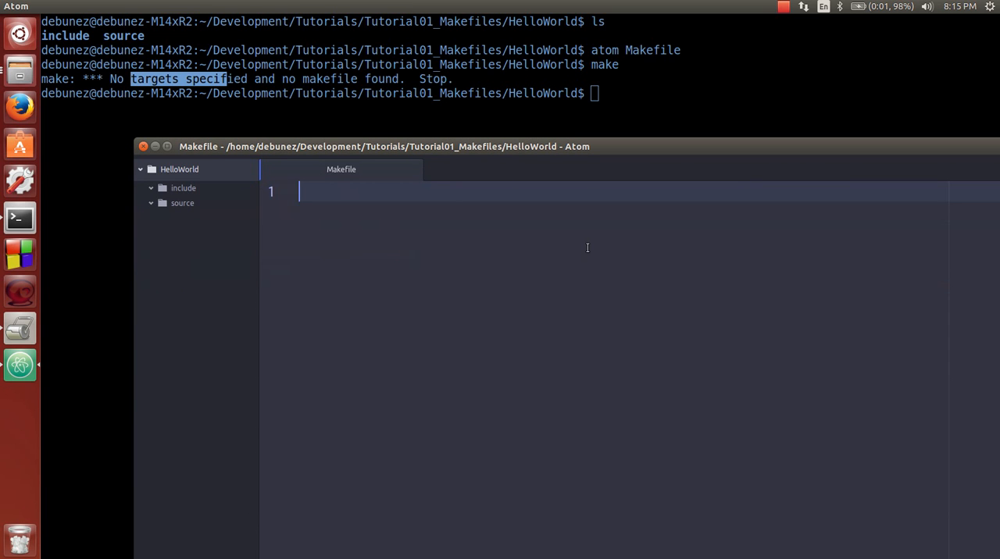
{"action": "type", "text": "CC="}
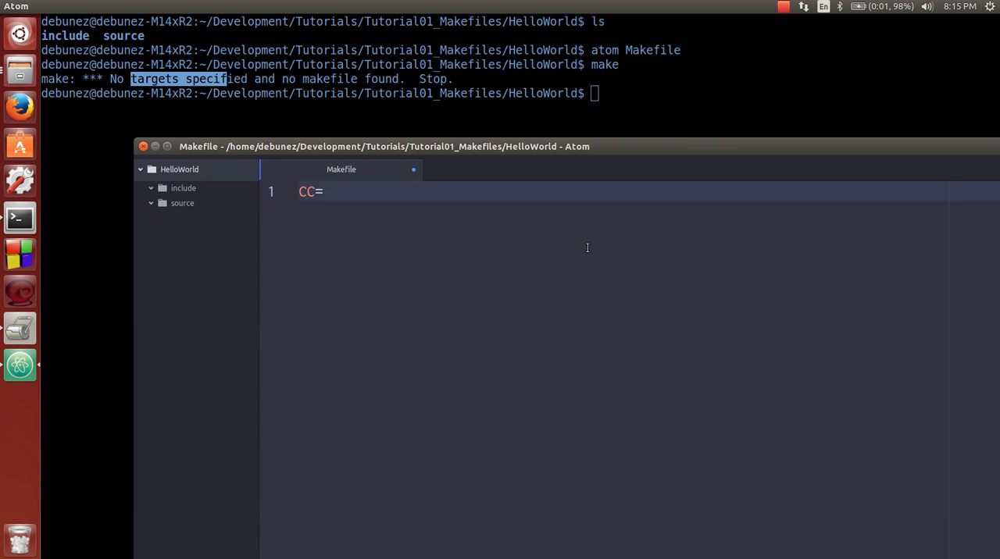
{"action": "type", "text": "g++"}
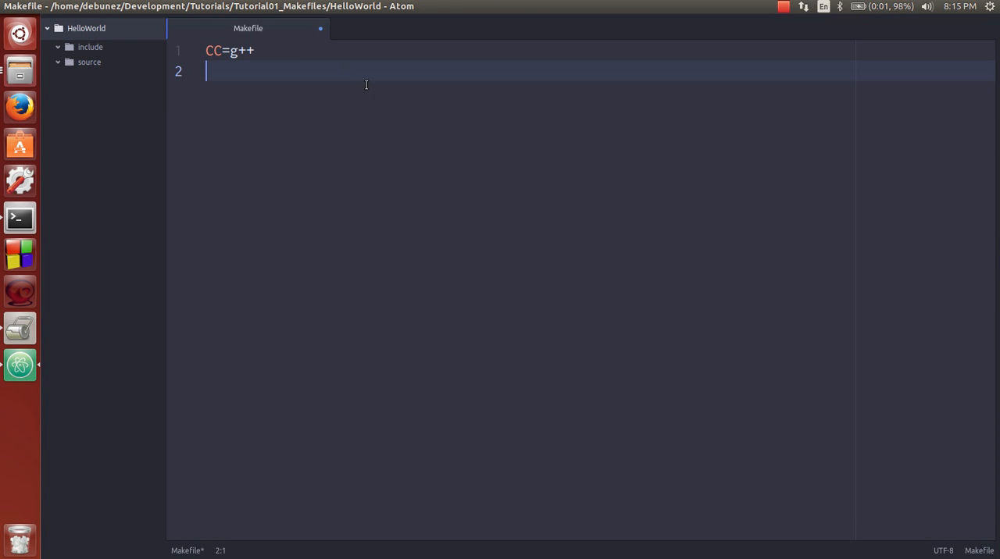
{"action": "mouse_move", "coordinate": [287, 75]}
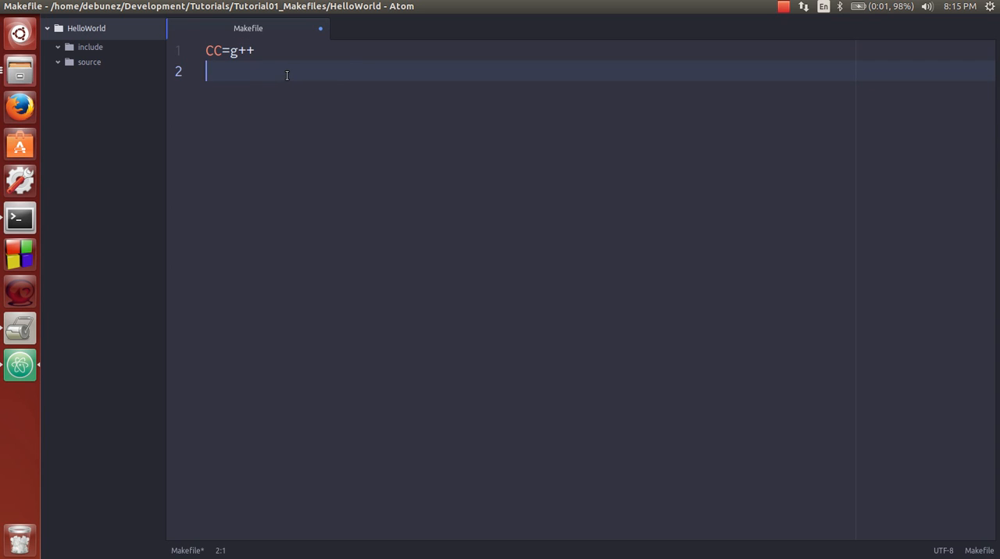
{"action": "type", "text": "CFLAGS"}
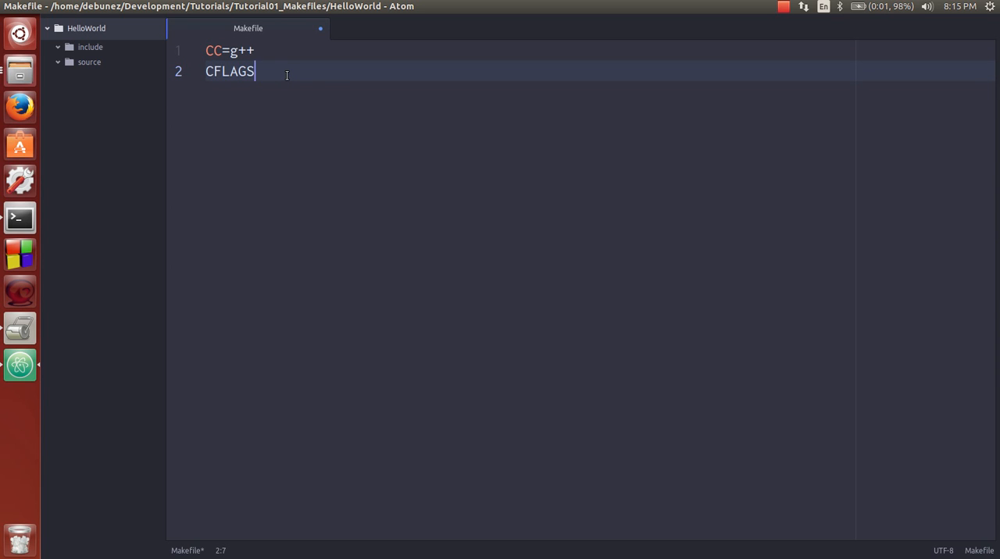
{"action": "type", "text": "="}
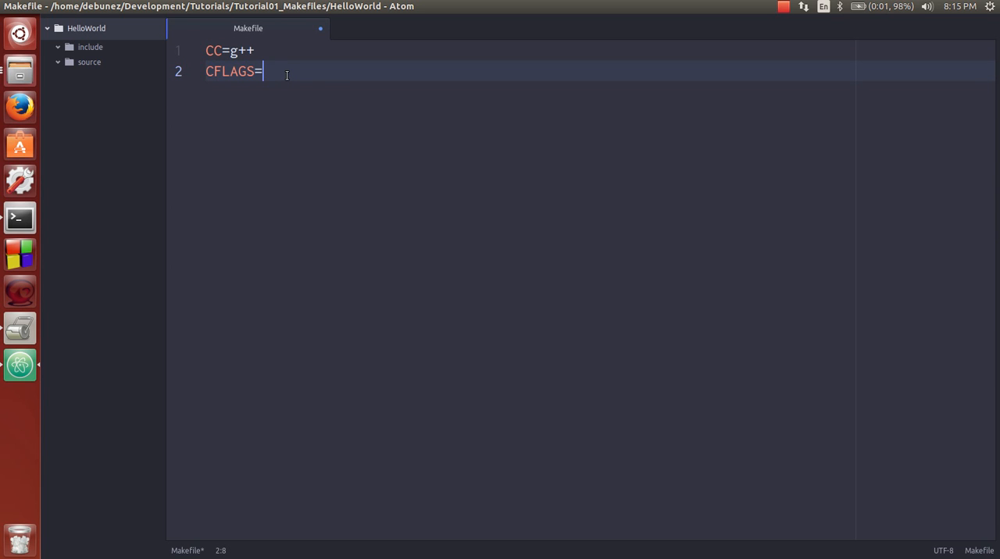
{"action": "type", "text": "-"}
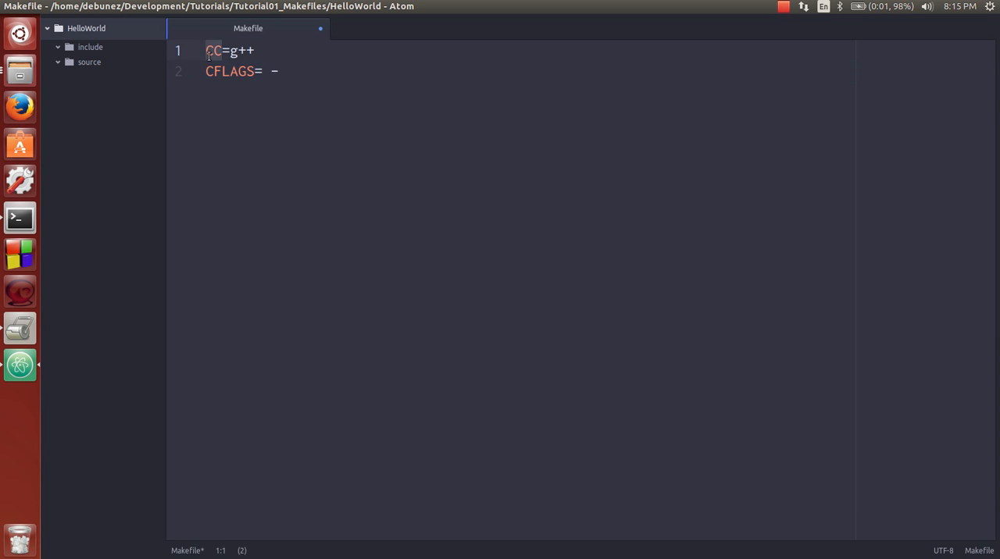
{"action": "left_click", "coordinate": [229, 50]}
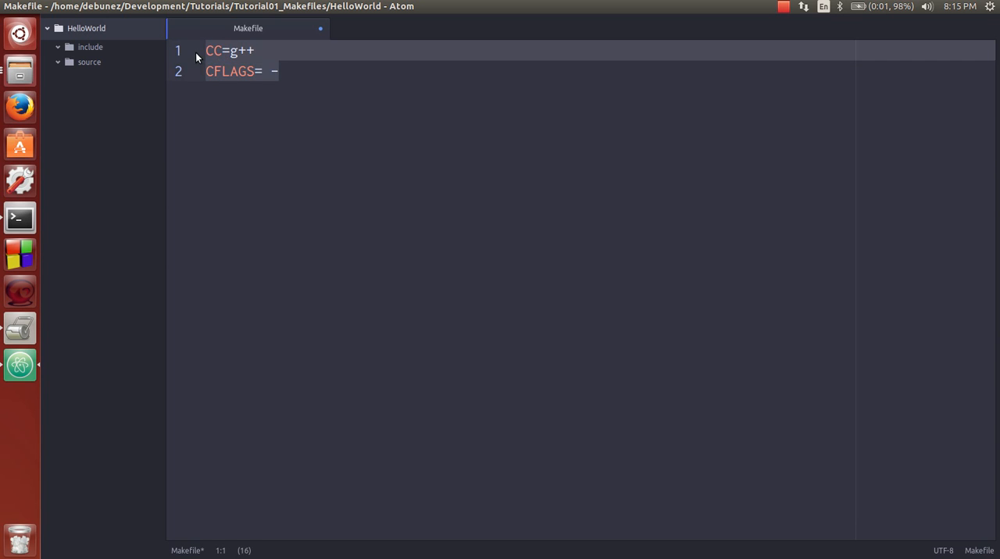
{"action": "left_click", "coordinate": [231, 50]}
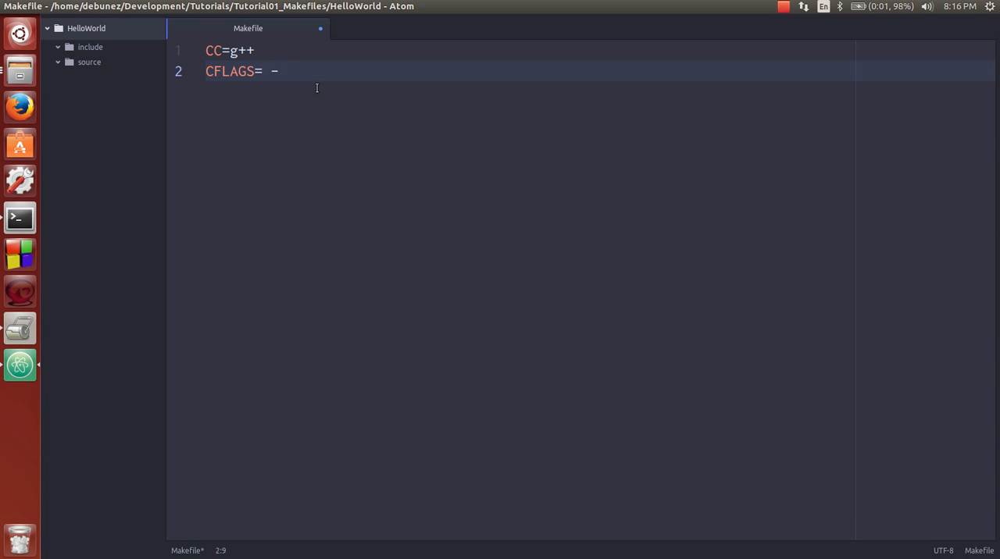
Complete the CFLAGS line as -std=c++11 -Wall -w -g
{"action": "type", "text": "s"}
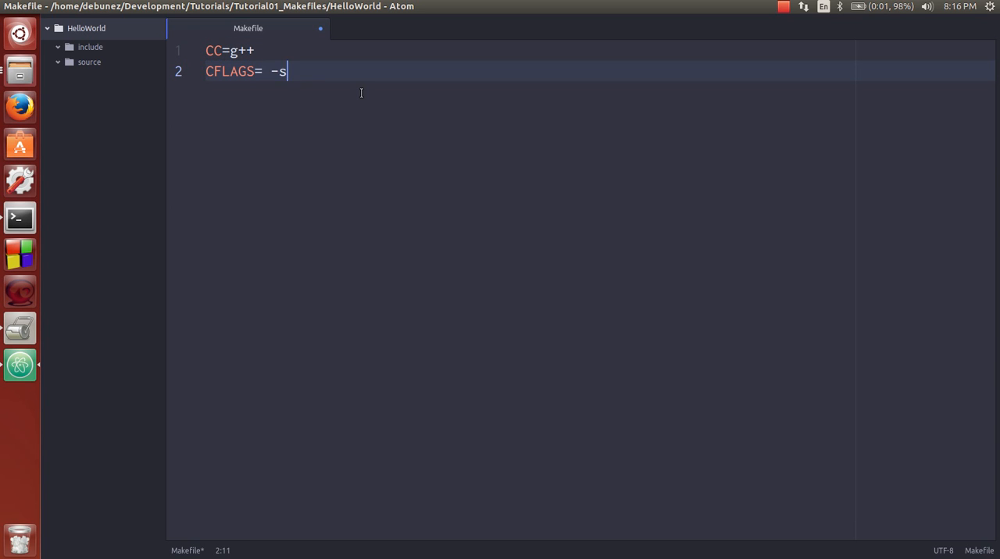
{"action": "type", "text": "td=c++"}
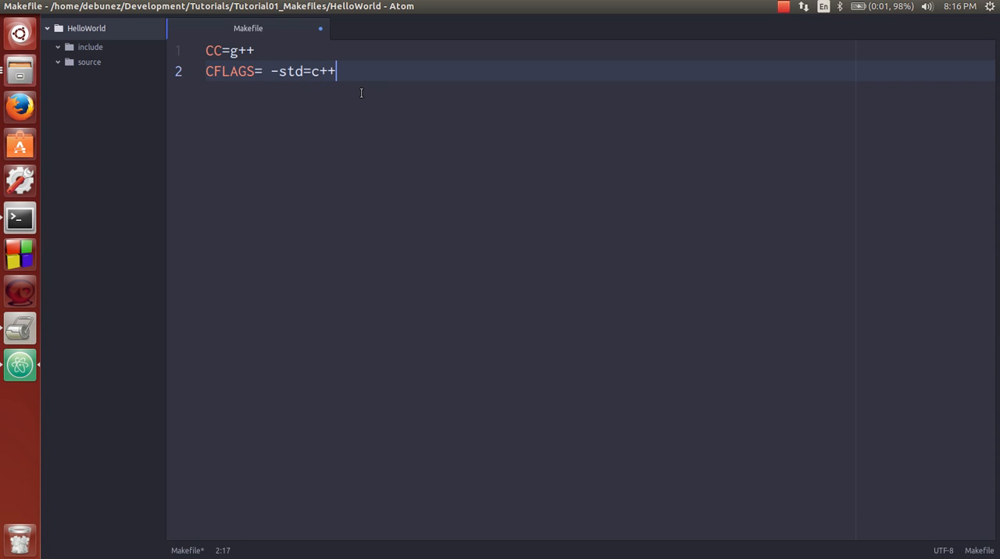
{"action": "type", "text": "11 -"}
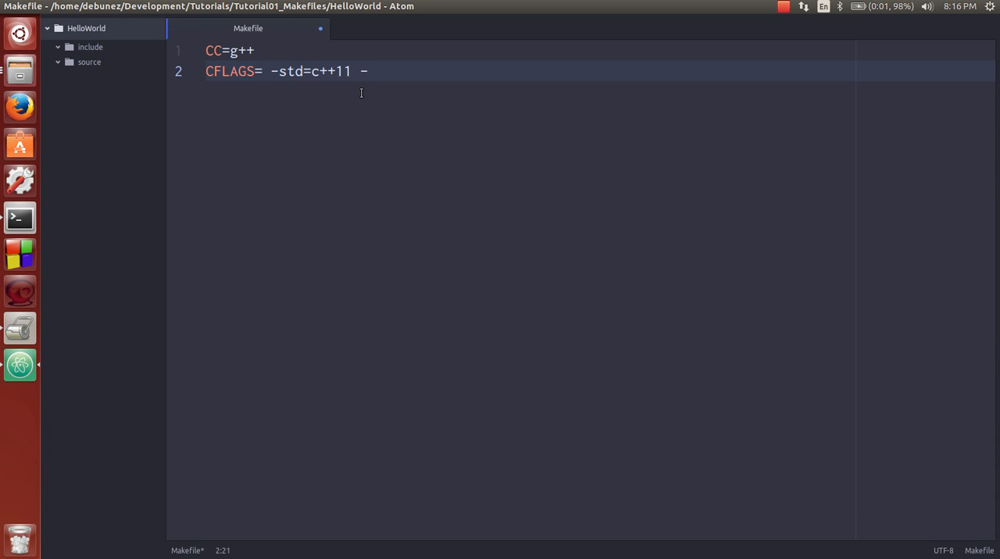
{"action": "type", "text": "Wall -w -g"}
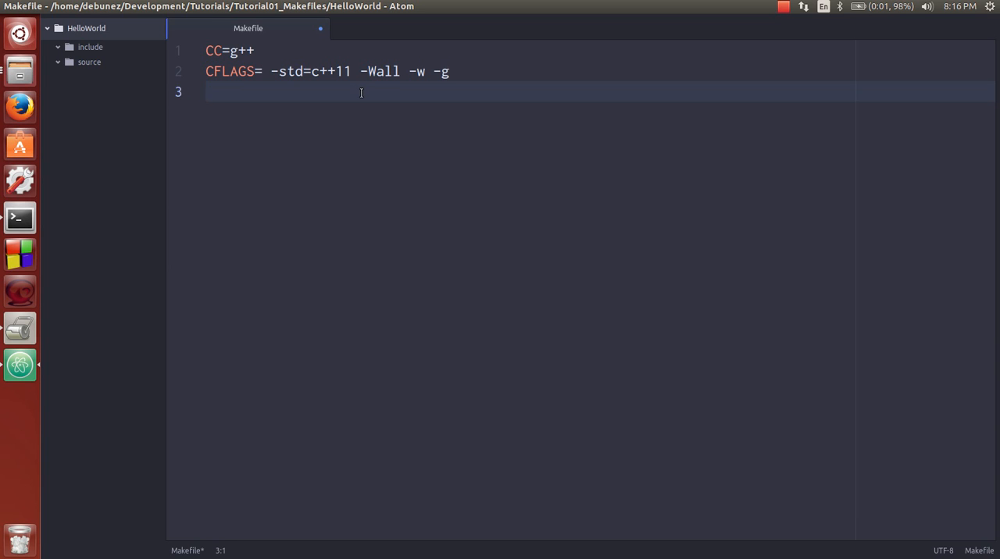
Add the line 'INCLUDE:= -Iinclude/' and collapse the include folder in the tree view
{"action": "type", "text": "INCLUDE"}
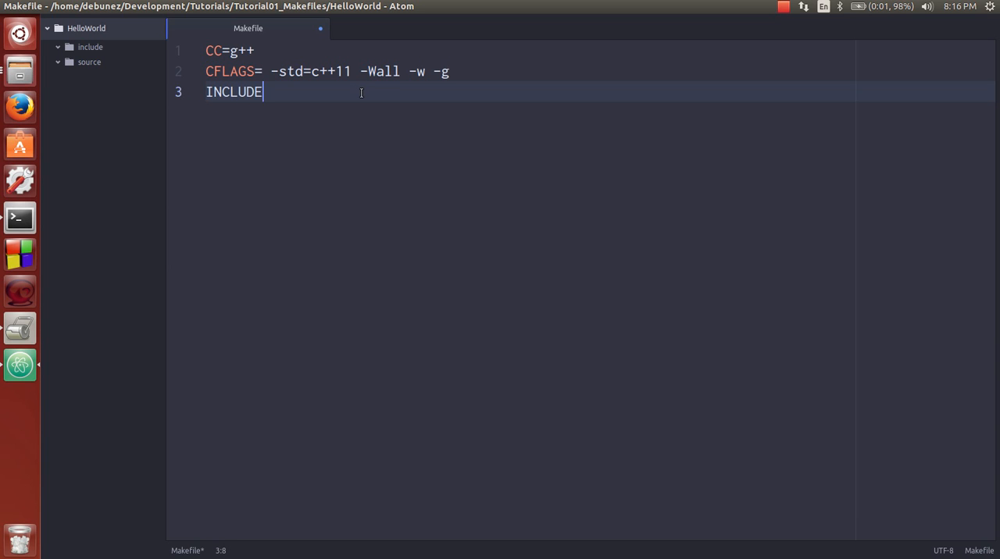
{"action": "type", "text": ":="}
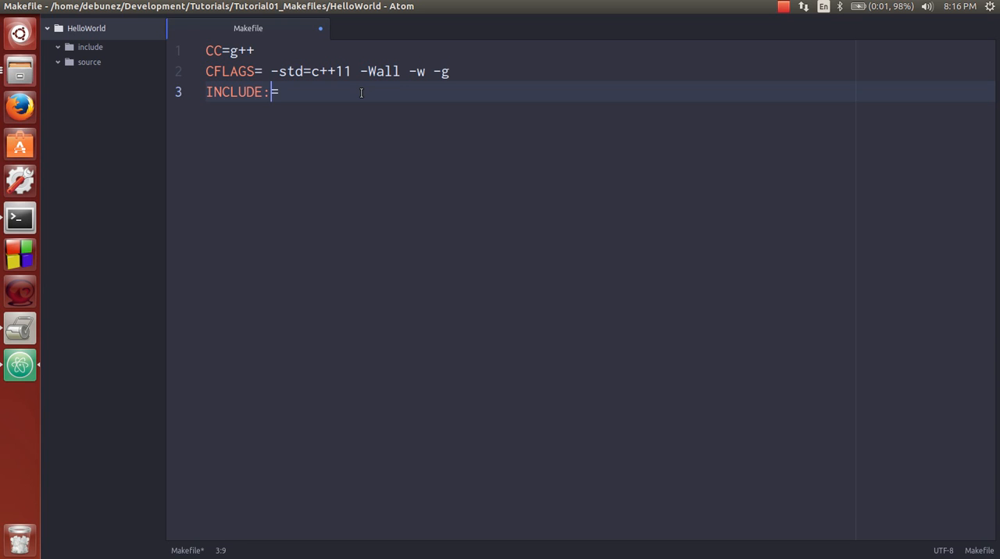
{"action": "type", "text": ":"}
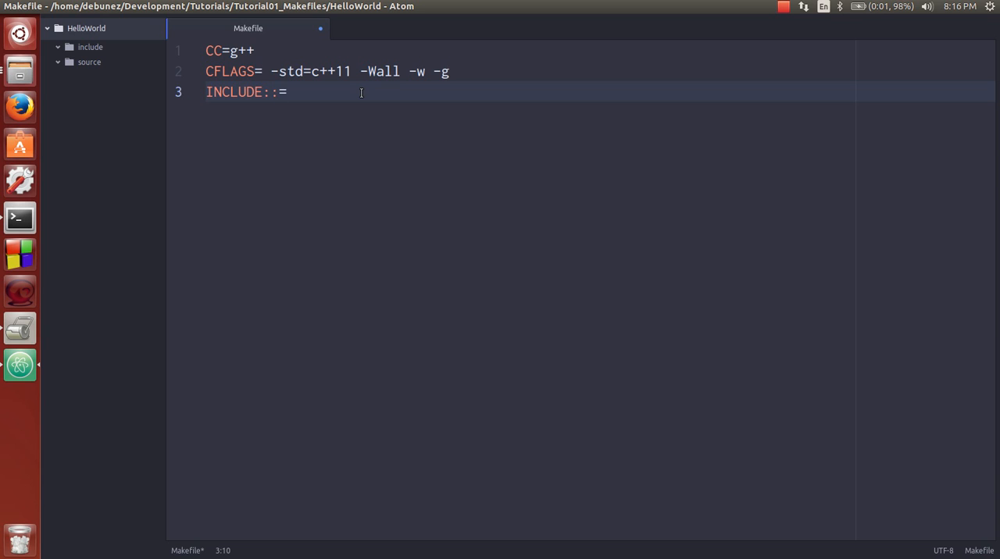
{"action": "key", "text": "BackSpace"}
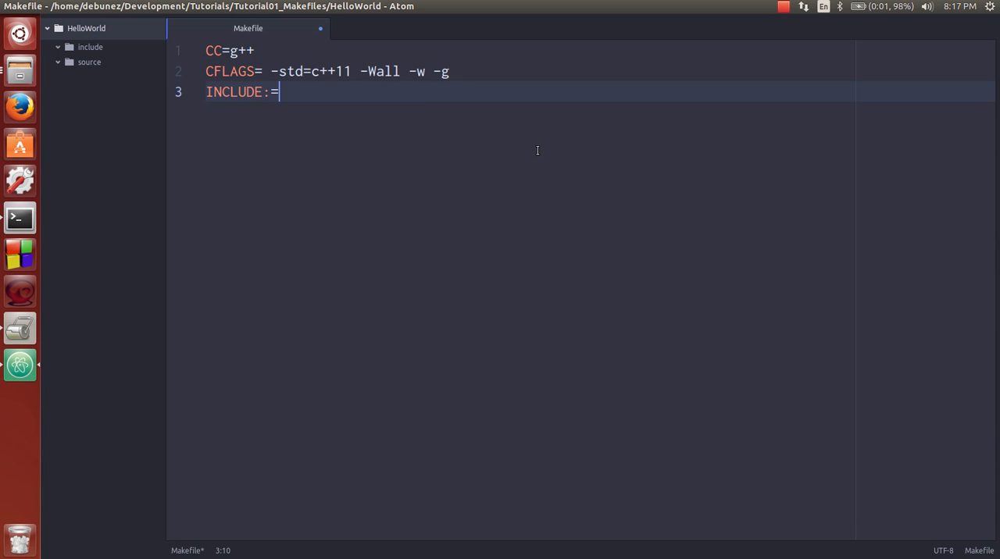
{"action": "type", "text": "-I"}
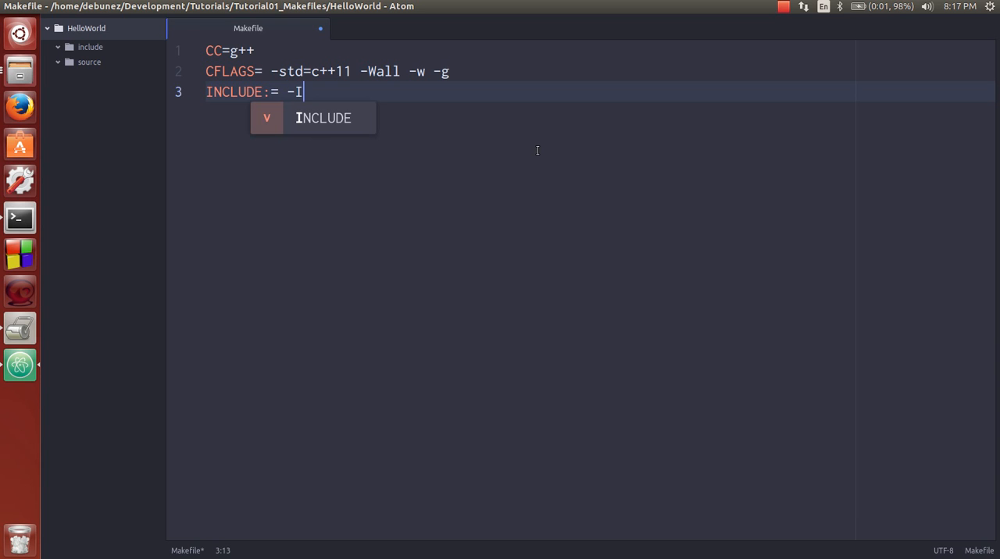
{"action": "type", "text": "i"}
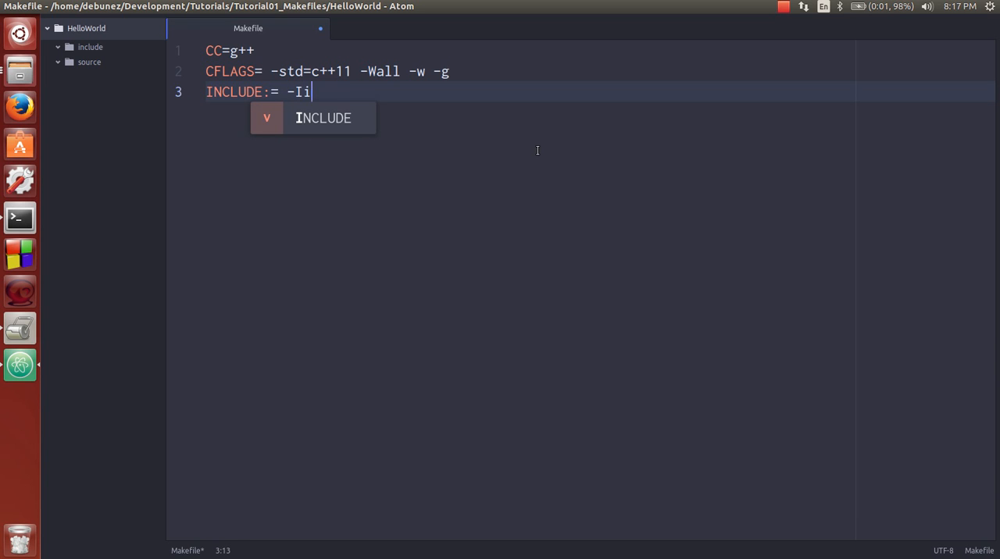
{"action": "type", "text": "nclude/"}
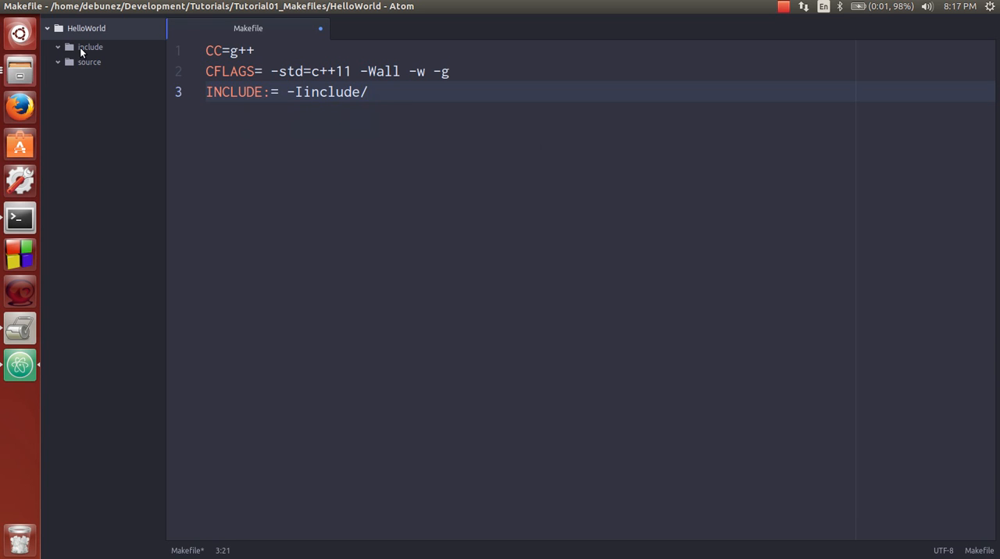
{"action": "left_click", "coordinate": [19, 217]}
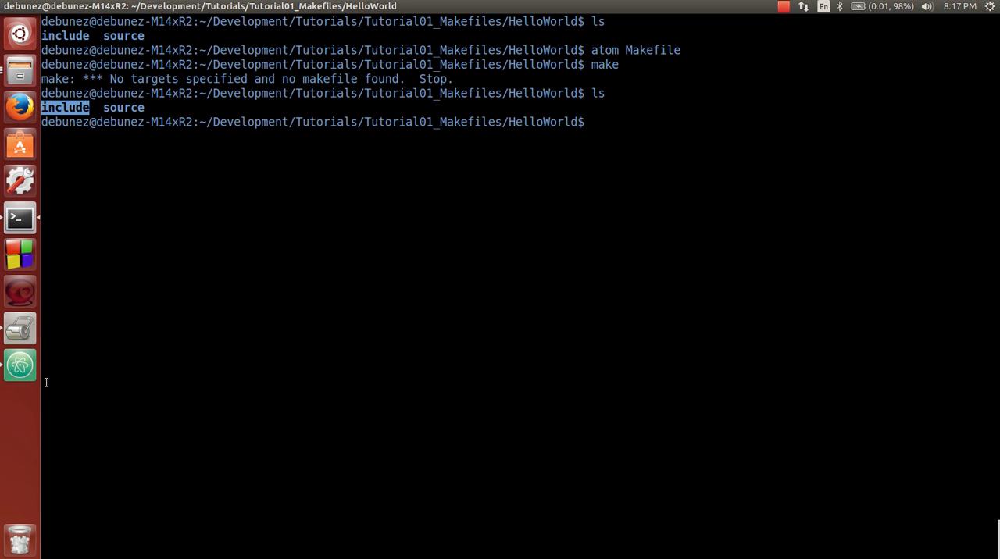
{"action": "mouse_move", "coordinate": [20, 366]}
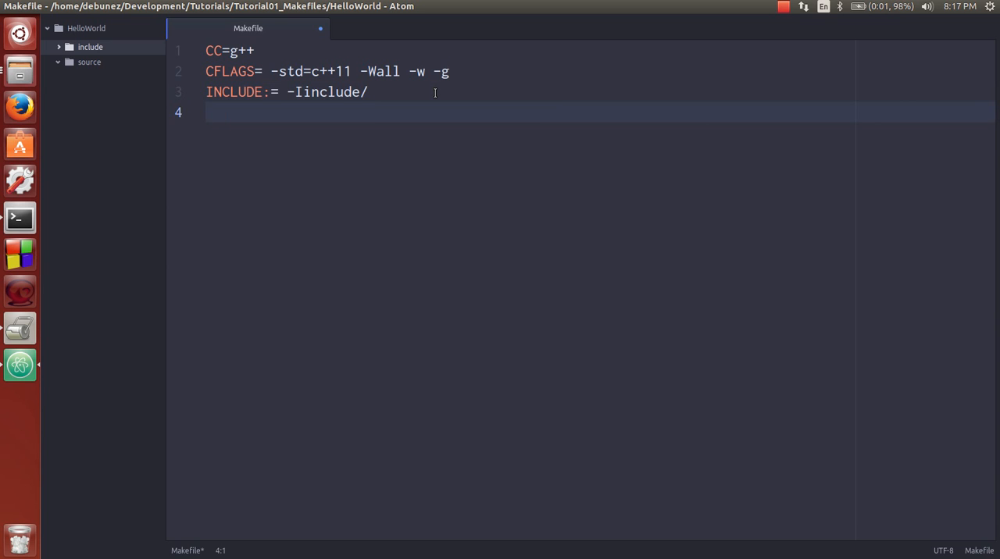
Define SOURCE:= source/main.cpp and source/person.cpp on continued lines, then save
{"action": "type", "text": "SOURCE"}
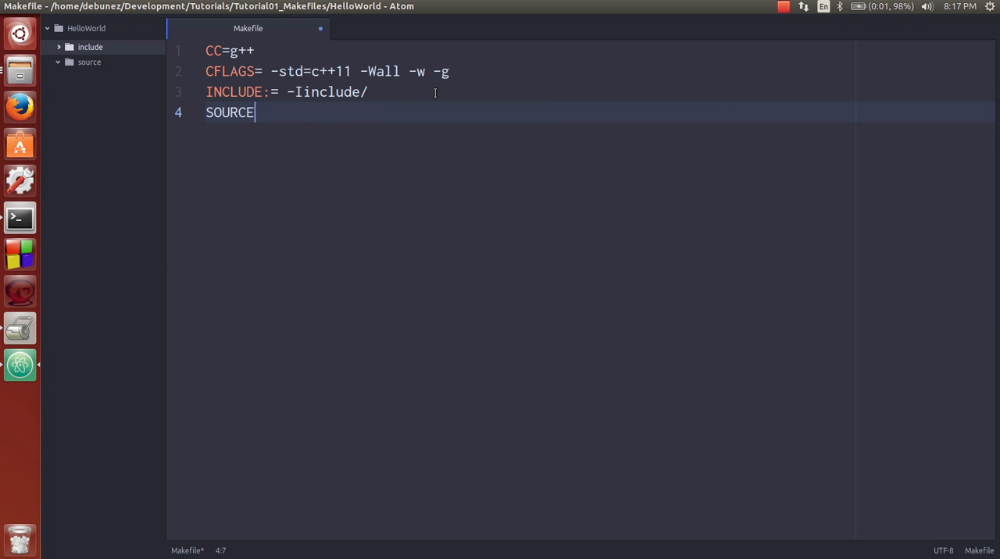
{"action": "type", "text": ":="}
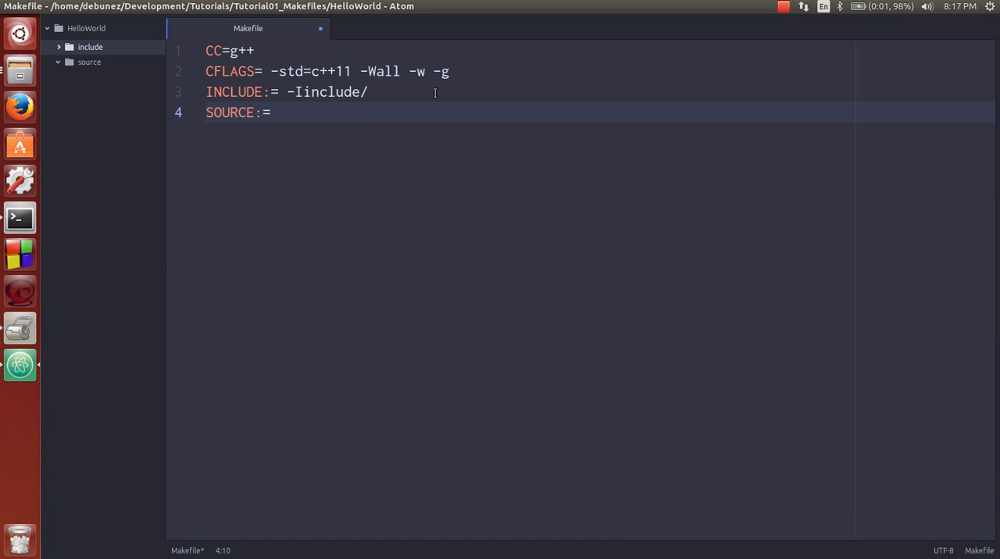
{"action": "type", "text": "sour"}
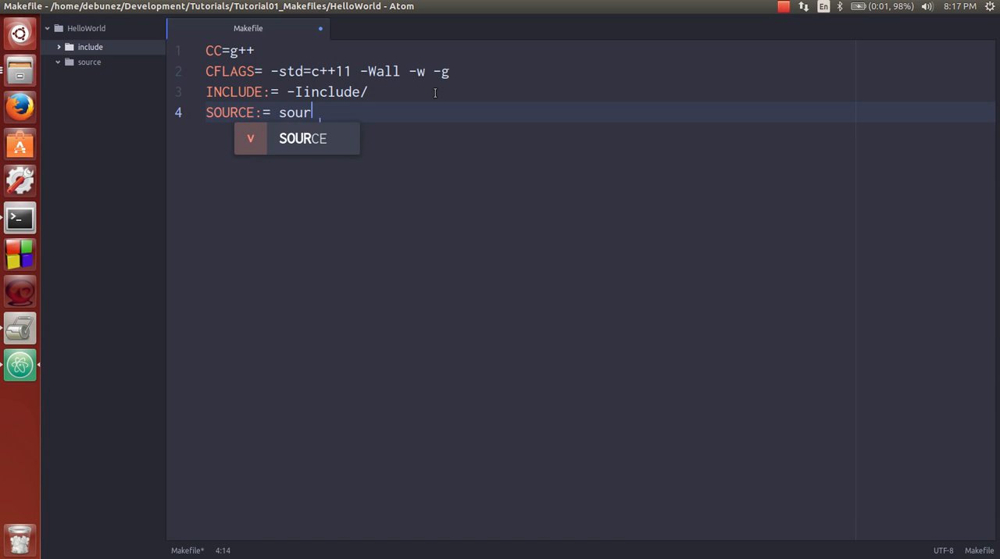
{"action": "type", "text": "ce/main.cpp \\"}
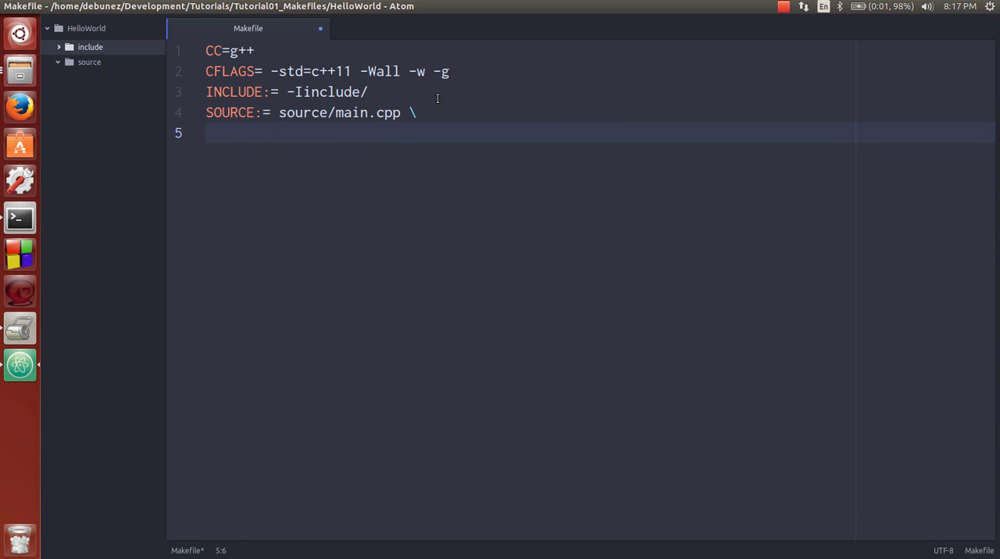
{"action": "type", "text": "source/per"}
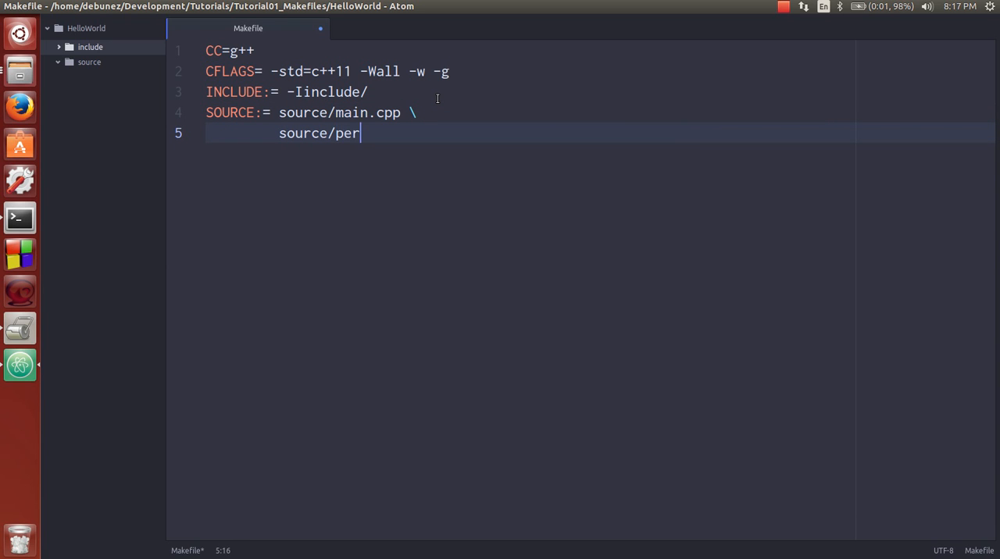
{"action": "type", "text": "son.cpp"}
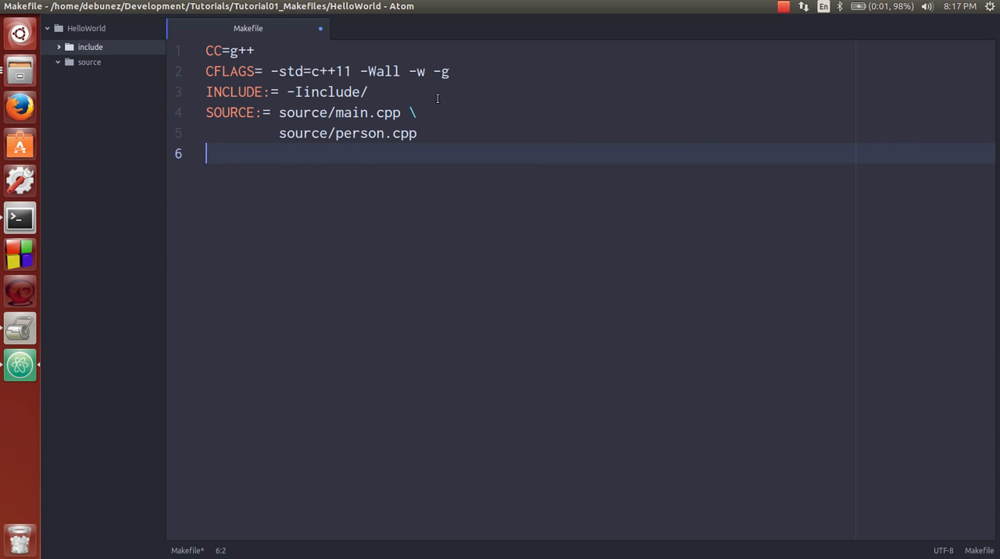
{"action": "key", "text": "backspace"}
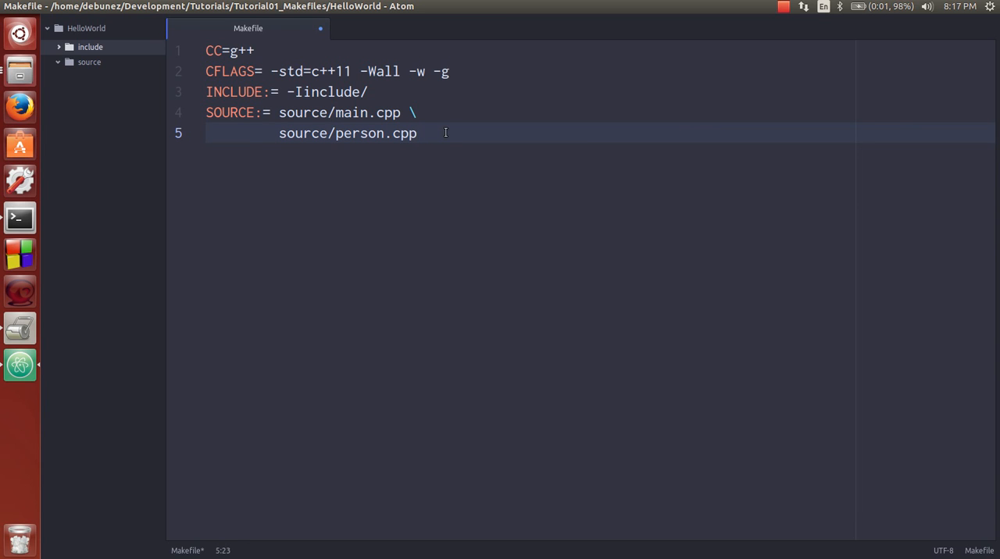
{"action": "key", "text": "ctrl+s"}
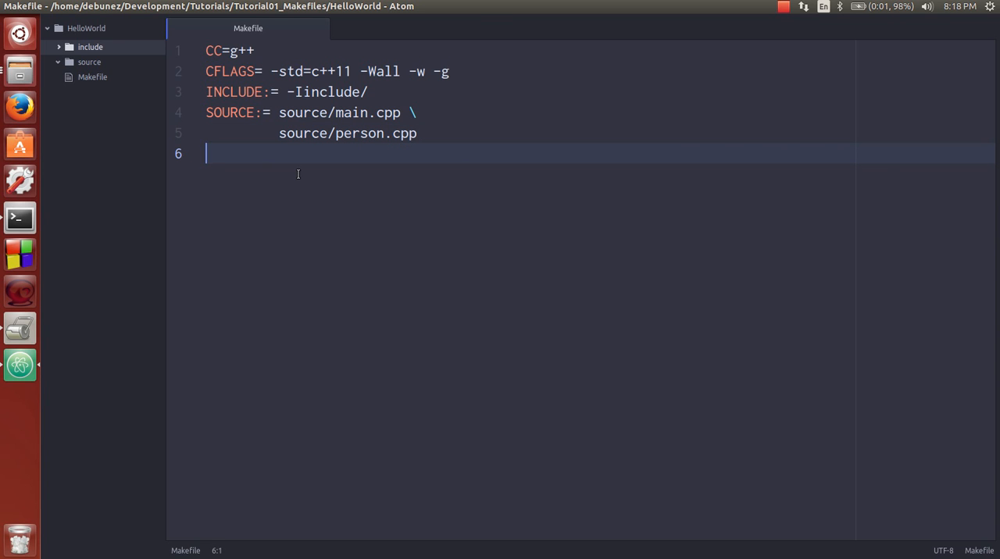
Add EXE=HelloWorld as line six of the Makefile
{"action": "type", "text": "TARG"}
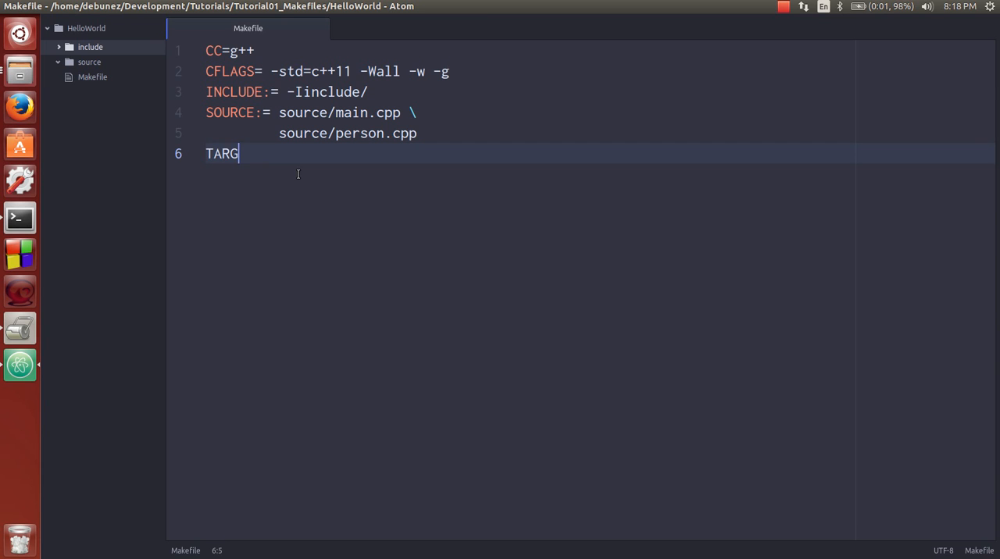
{"action": "type", "text": "ET="}
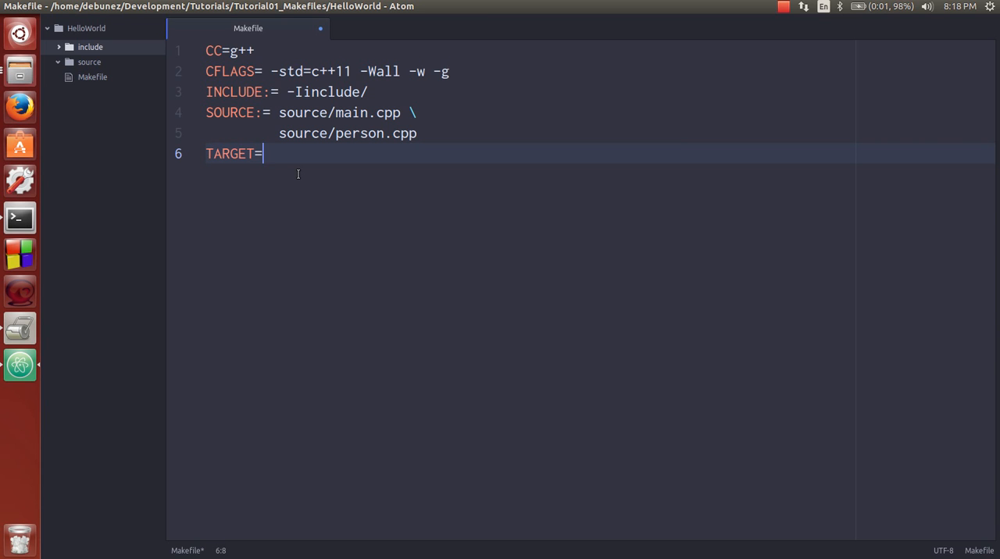
{"action": "key", "text": "Backspace"}
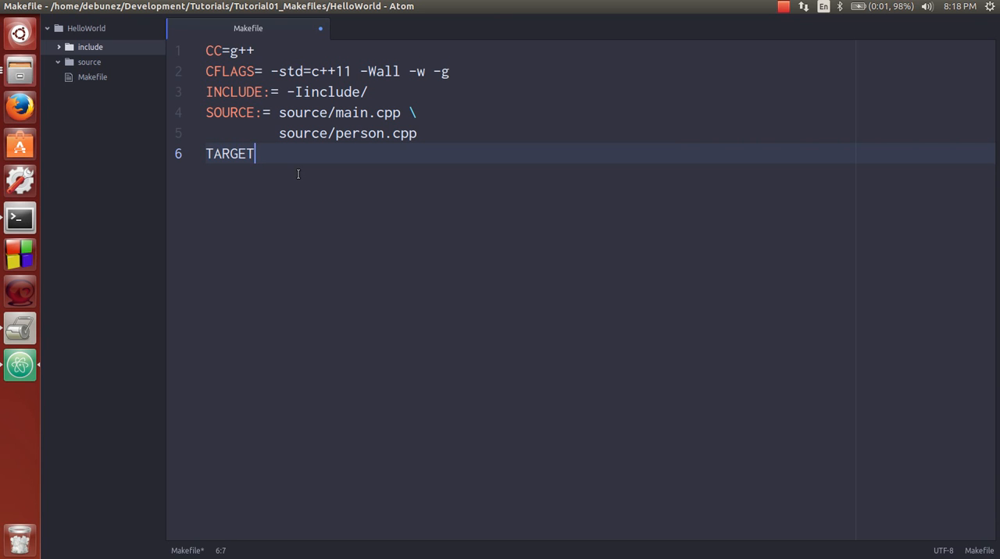
{"action": "type", "text": ":="}
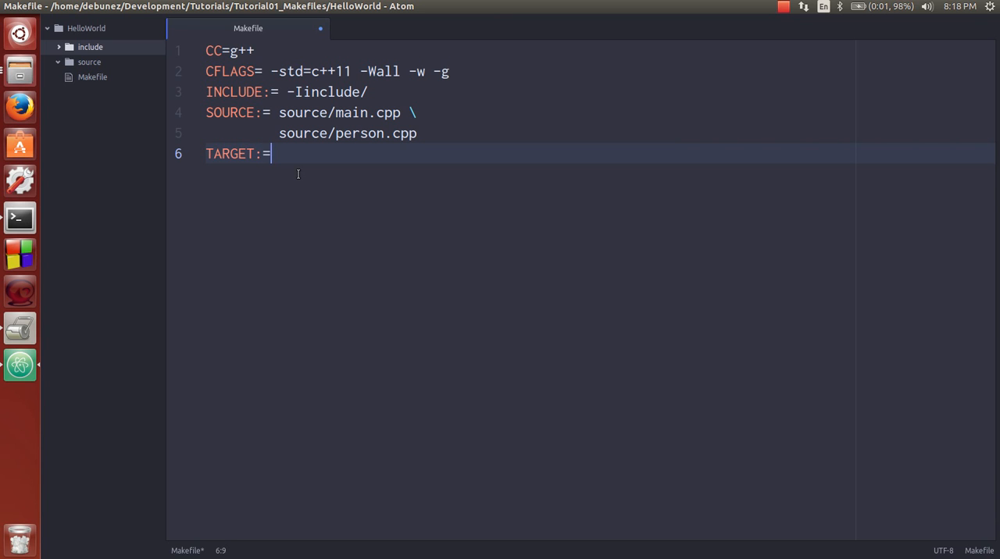
{"action": "key", "text": "BackSpace"}
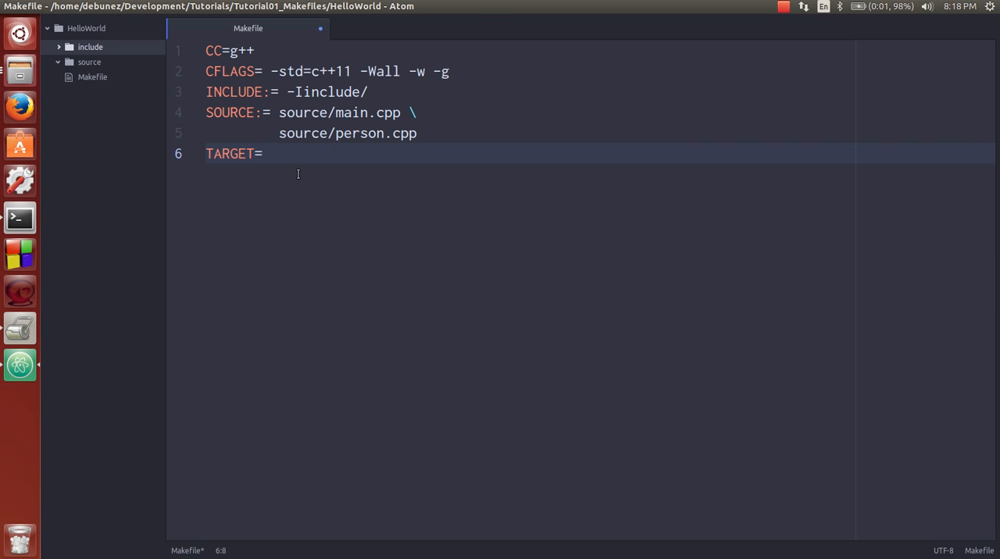
{"action": "type", "text": "Hello"}
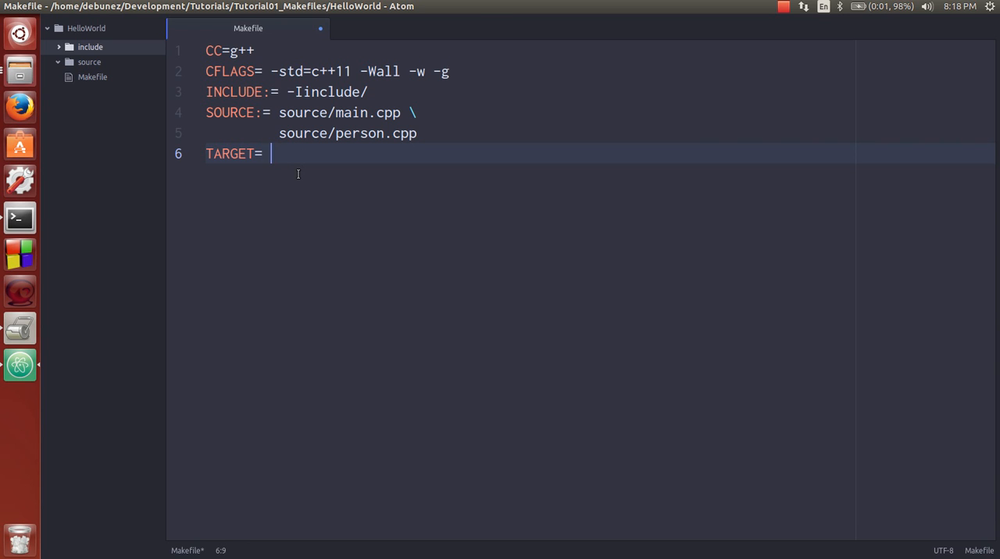
{"action": "type", "text": "H"}
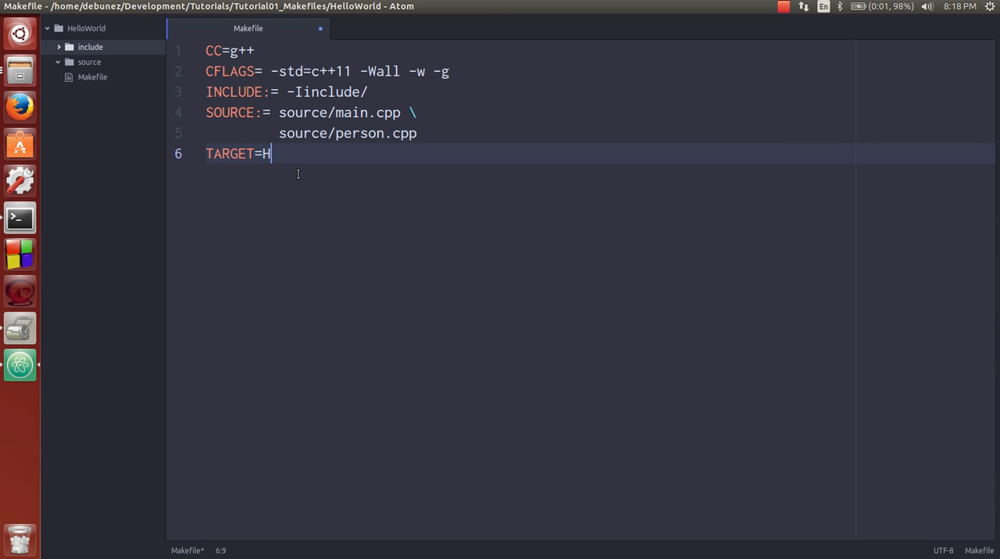
{"action": "type", "text": "elloWorld"}
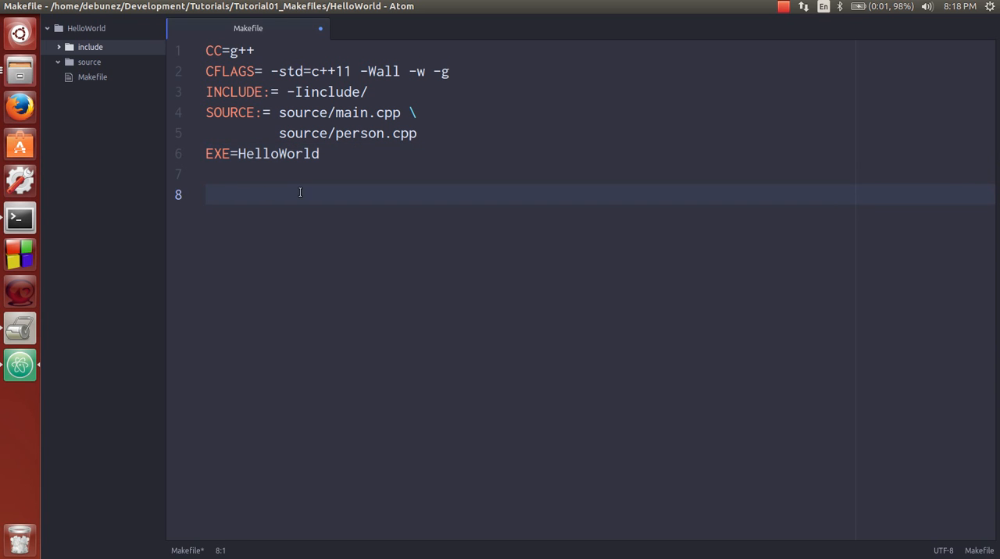
Add an empty all: target to the Makefile and switch to the terminal
{"action": "type", "text": "all"}
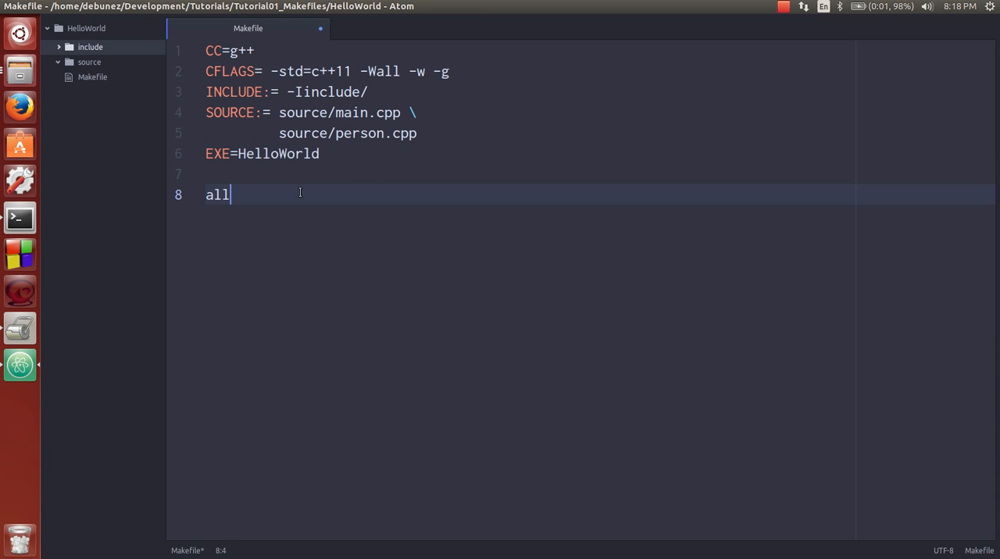
{"action": "type", "text": ":"}
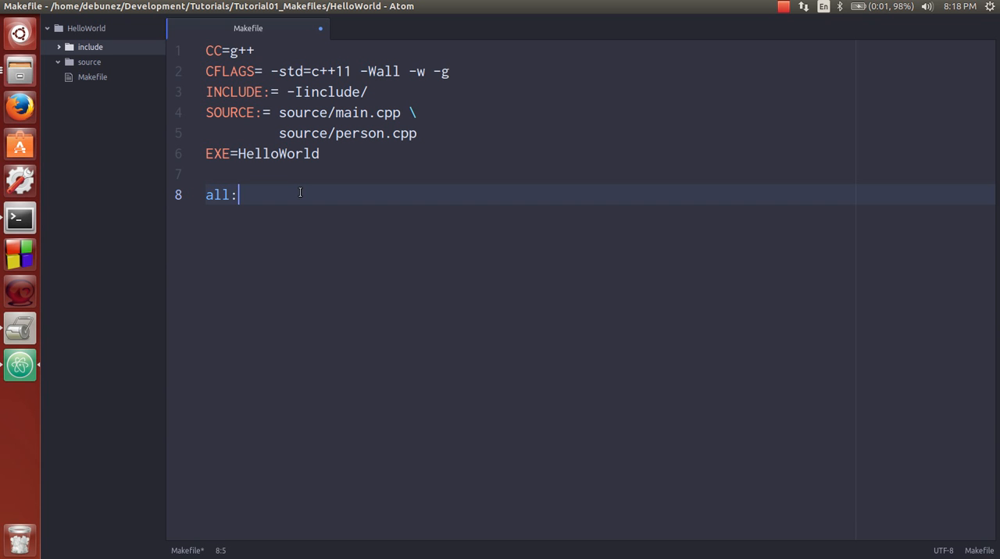
{"action": "left_click", "coordinate": [19, 217]}
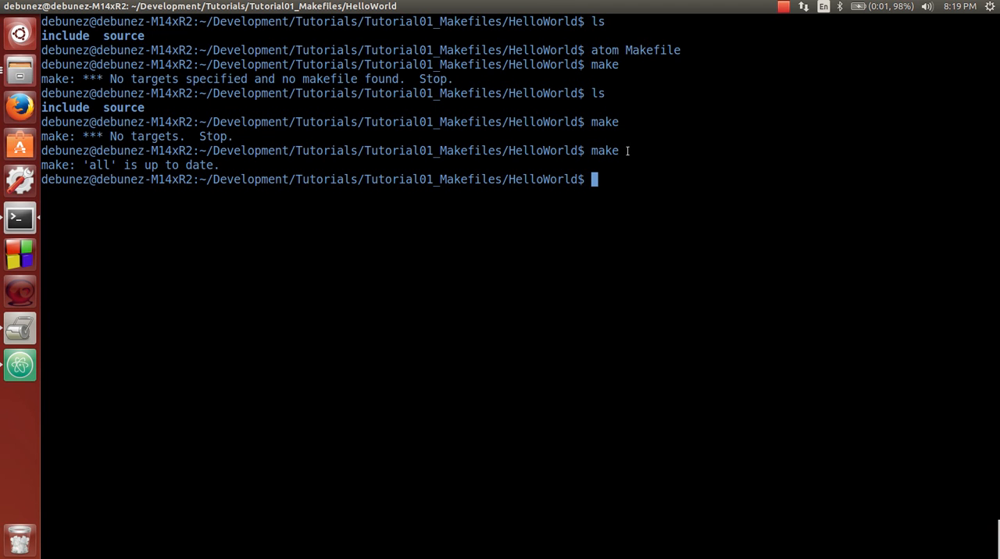
Type make in the terminal, then start a HelloWorld: rule in Atom
{"action": "type", "text": "make"}
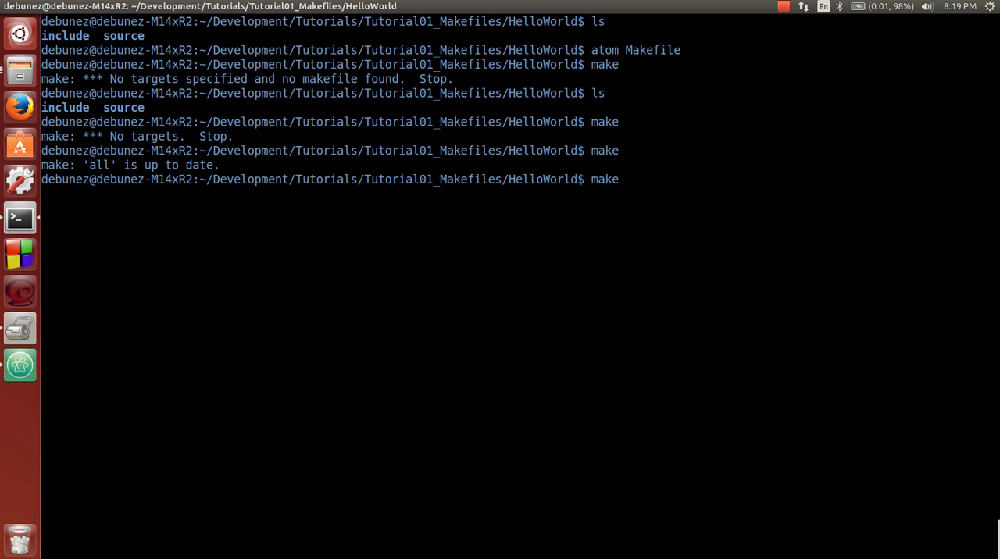
{"action": "type", "text": "HelloWorld:"}
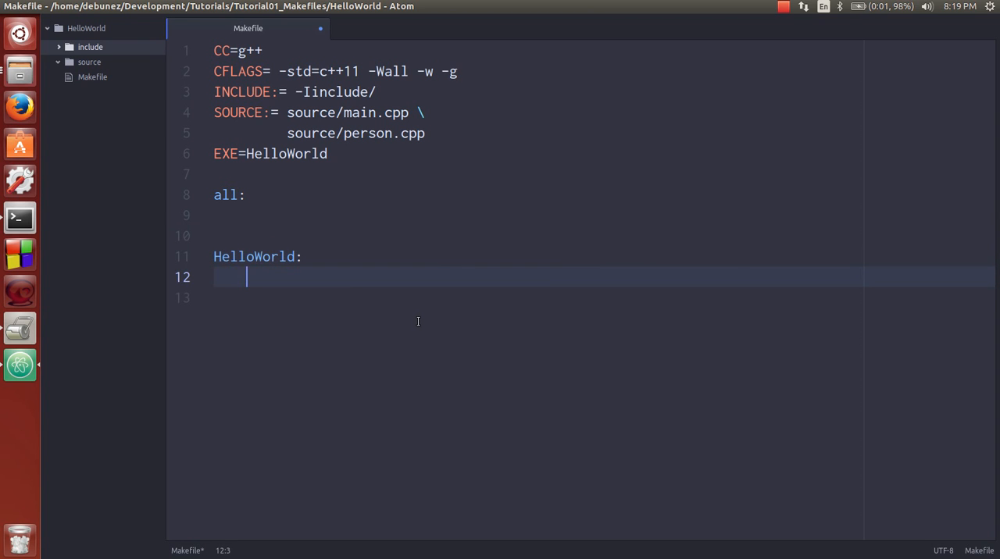
Run make HelloWorld in the terminal, which reports 'HelloWorld' is up to date
{"action": "left_click", "coordinate": [19, 217]}
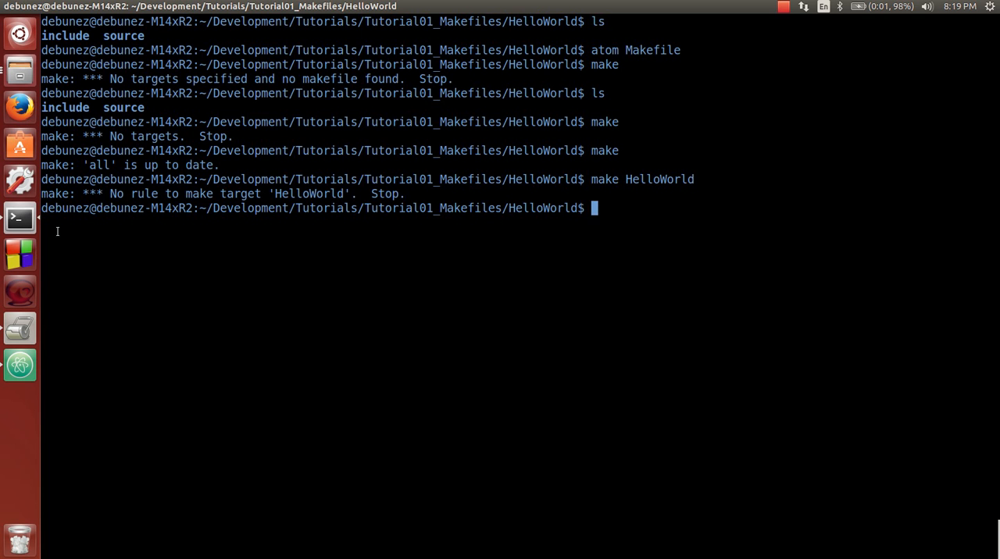
{"action": "type", "text": "make HelloWorld"}
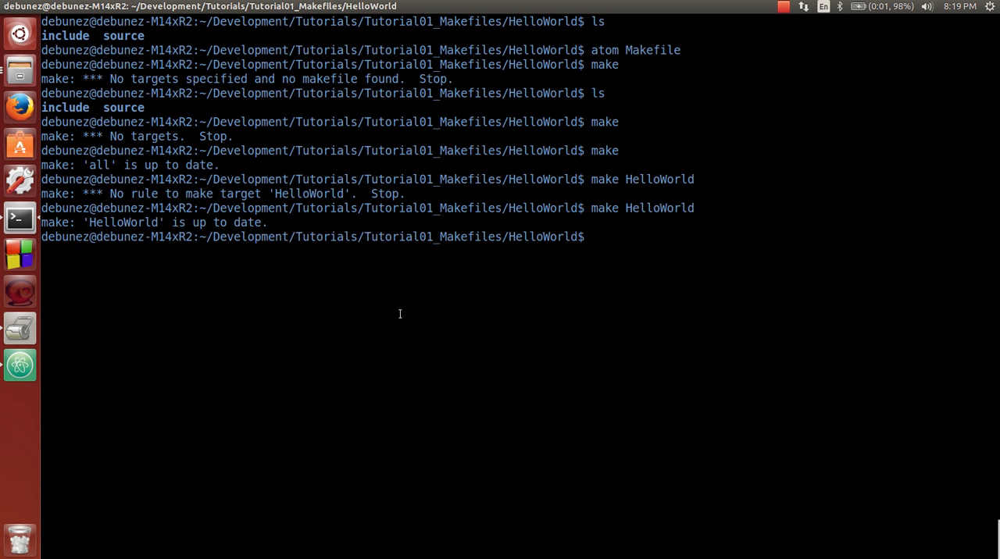
{"action": "double_click", "coordinate": [122, 223]}
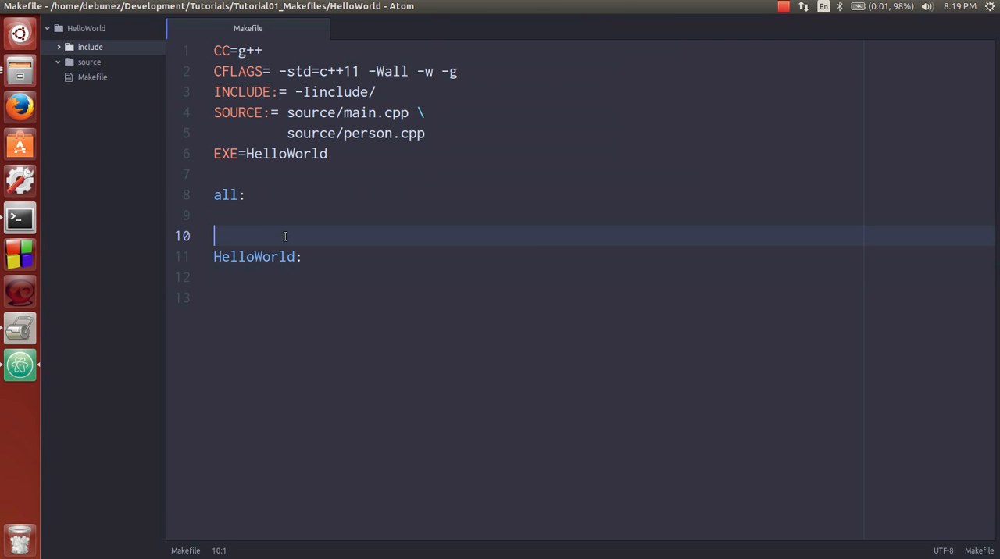
Rename the HelloWorld: target to $(EXE): and add an indented line under all:
{"action": "type", "text": "HelloWorld:"}
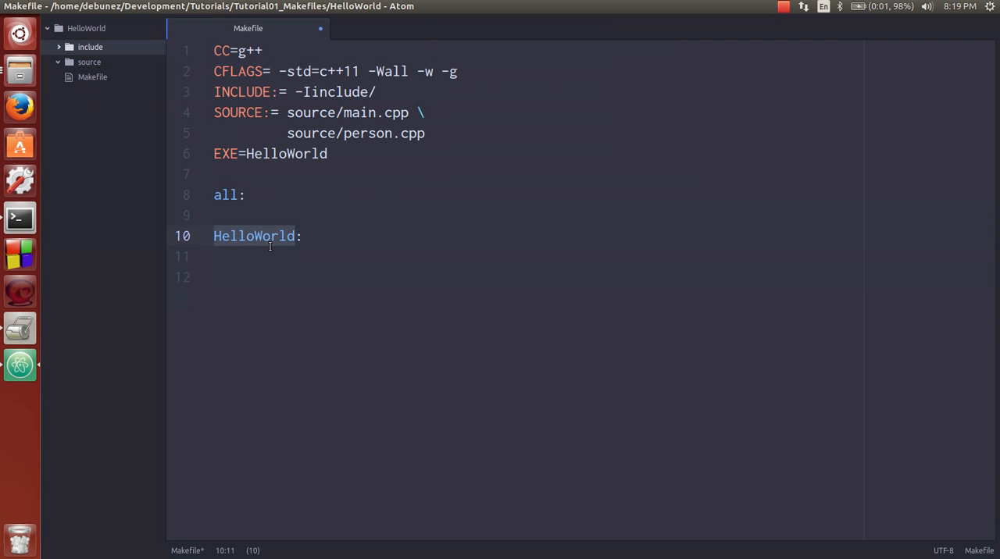
{"action": "type", "text": "$(EXE):"}
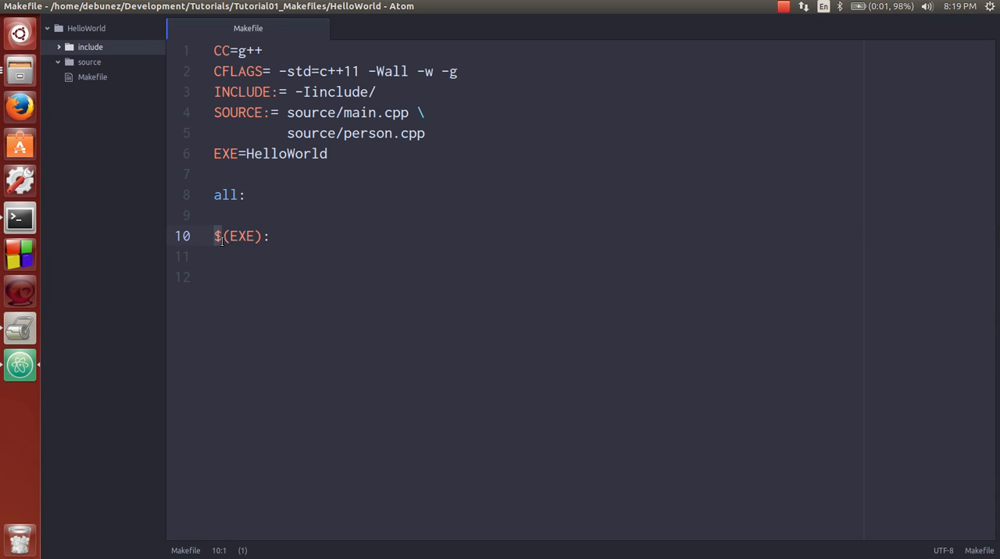
{"action": "left_click", "coordinate": [219, 154]}
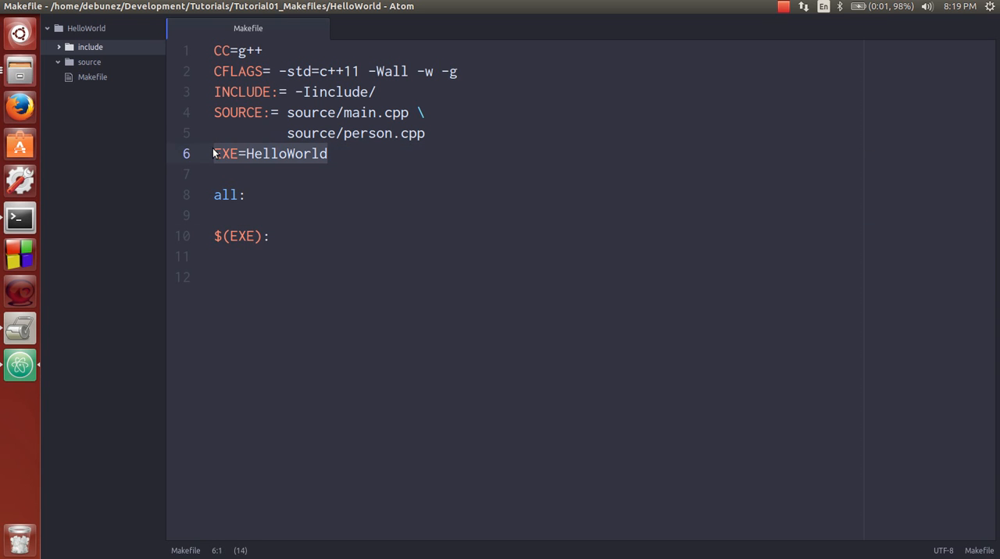
{"action": "left_click", "coordinate": [217, 236]}
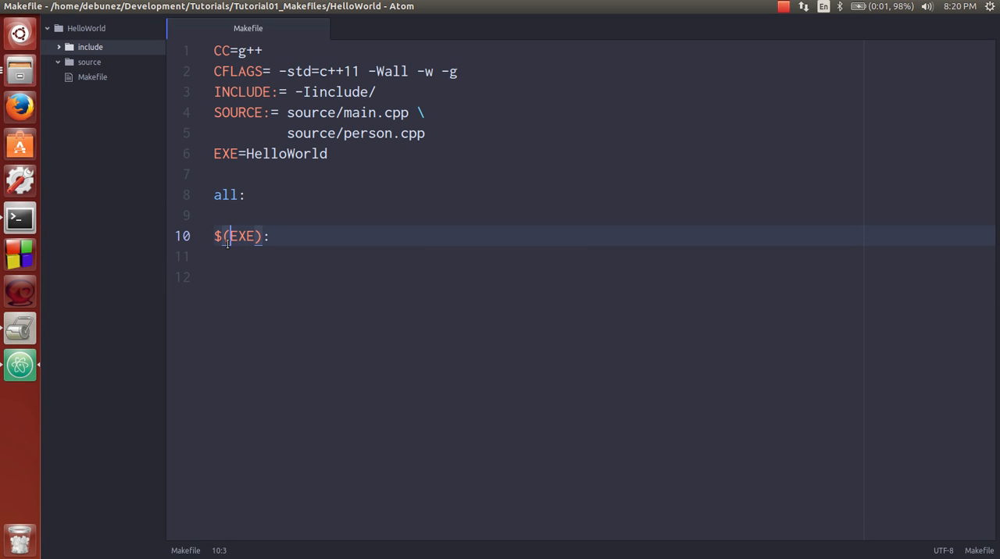
{"action": "double_click", "coordinate": [241, 236]}
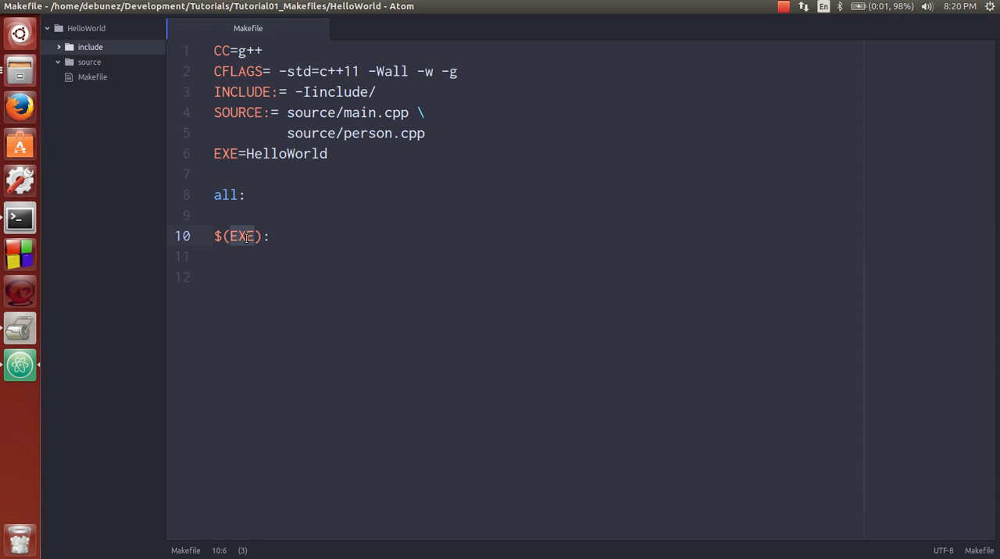
{"action": "mouse_move", "coordinate": [45, 305]}
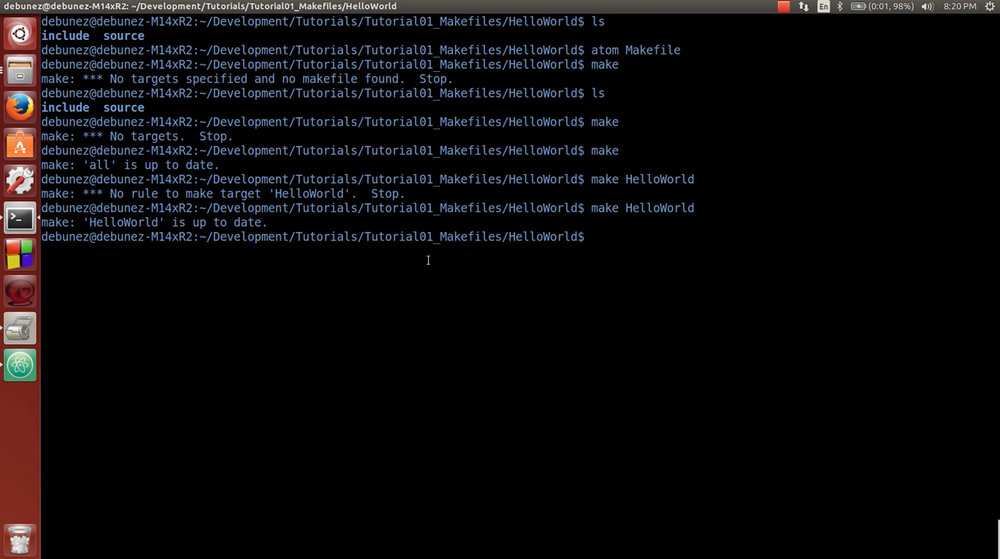
{"action": "type", "text": "make"}
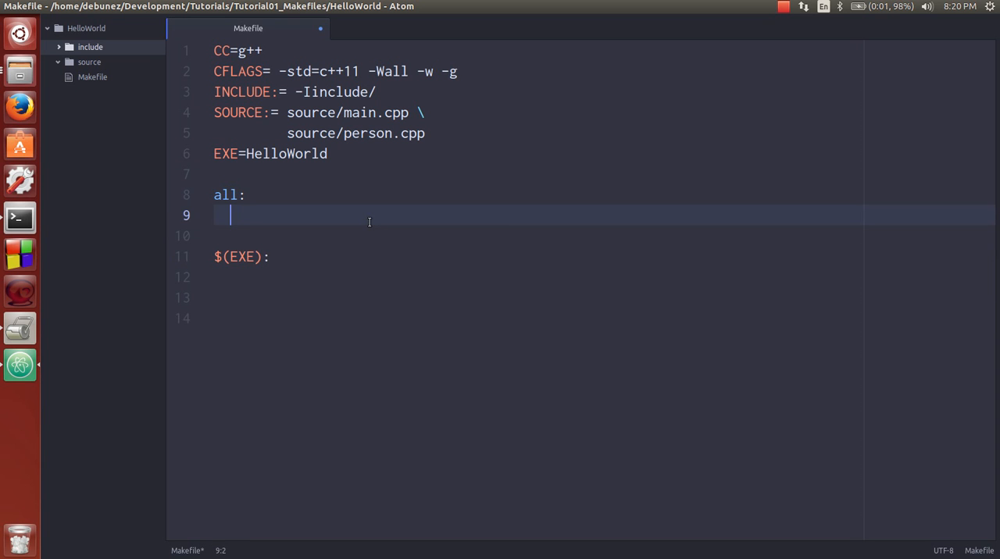
Make all: depend on $(EXE) with recipe $(CC) $(CFLAGS) $(INCLUDE) $(SOURCE) -o $(EXE)
{"action": "type", "text": "$(EXE"}
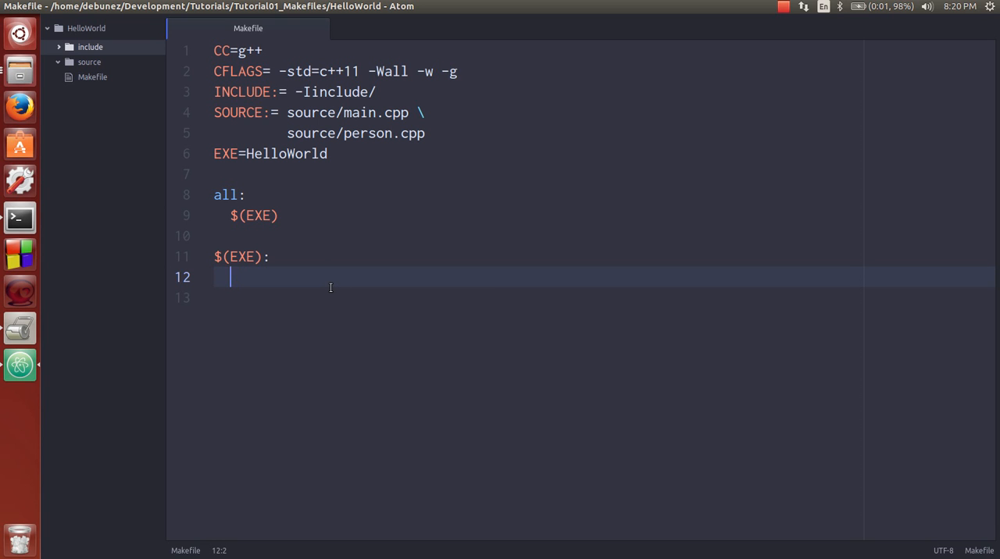
{"action": "type", "text": "$(cc"}
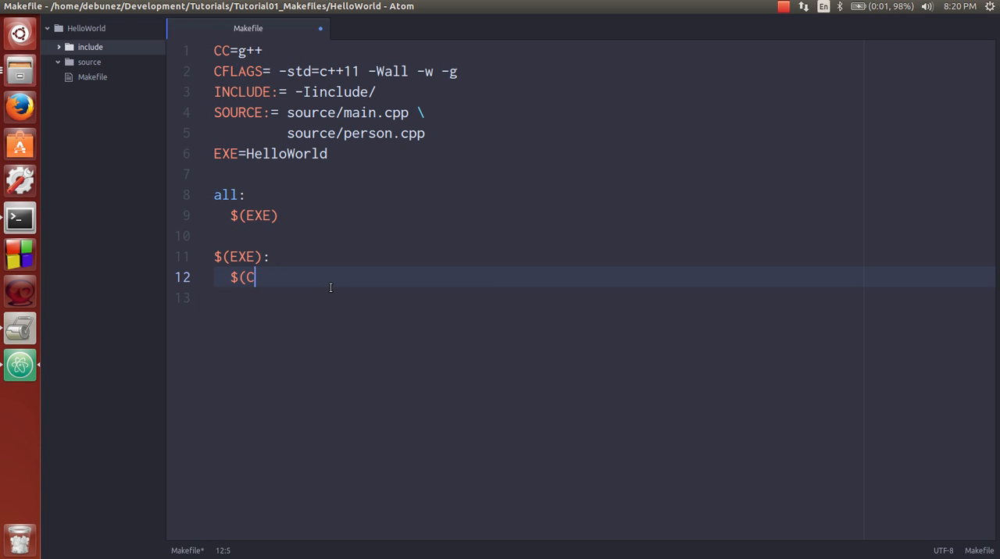
{"action": "type", "text": "C)"}
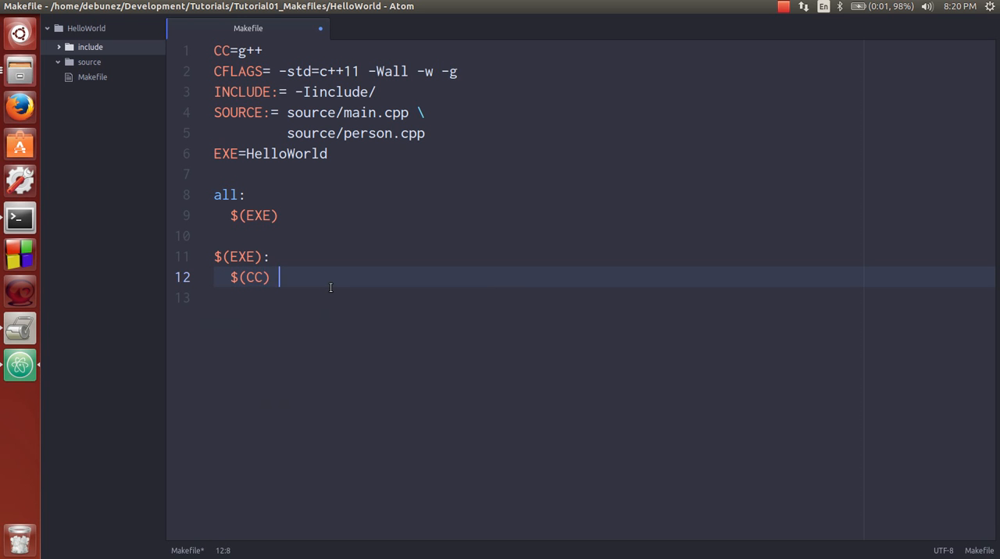
{"action": "type", "text": "$(CF"}
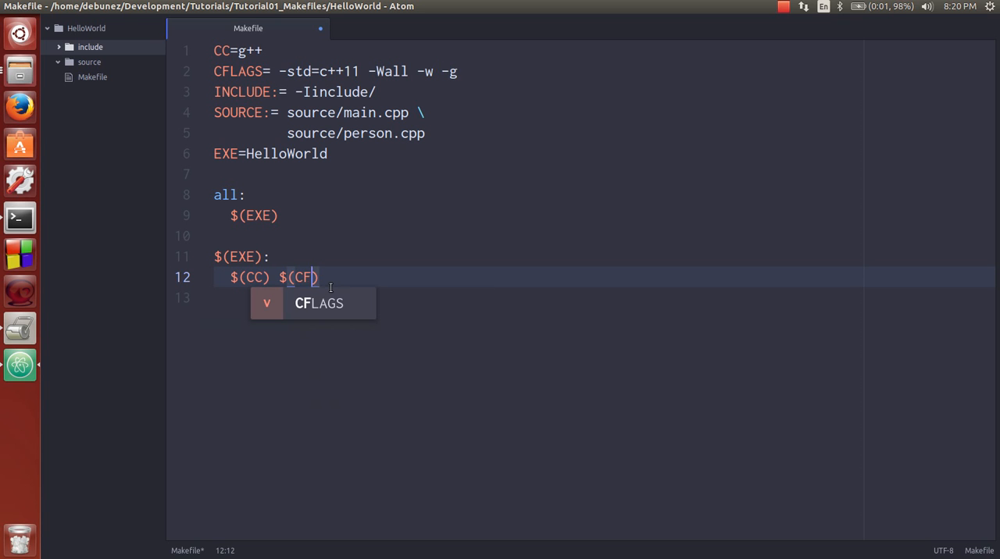
{"action": "key", "text": "Tab"}
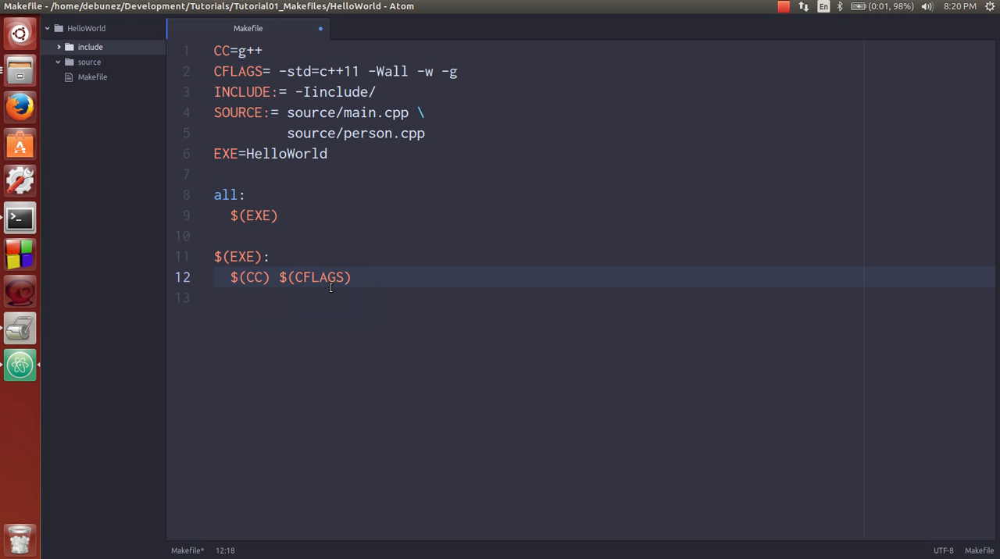
{"action": "type", "text": "$(in"}
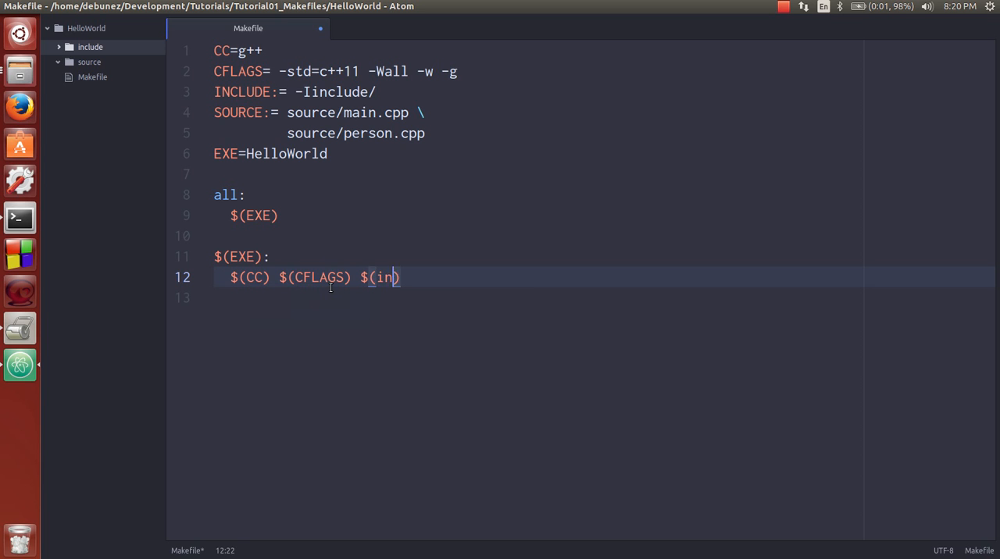
{"action": "type", "text": "CLUDE"}
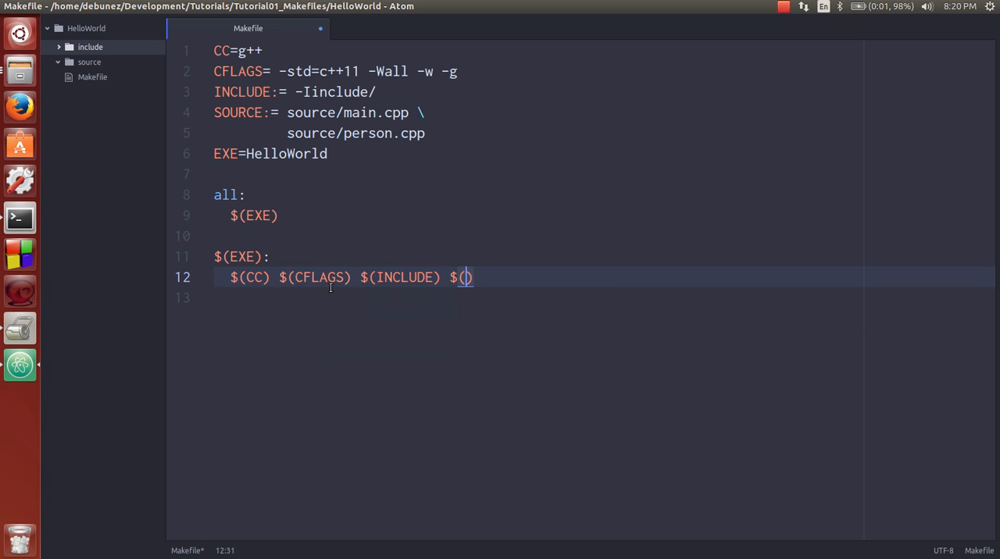
{"action": "type", "text": "SOURCE"}
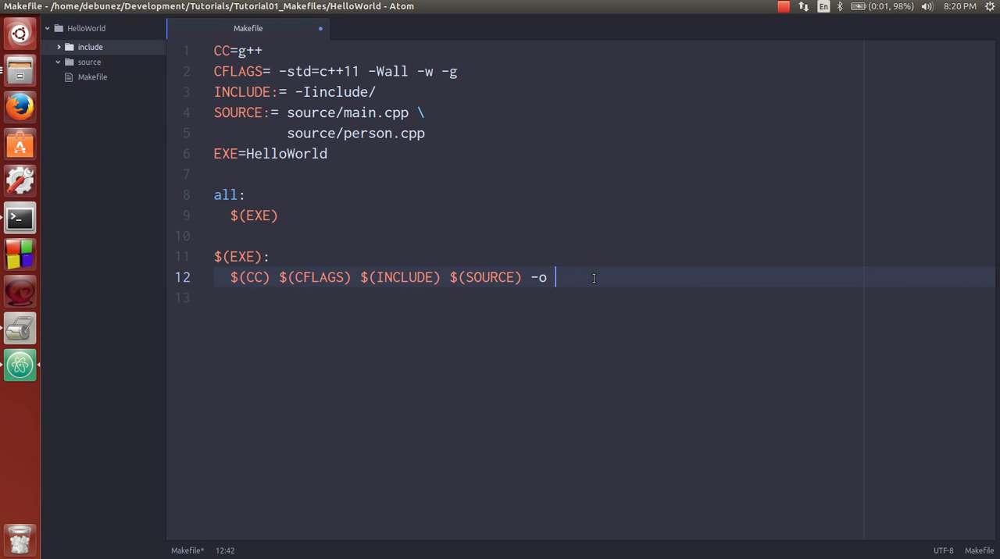
{"action": "type", "text": "$()"}
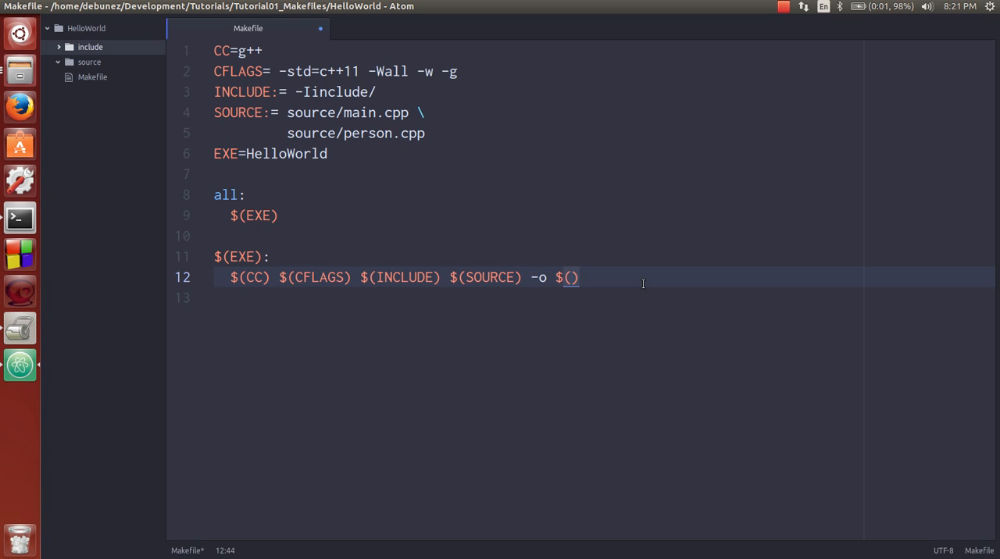
{"action": "type", "text": "EXE"}
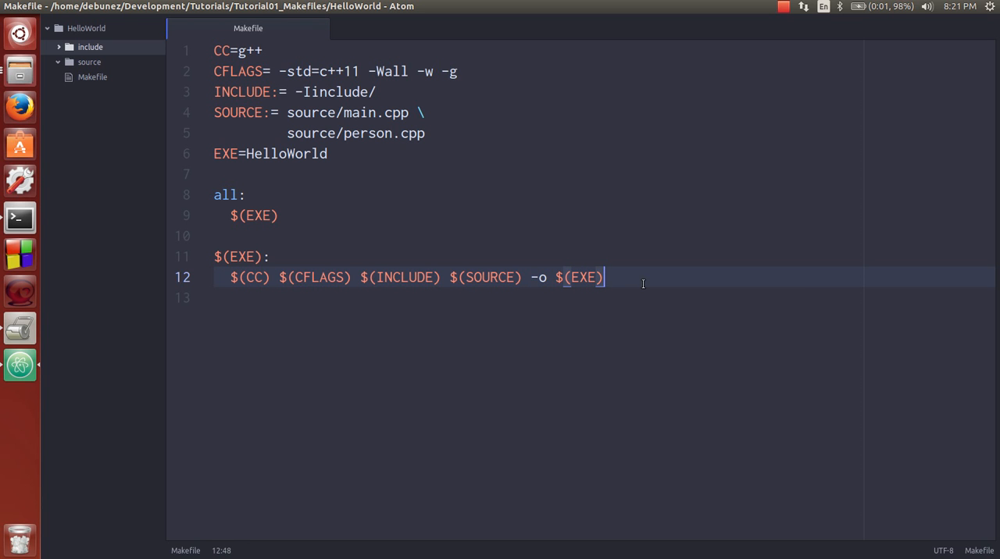
{"action": "double_click", "coordinate": [286, 154]}
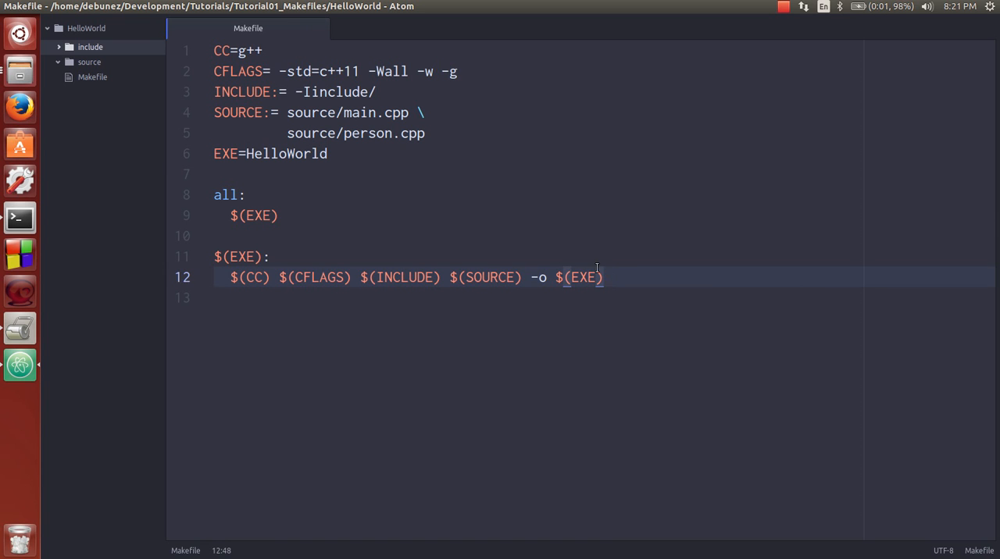
{"action": "left_click", "coordinate": [254, 216]}
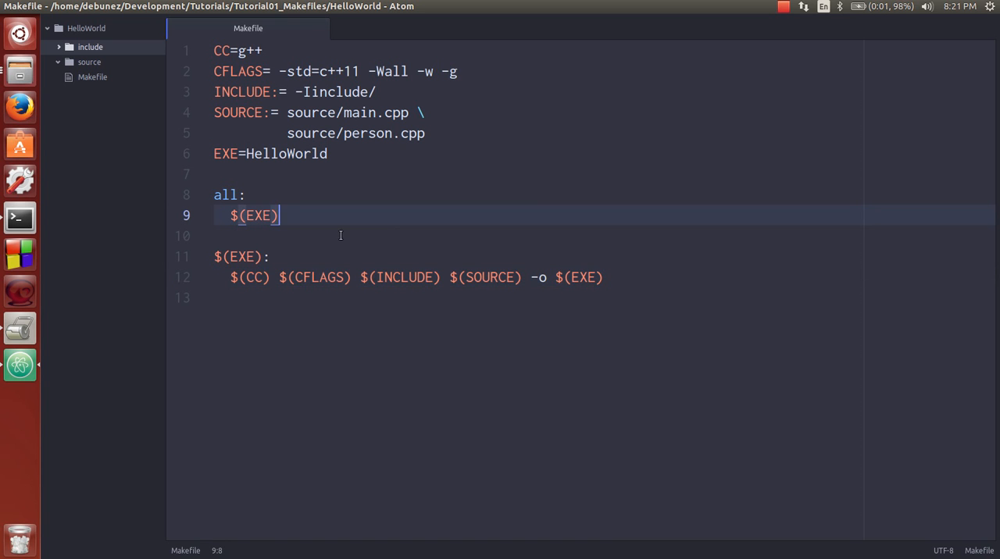
{"action": "mouse_move", "coordinate": [20, 365]}
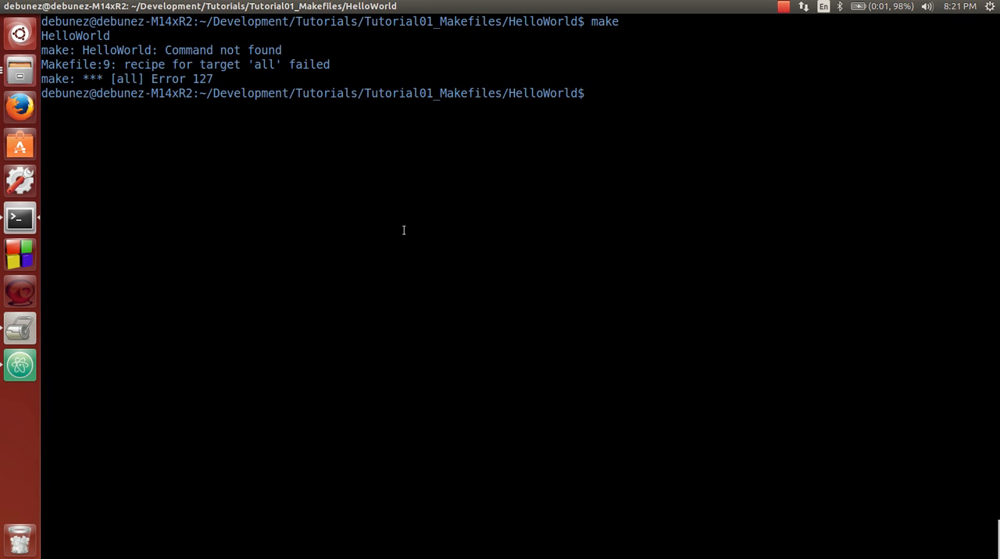
Run make and select the g++ errors about missing source files
{"action": "type", "text": "make"}
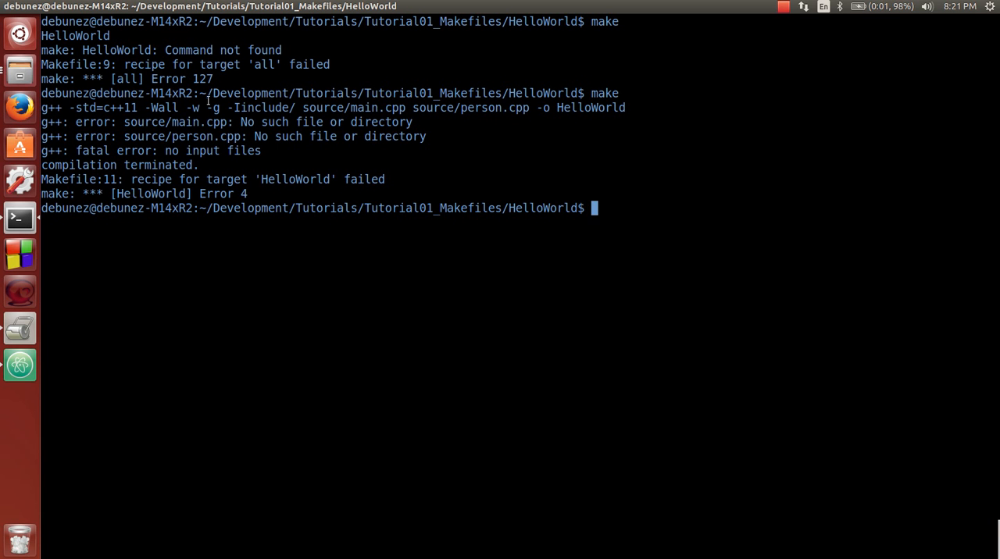
{"action": "left_click_drag", "start_coordinate": [41, 108], "coordinate": [329, 122]}
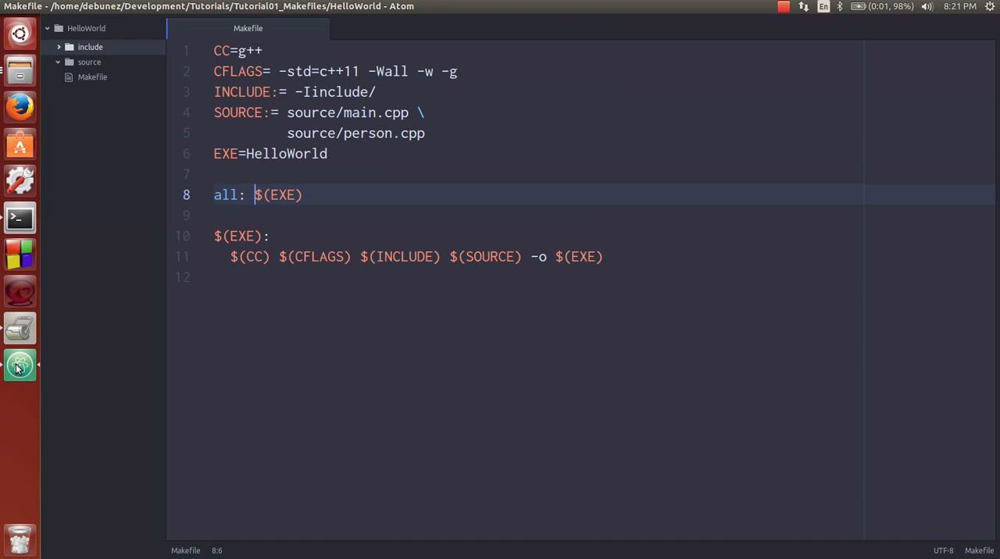
Choose New File from the include folder's context menu
{"action": "right_click", "coordinate": [88, 62]}
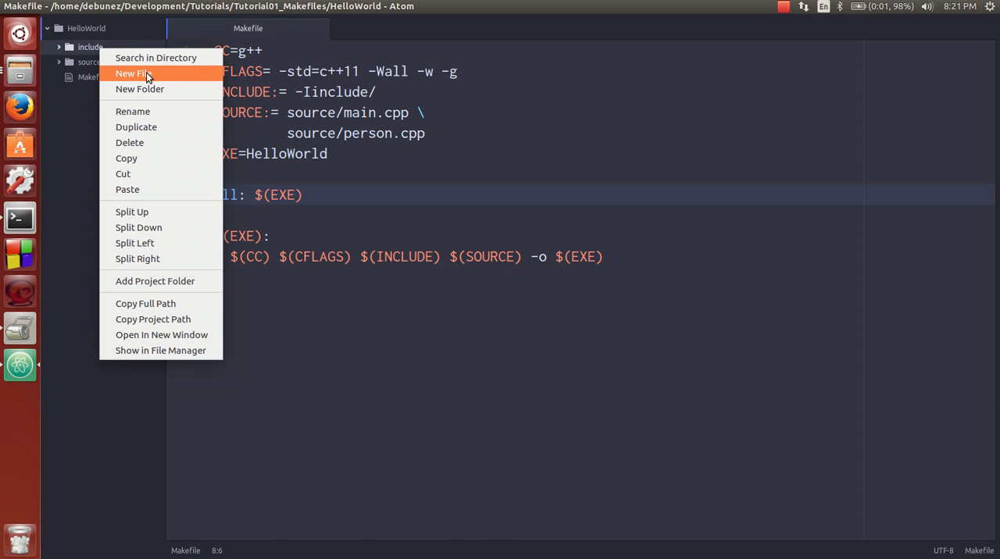
{"action": "left_click", "coordinate": [132, 72]}
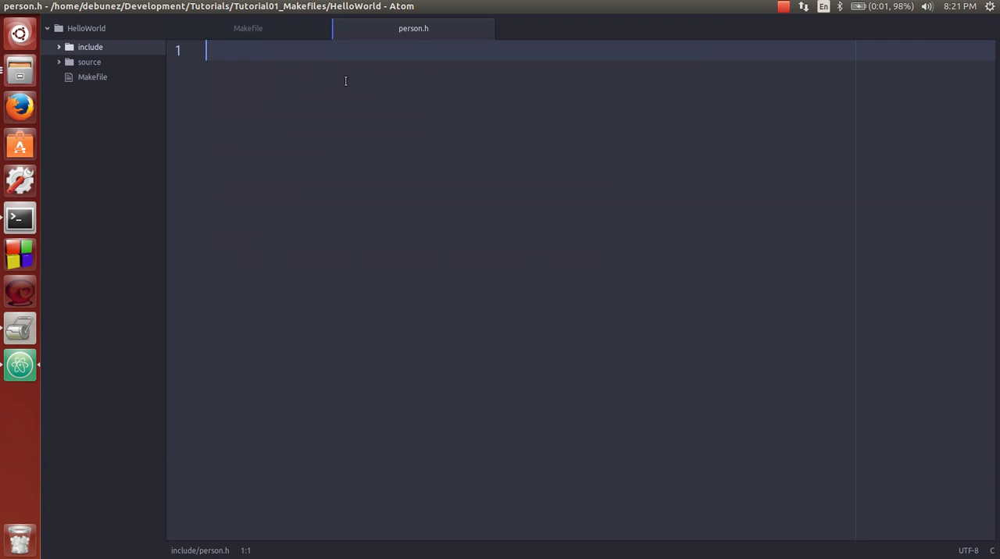
Add the #ifndef PERSON_H guard and begin the Person class
{"action": "type", "text": "#"}
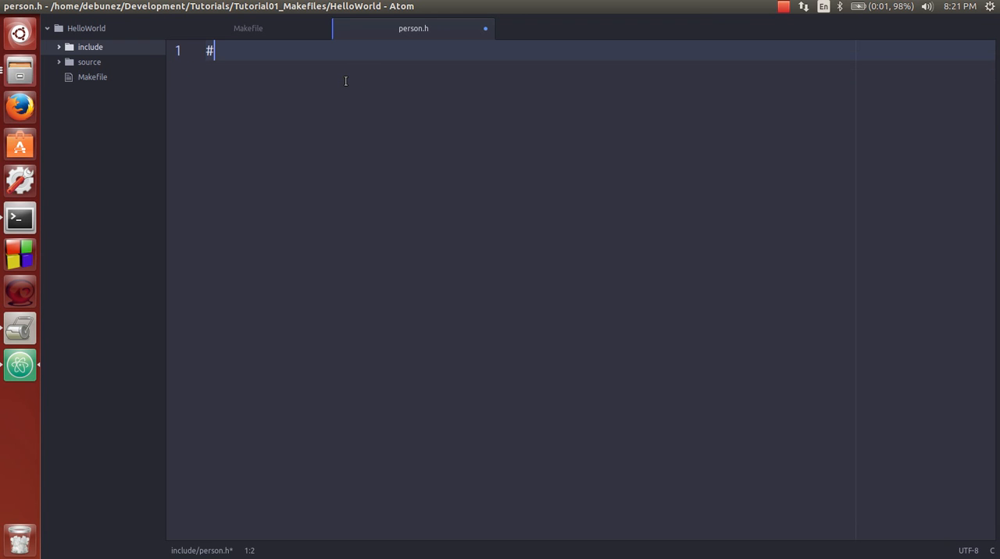
{"action": "type", "text": "ifndef PERSON_"}
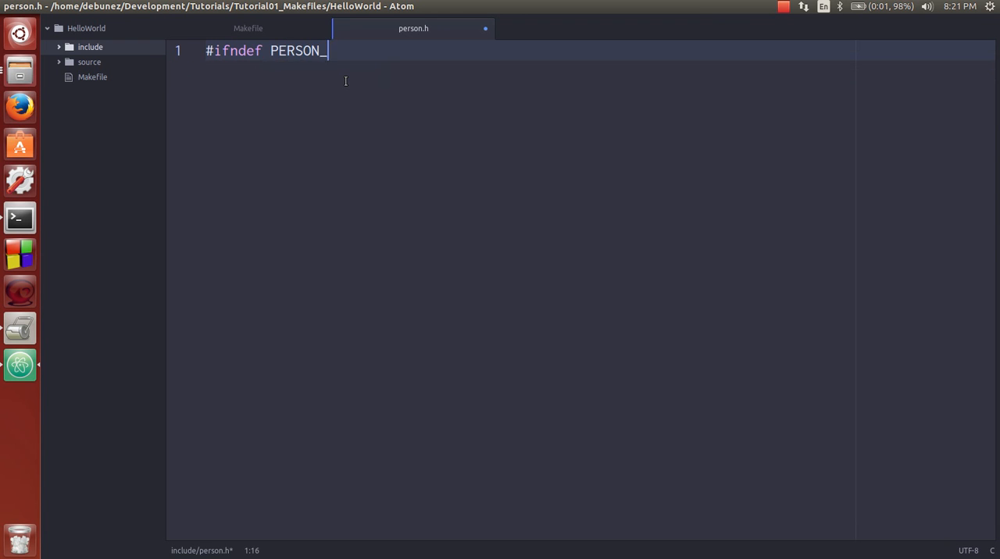
{"action": "type", "text": "H"}
{"action": "type", "text": "#endif"}
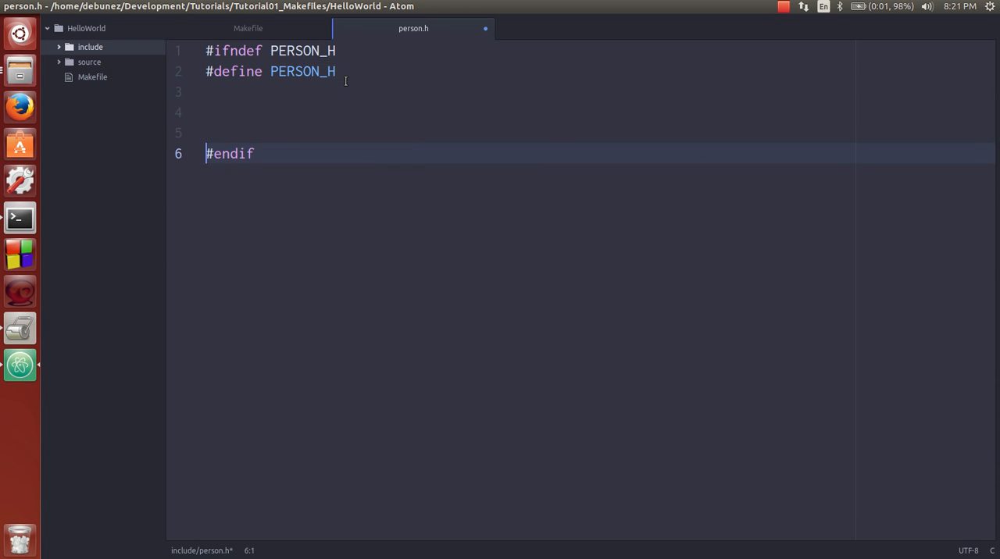
{"action": "type", "text": "class P"}
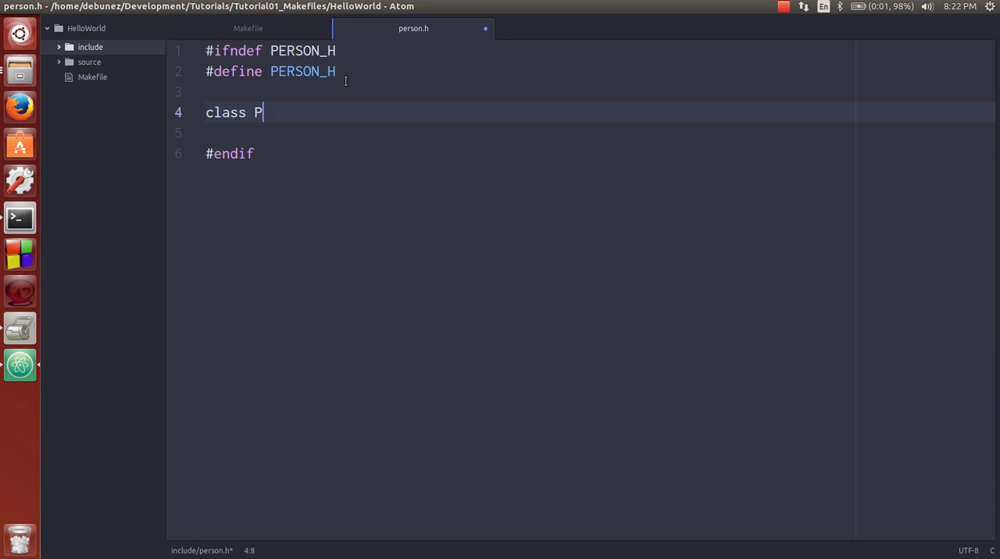
{"action": "type", "text": "ER"}
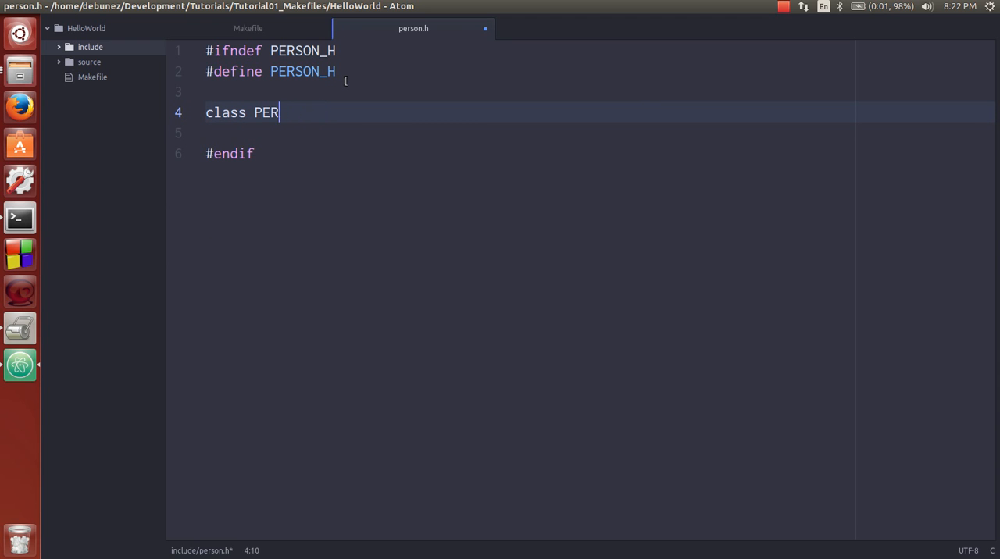
{"action": "type", "text": "son"}
{"action": "type", "text": "}"}
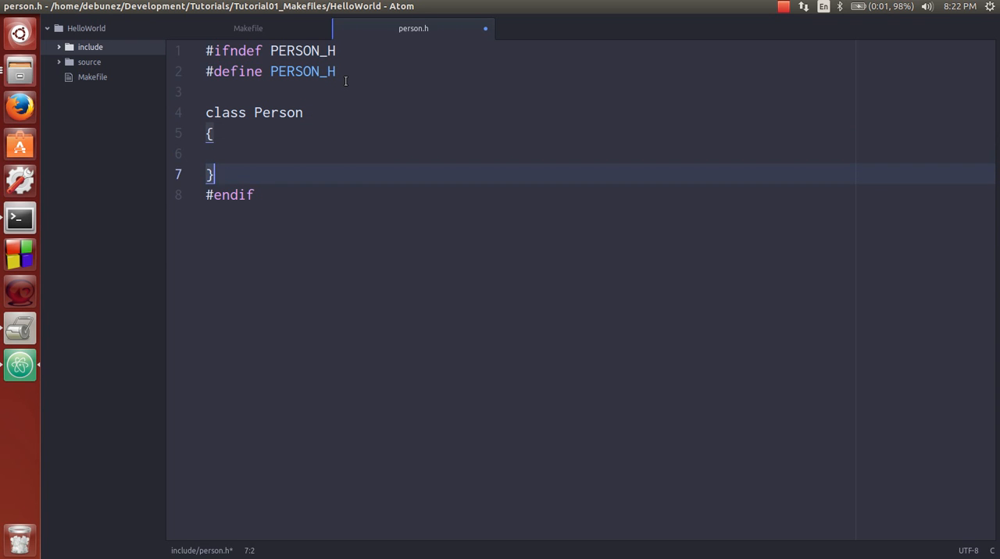
Declare the public Person(int age, const char* name) constructor and age and name fields
{"action": "type", "text": "public:"}
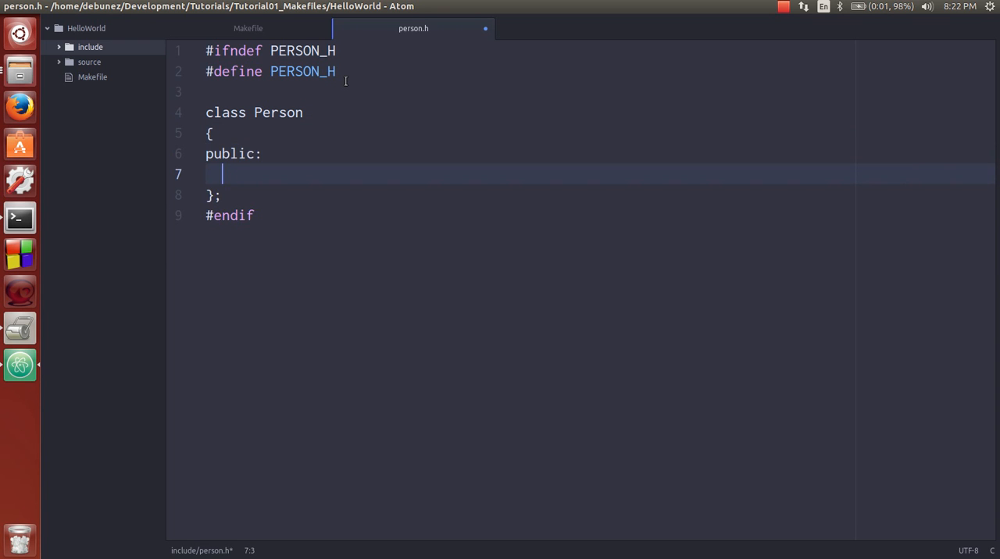
{"action": "type", "text": "Person();"}
{"action": "type", "text": "private:"}
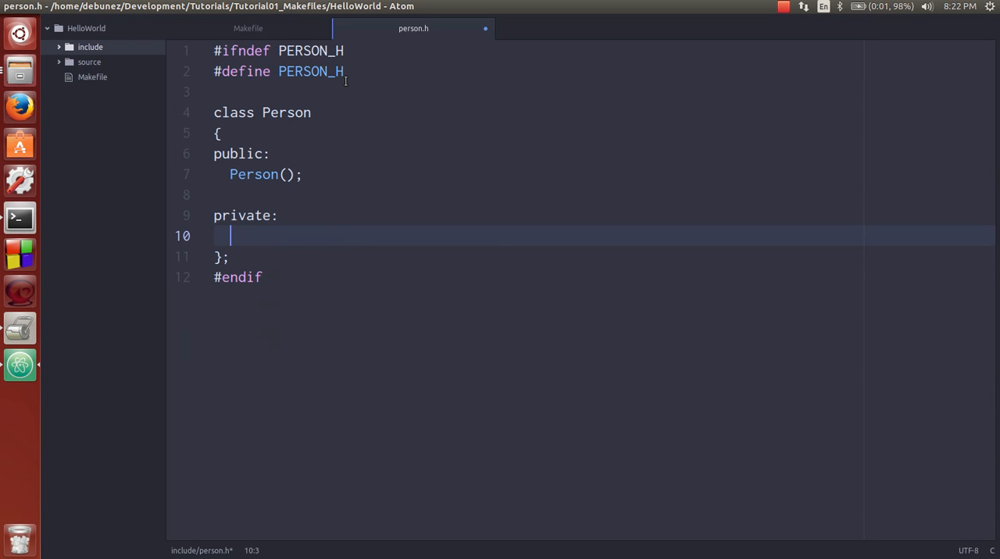
{"action": "type", "text": "int a"}
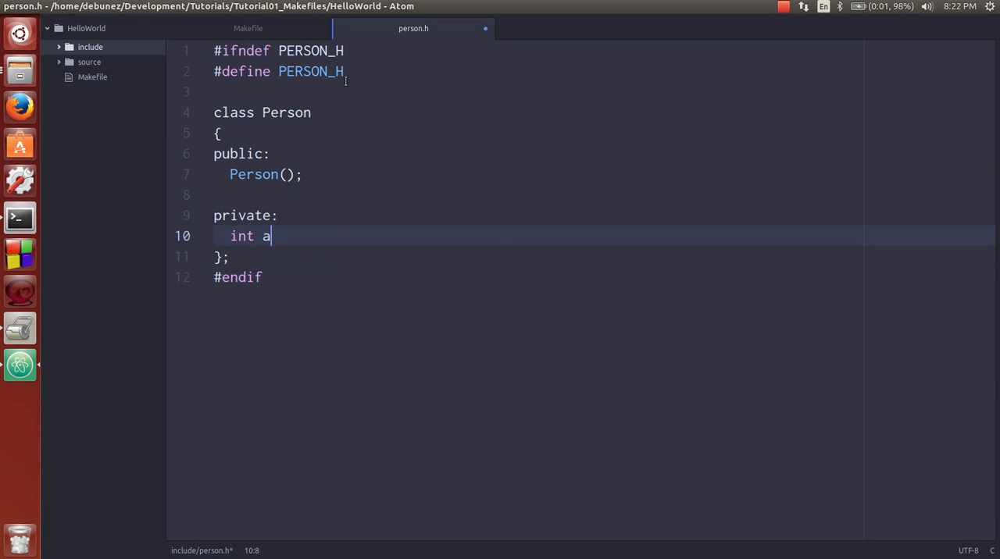
{"action": "type", "text": "ge;"}
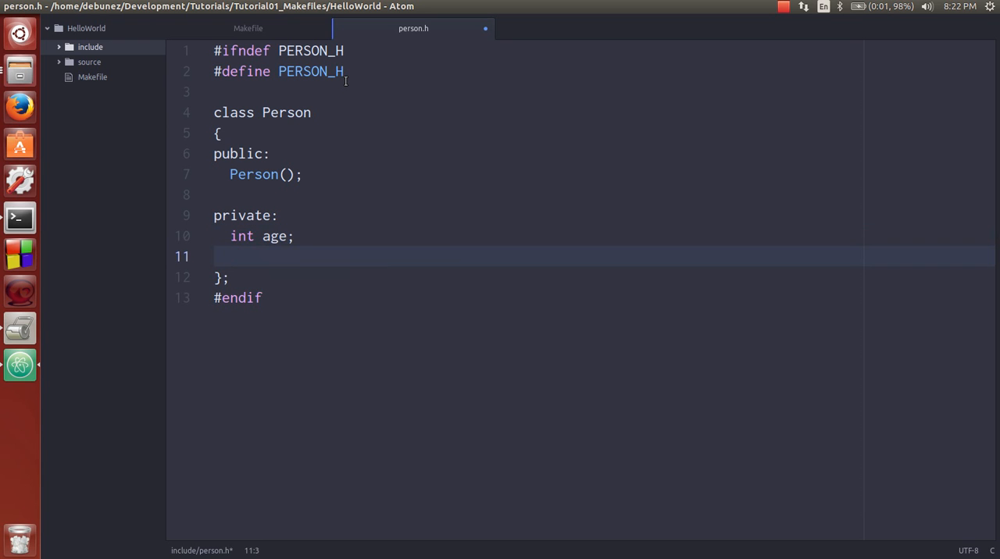
{"action": "type", "text": "const char* name;"}
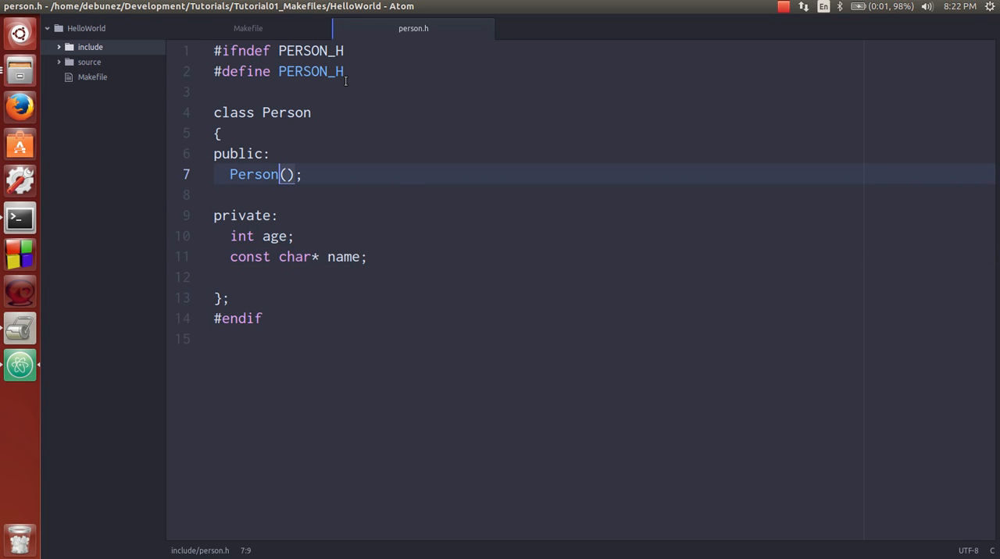
{"action": "type", "text": "int agre,"}
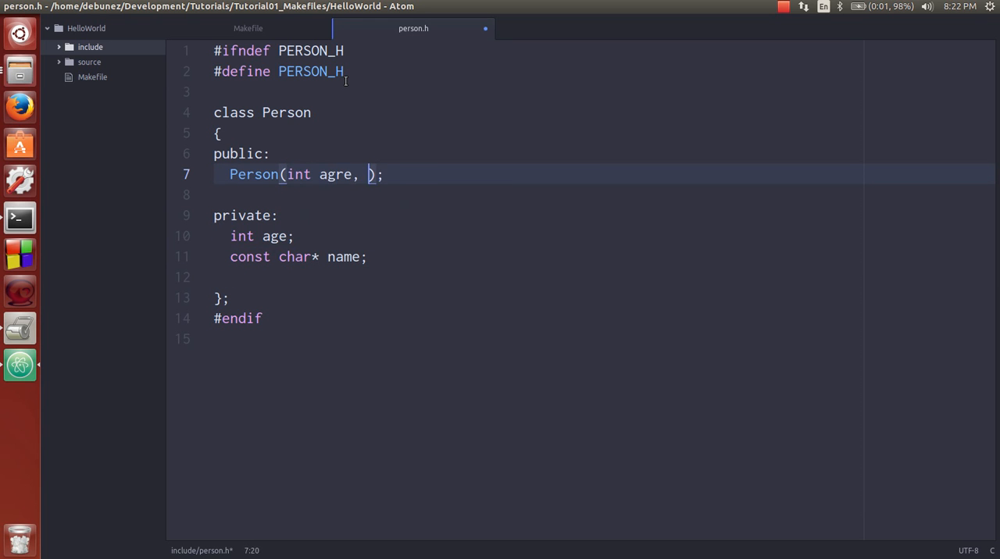
{"action": "type", "text": "const chaR*"}
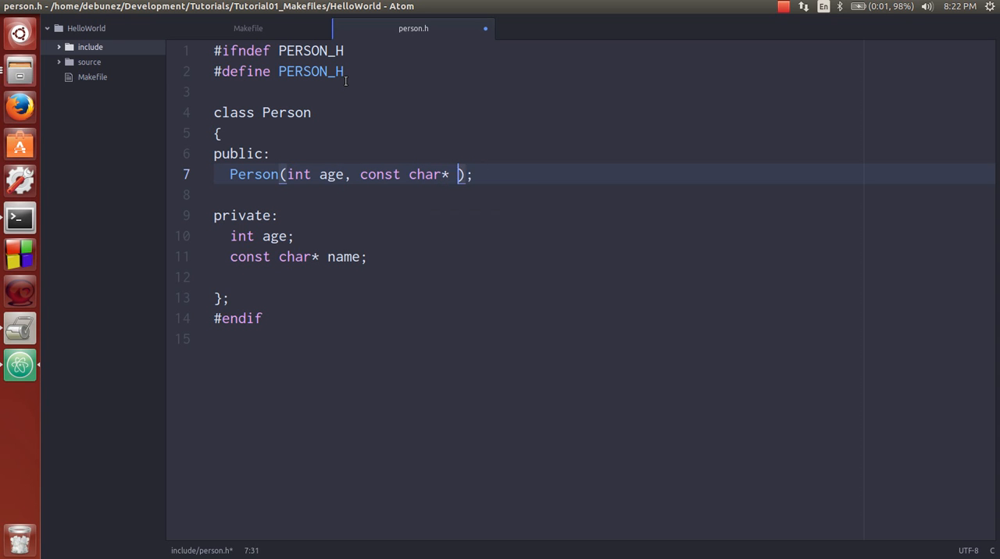
{"action": "type", "text": "name"}
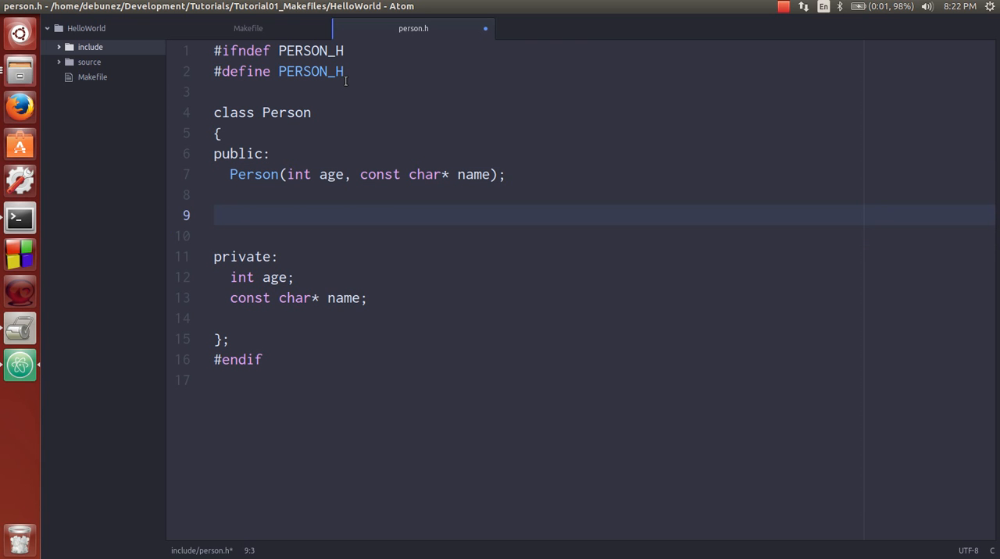
Declare the void Print() method
{"action": "type", "text": "void"}
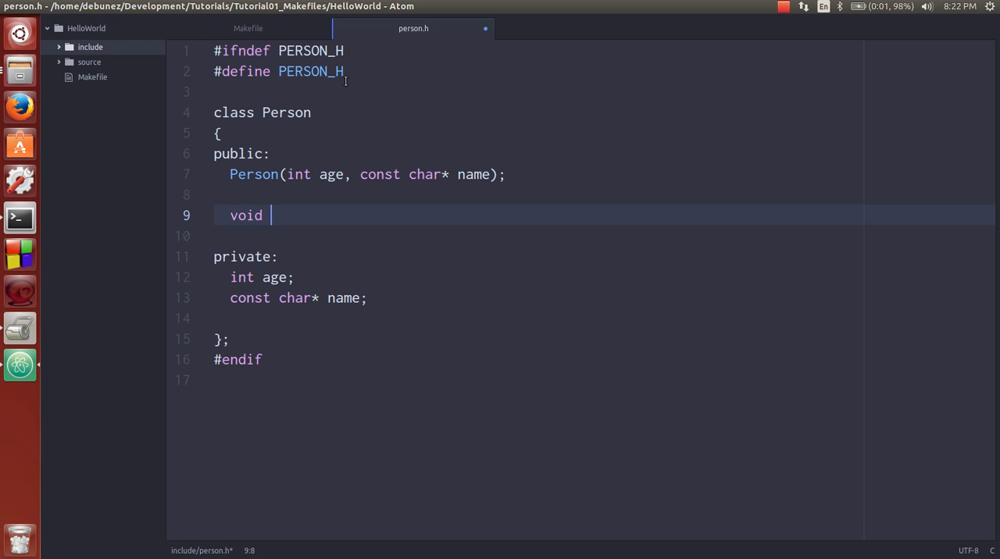
{"action": "type", "text": "Prin"}
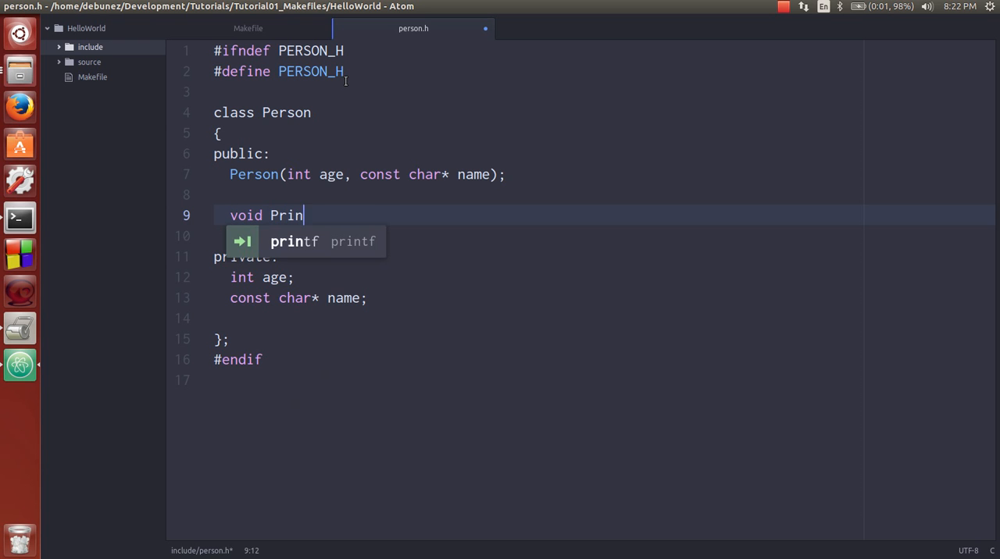
{"action": "key", "text": "BackSpace"}
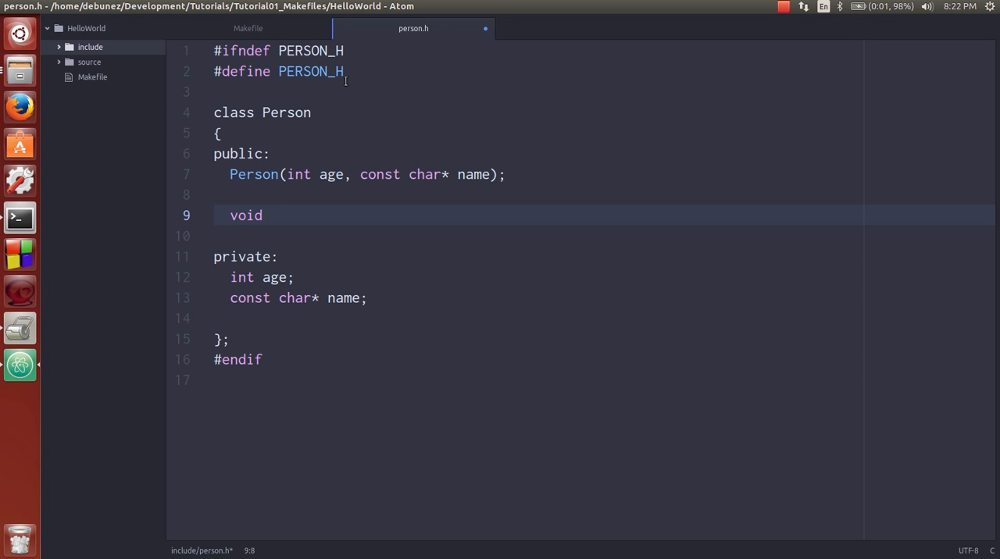
{"action": "type", "text": "Print();"}
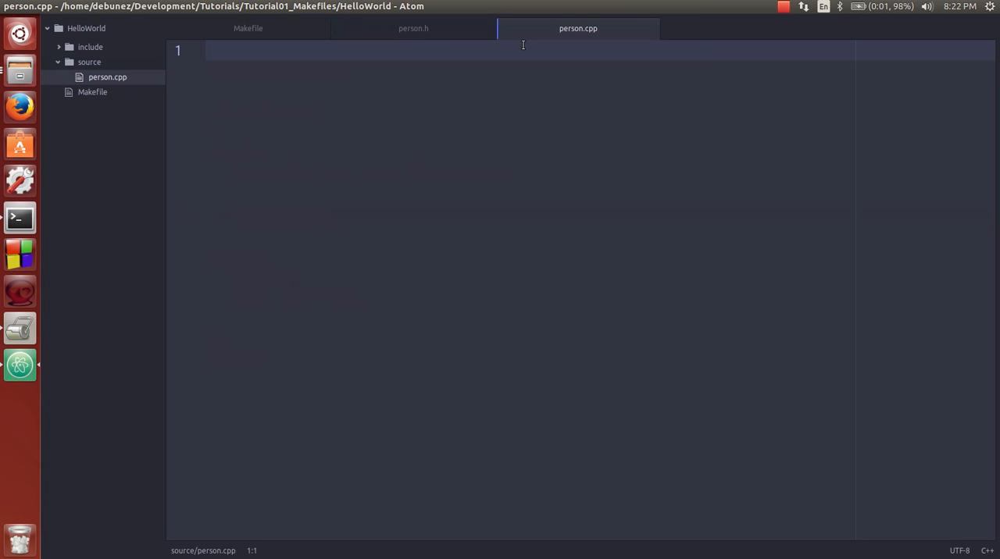
Include the header and implement the Person constructor assigning this->age and this->name
{"action": "type", "text": "#ic"}
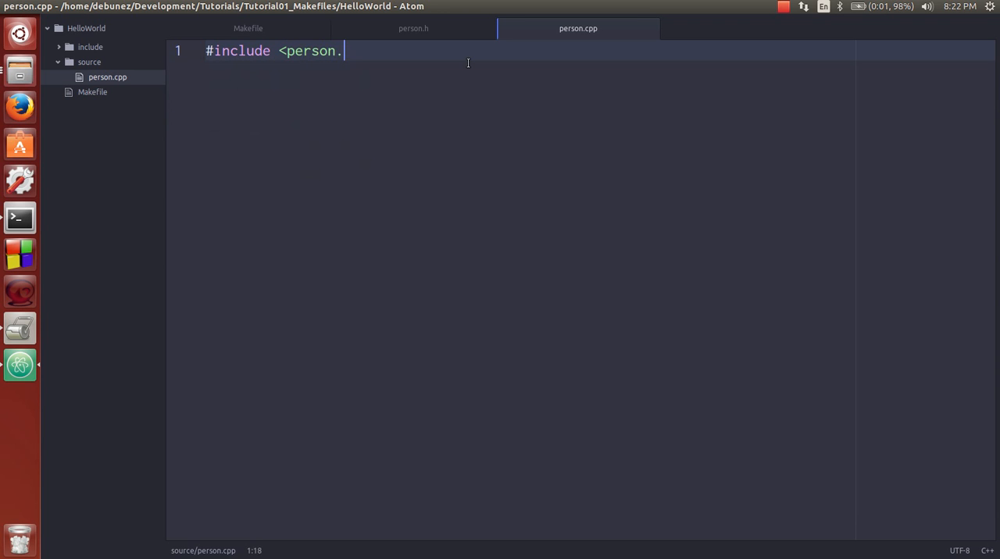
{"action": "type", "text": "h>"}
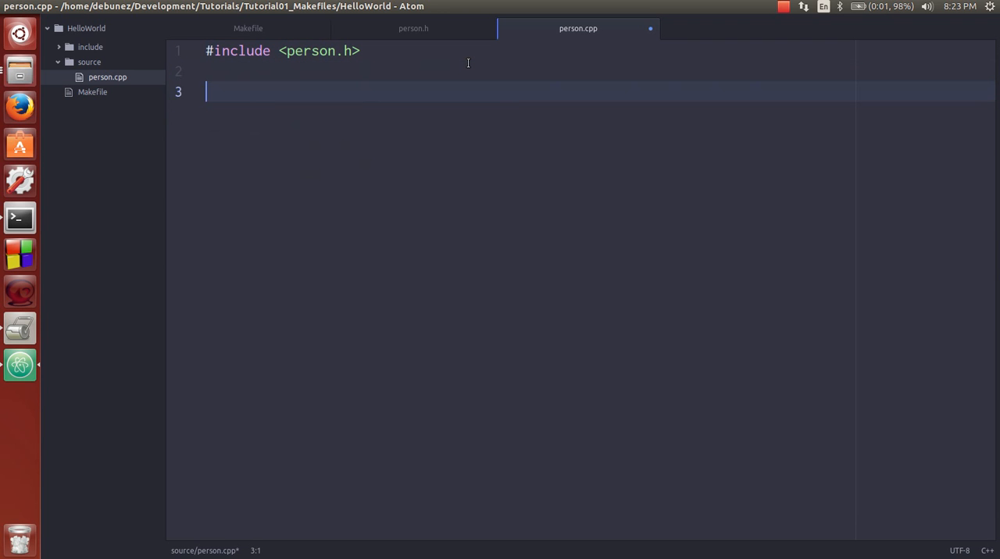
{"action": "type", "text": "Person::Per"}
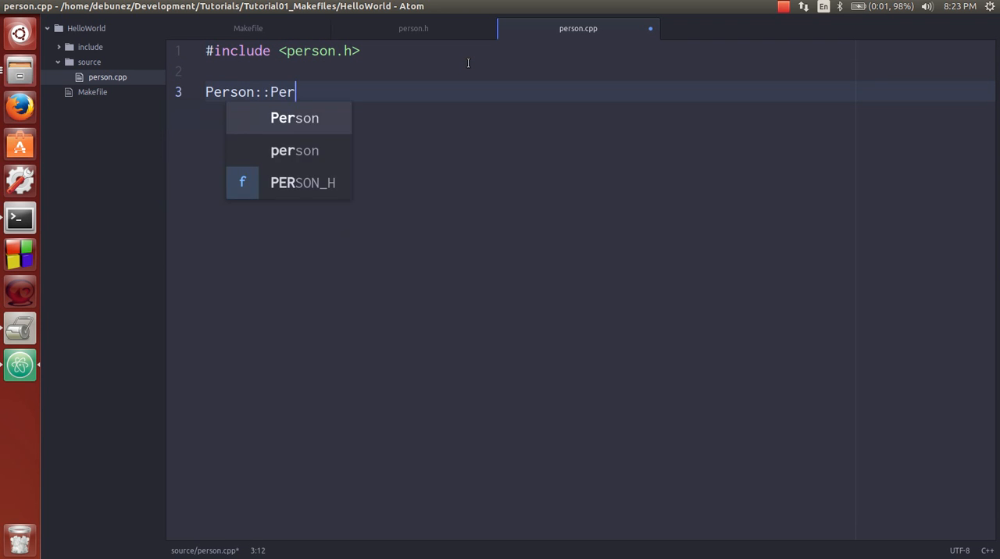
{"action": "type", "text": "son(int a"}
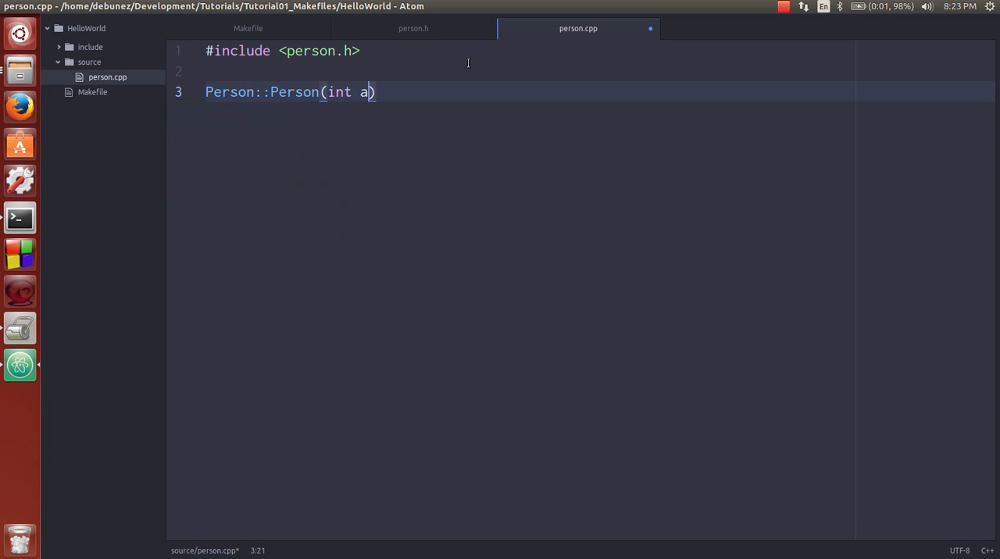
{"action": "type", "text": "ge, const c"}
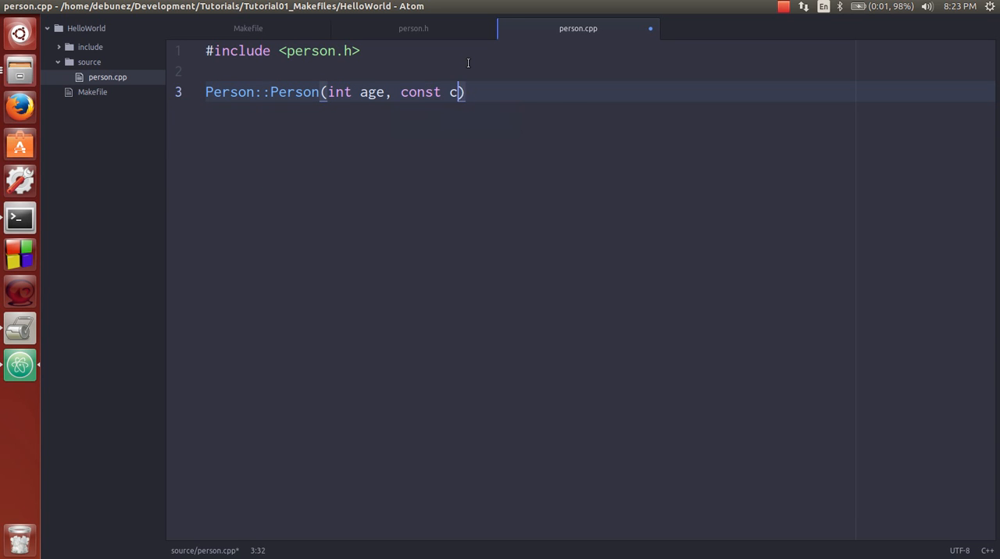
{"action": "type", "text": "har* name)"}
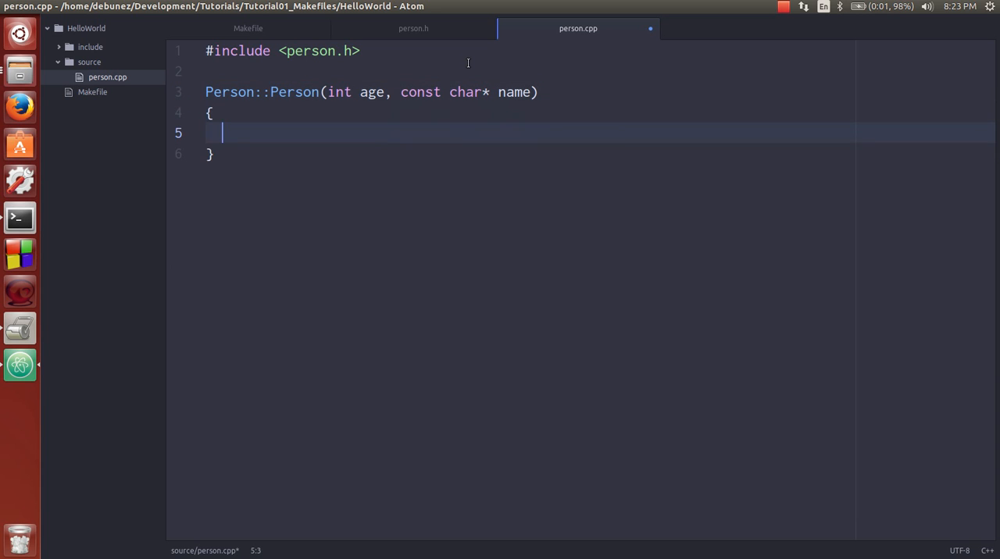
{"action": "type", "text": "this-"}
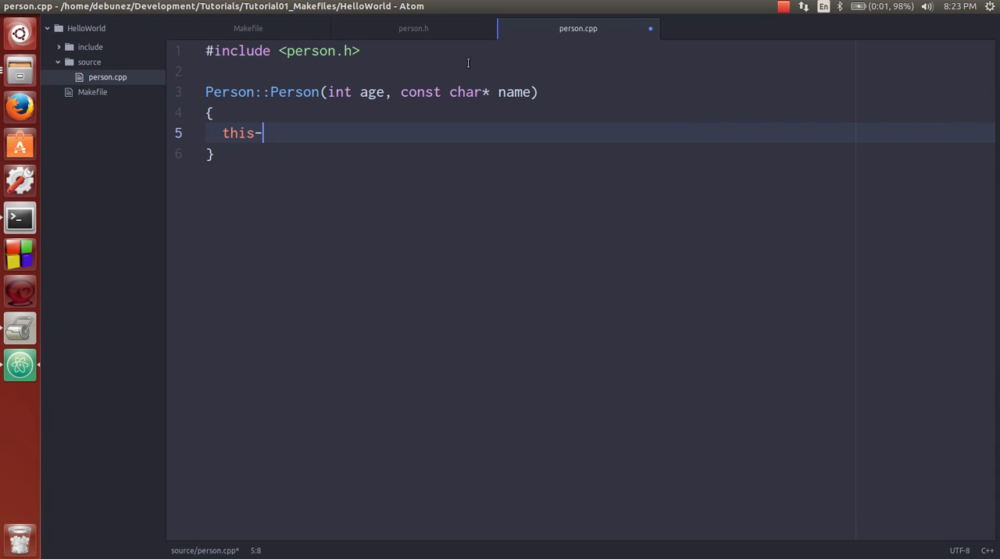
{"action": "type", "text": ">age ="}
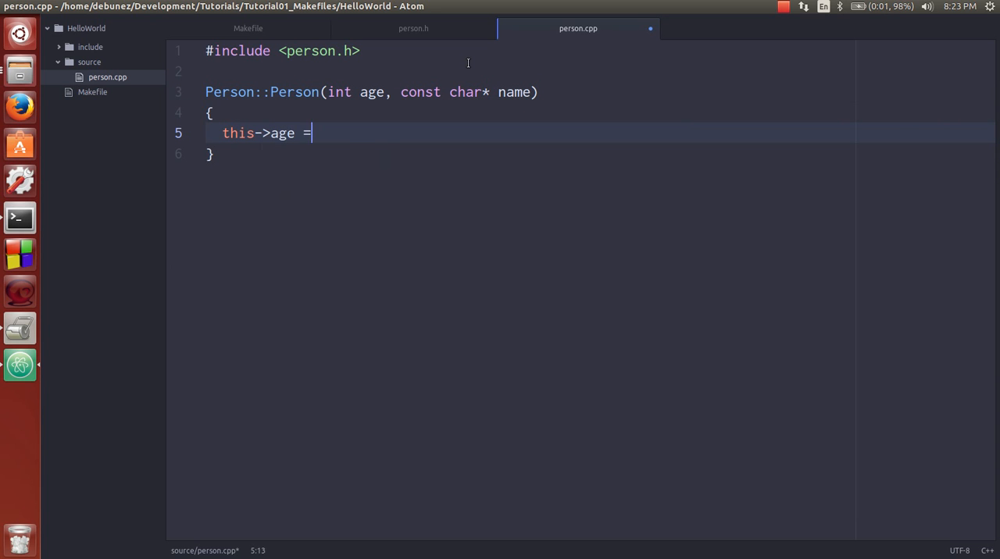
{"action": "type", "text": "age;"}
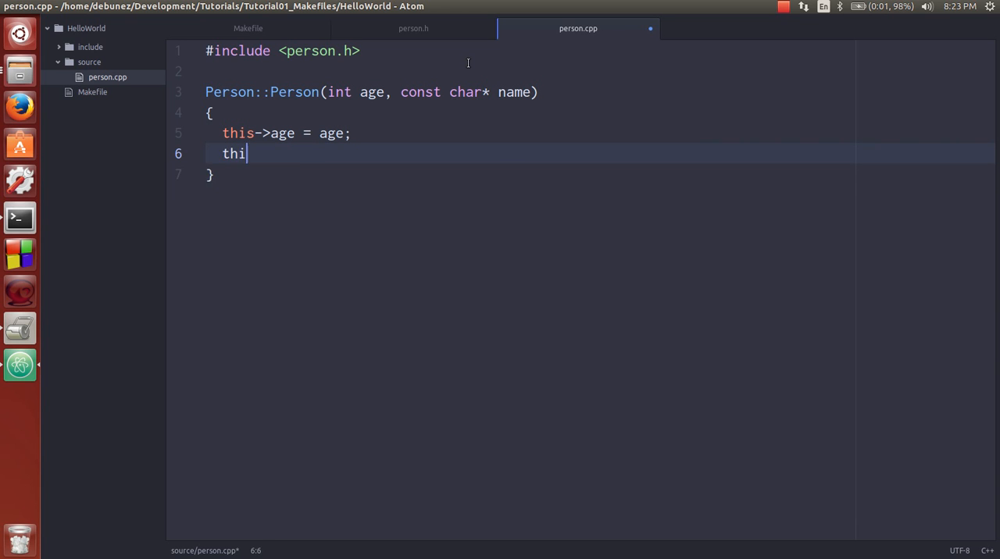
{"action": "type", "text": "s->"}
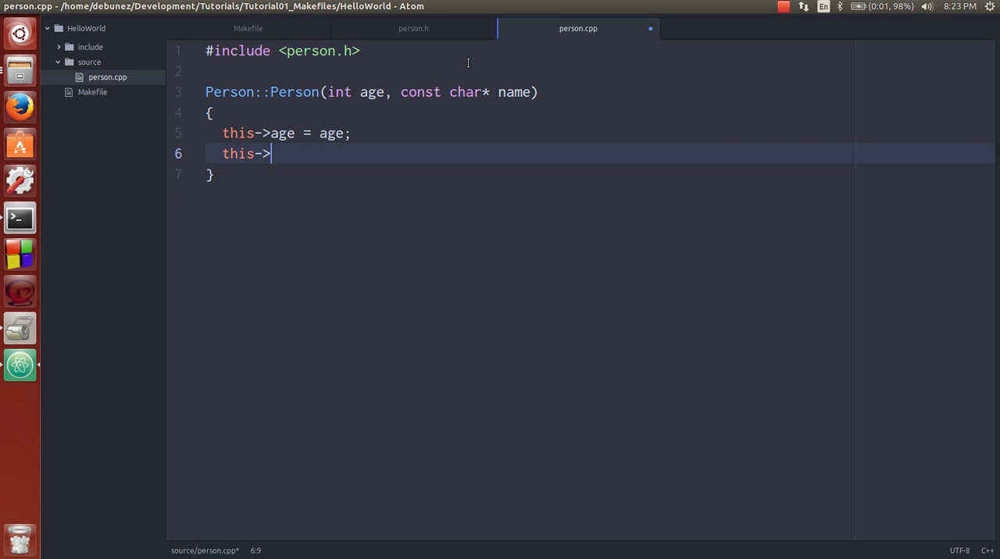
{"action": "type", "text": "name = name;"}
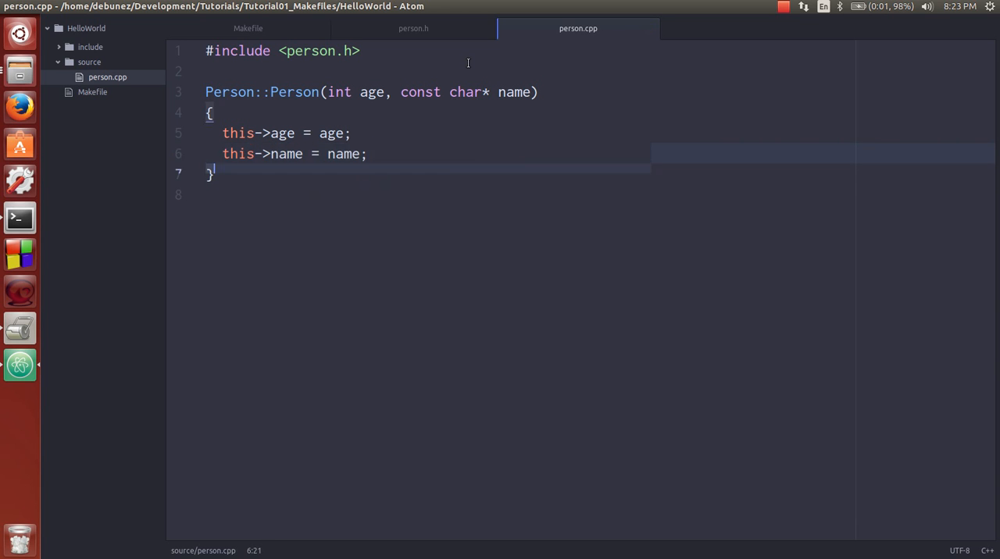
Add the void Person::Print() definition and #include <iostream>
{"action": "type", "text": "void Person:"}
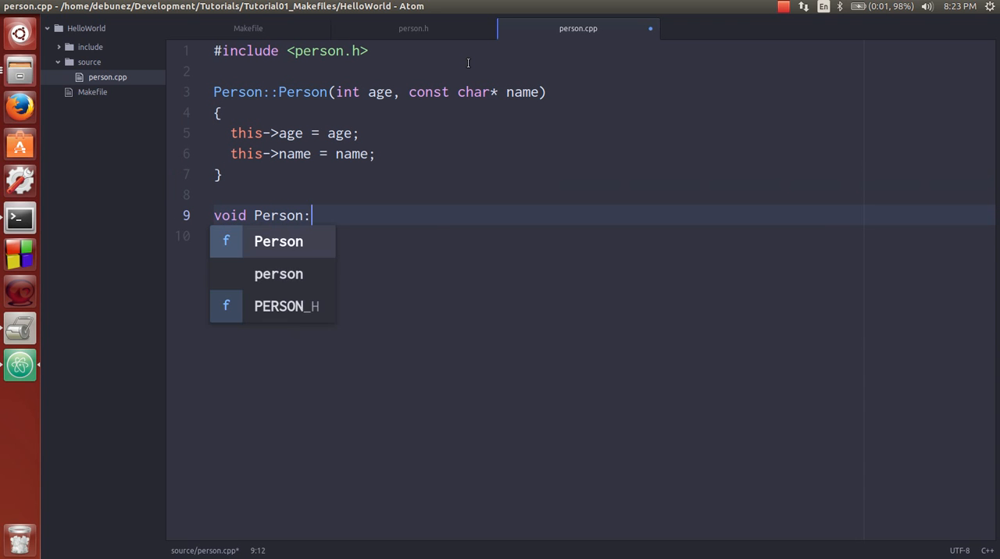
{"action": "type", "text": ":Prin"}
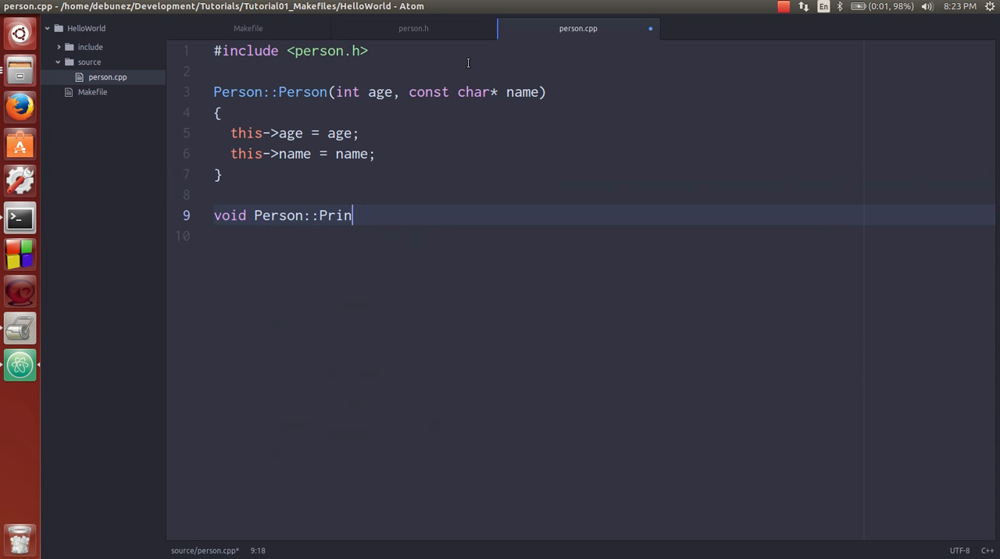
{"action": "type", "text": "t()"}
{"action": "type", "text": "{"}
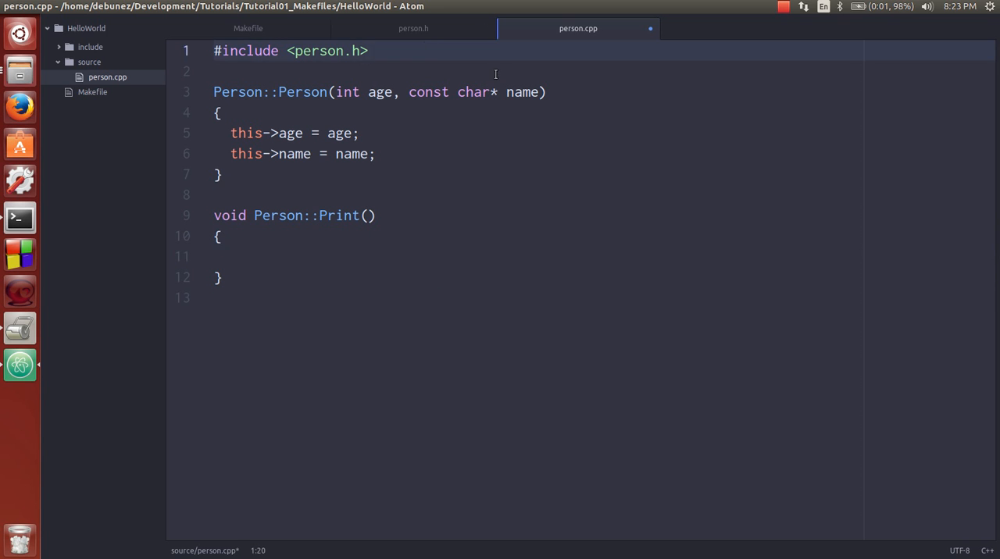
{"action": "type", "text": "#include <iostream>"}
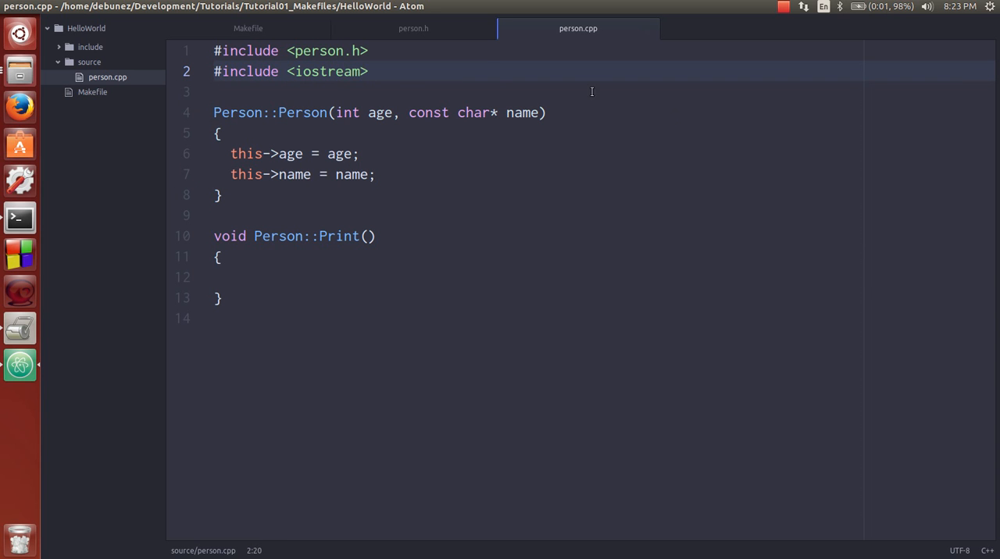
Make Print output "Hello, my name is: " name and "I am <age> years old"
{"action": "type", "text": "std::cout << \""}
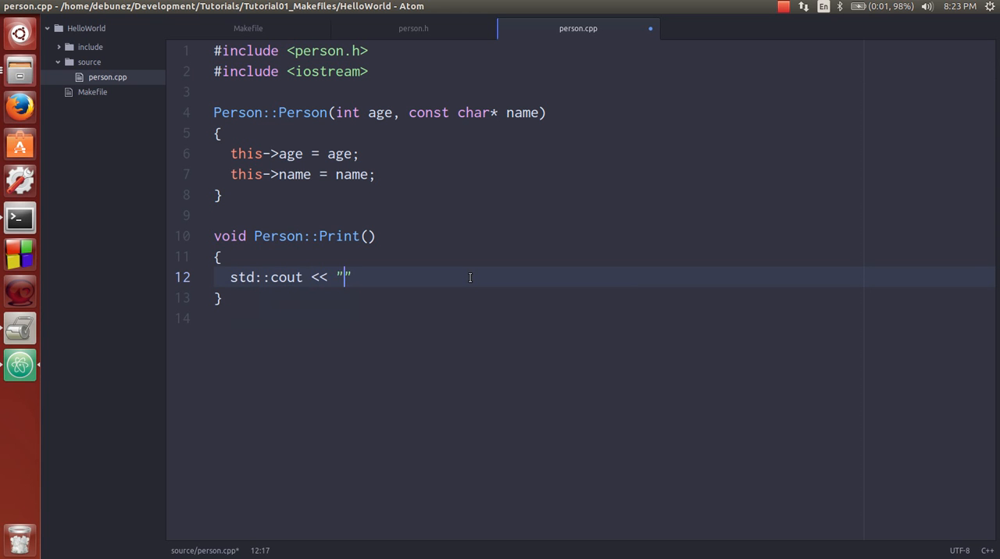
{"action": "type", "text": "Hello, my"}
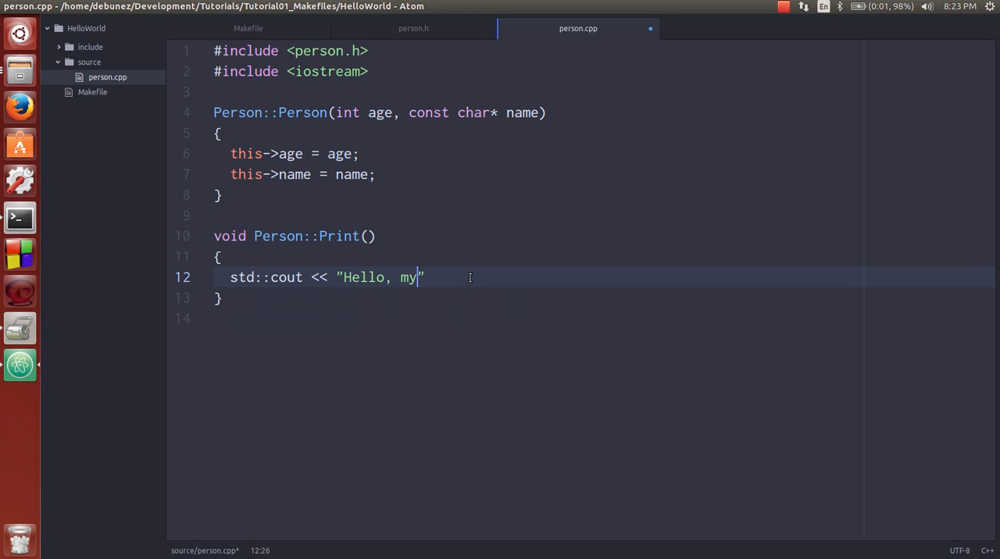
{"action": "type", "text": "name is:"}
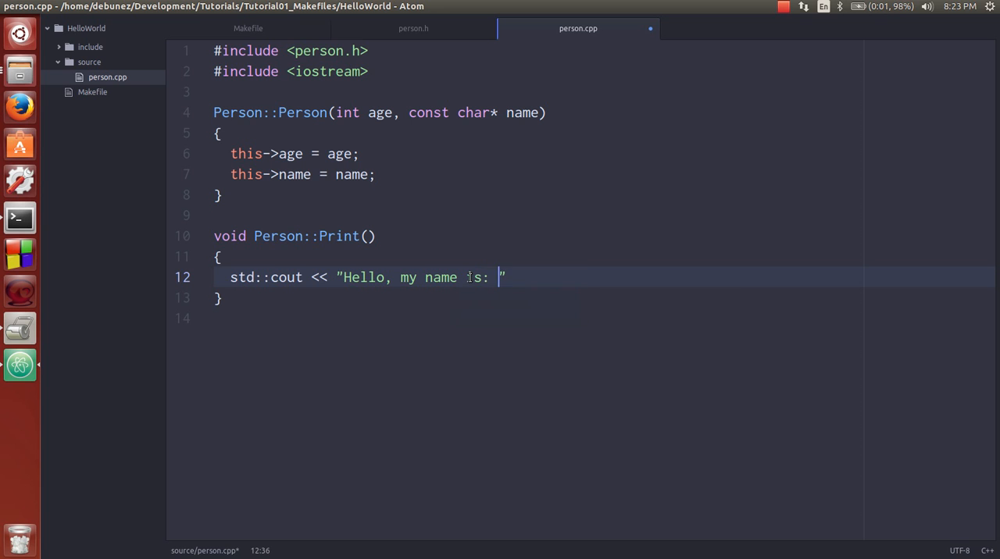
{"action": "type", "text": "<< name << std::endl;"}
{"action": "type", "text": "std::co"}
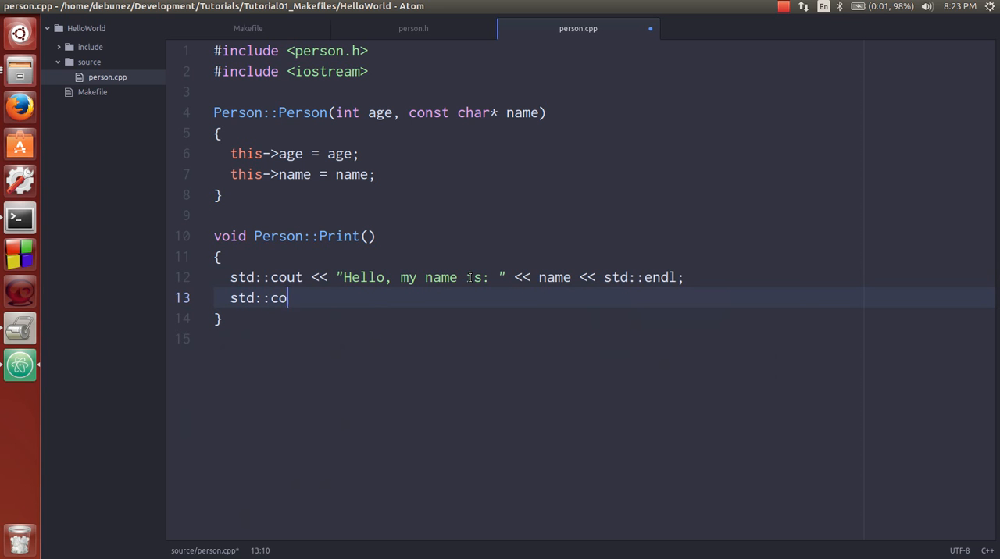
{"action": "type", "text": "ut << \"I am \""}
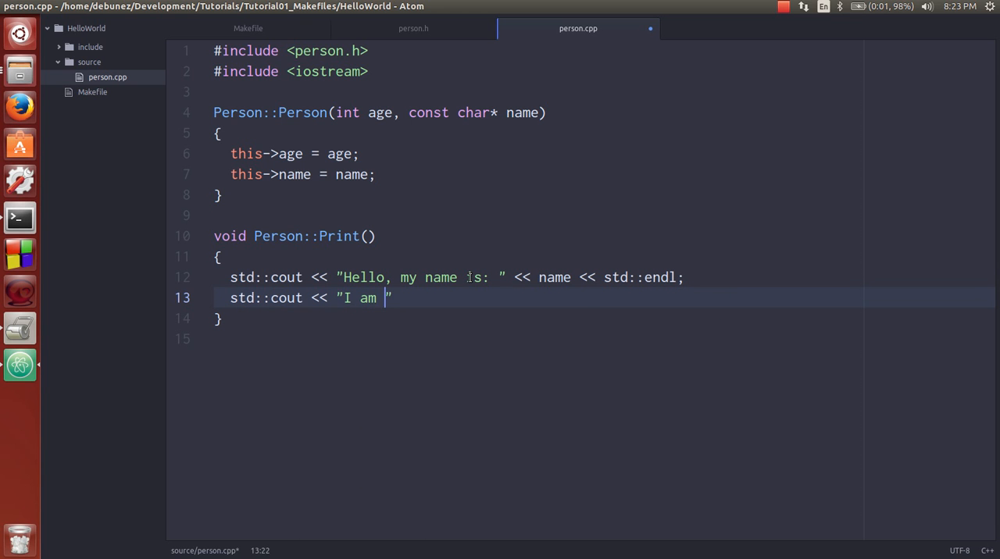
{"action": "type", "text": "<< age"}
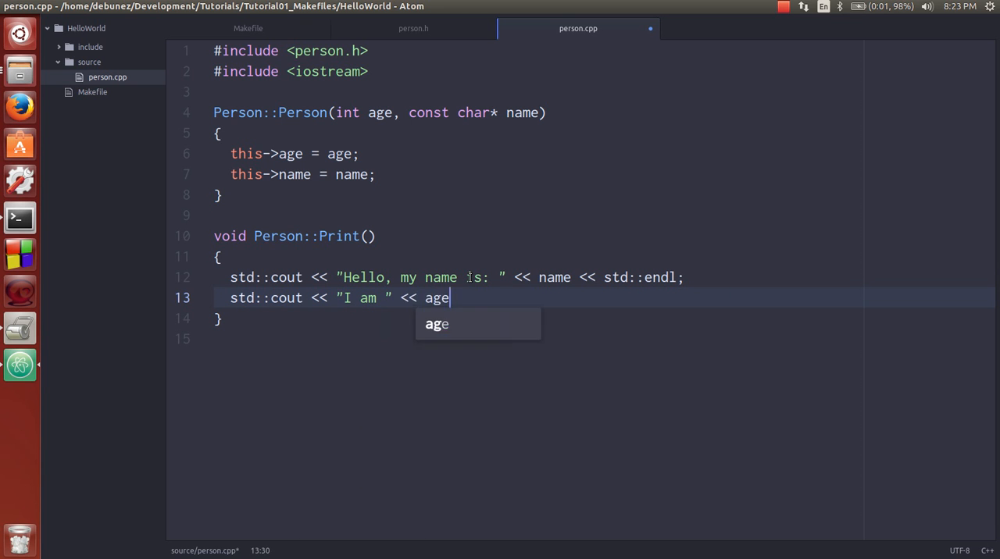
{"action": "type", "text": "<< \" \""}
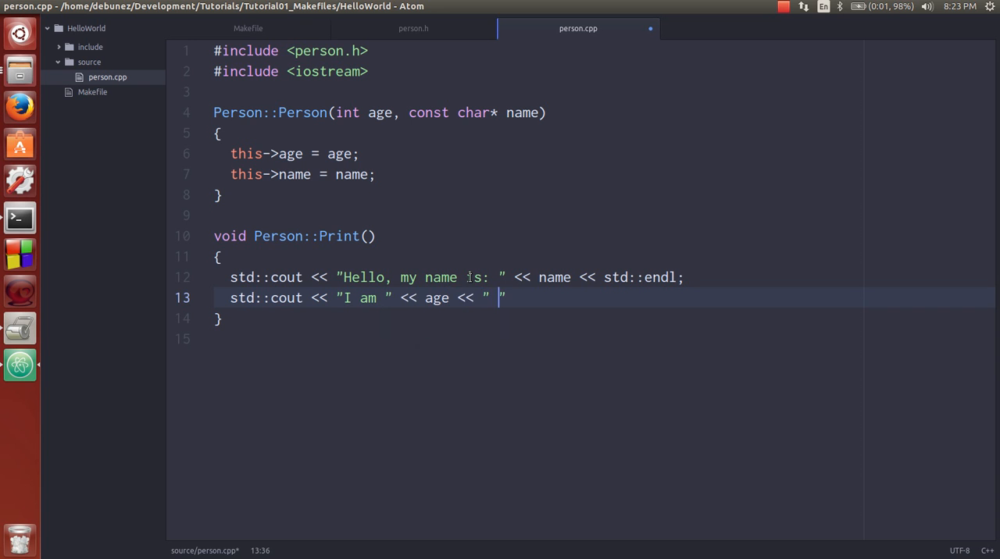
{"action": "type", "text": "years old\" <<"}
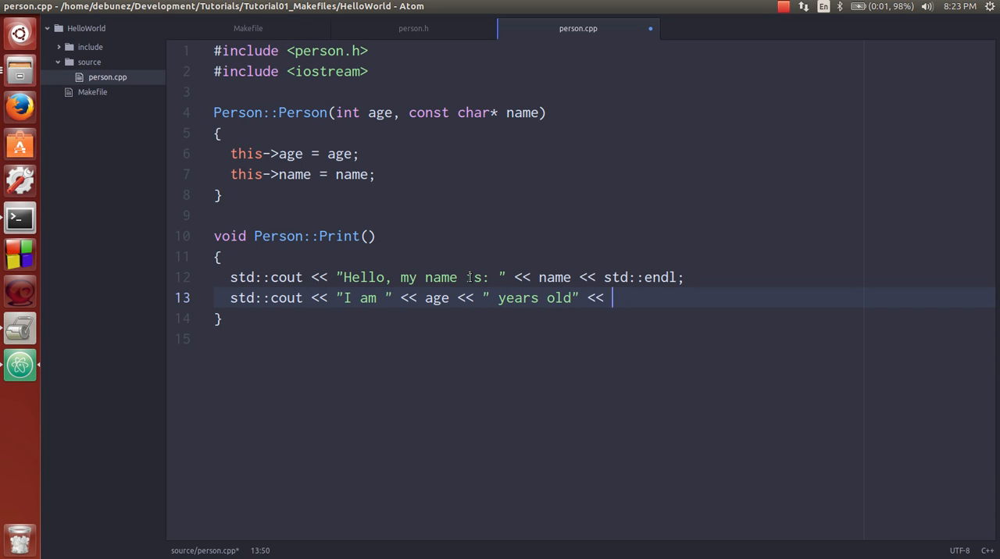
{"action": "type", "text": "std::endl;"}
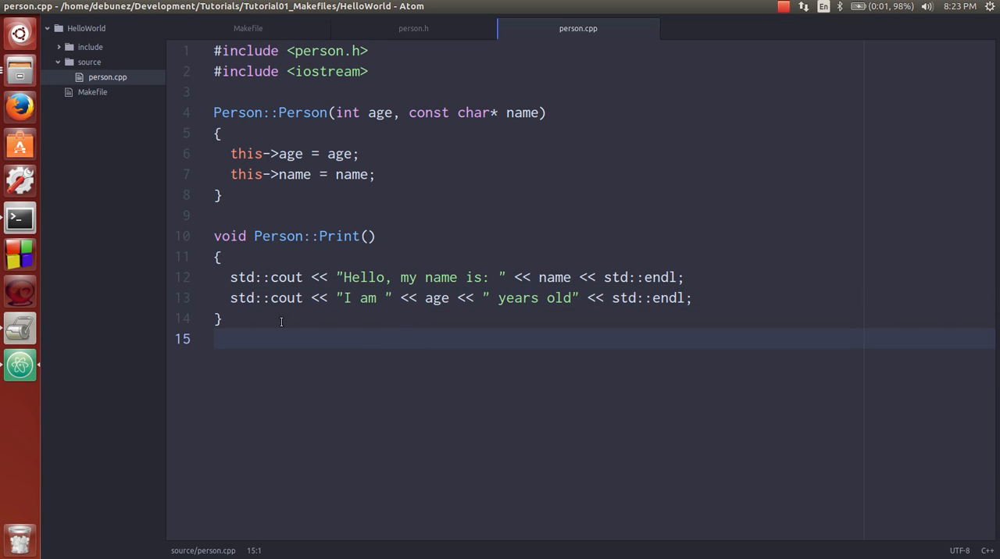
{"action": "left_click", "coordinate": [389, 216]}
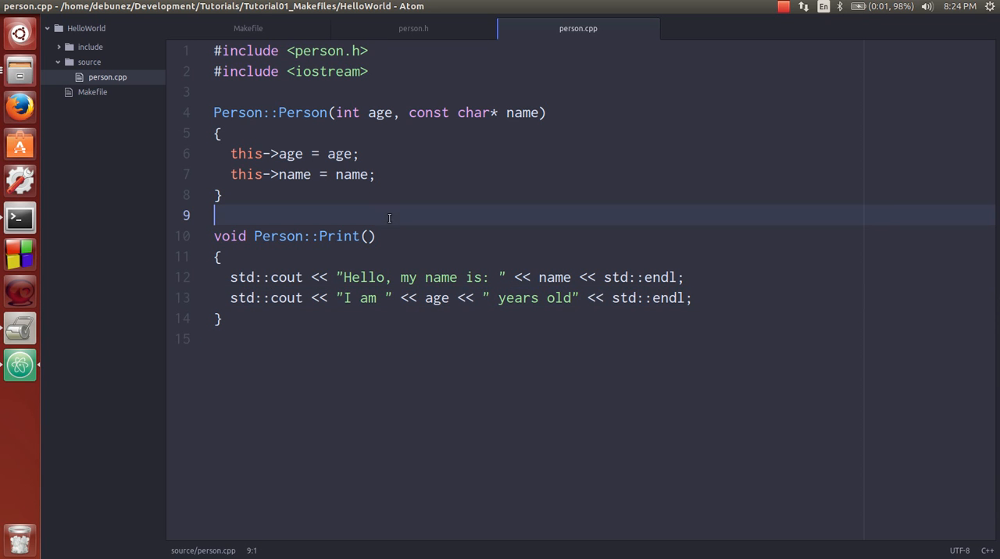
Check person.h, return to the Makefile, and open the source folder's context menu
{"action": "left_click", "coordinate": [413, 28]}
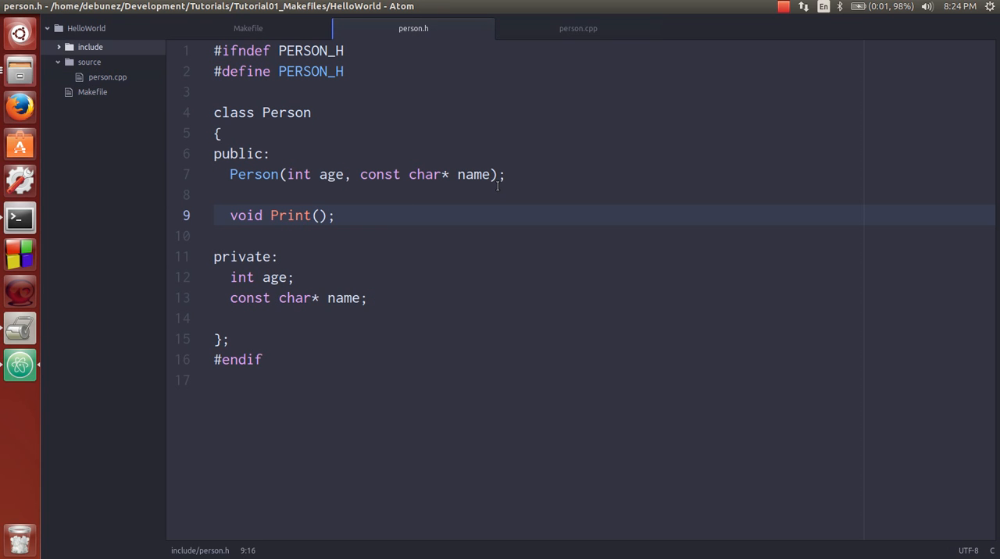
{"action": "mouse_move", "coordinate": [261, 32]}
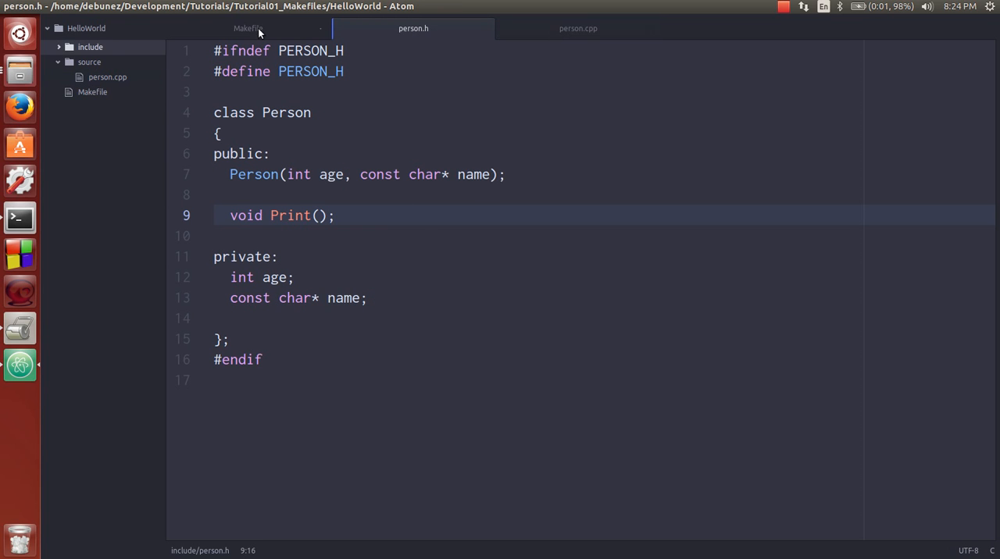
{"action": "left_click", "coordinate": [248, 28]}
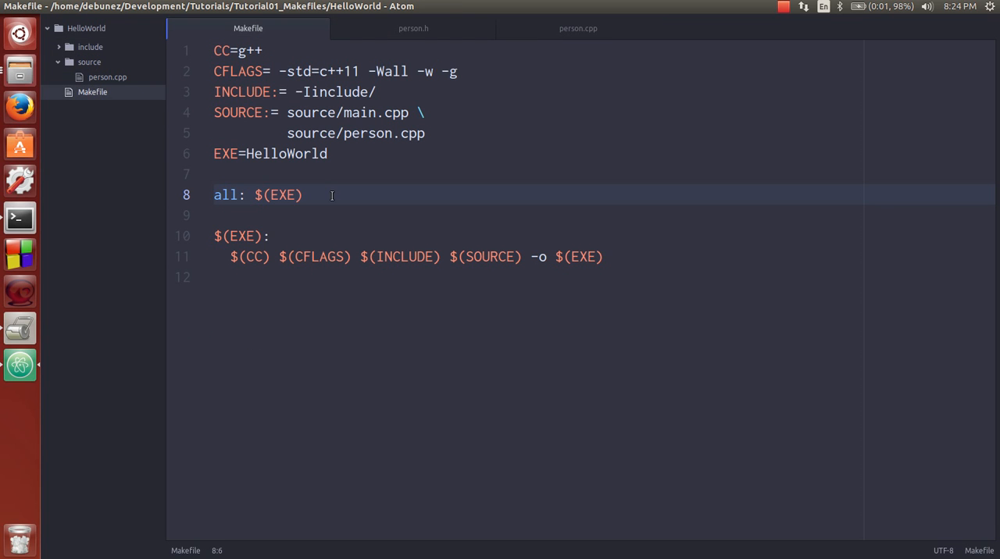
{"action": "right_click", "coordinate": [92, 77]}
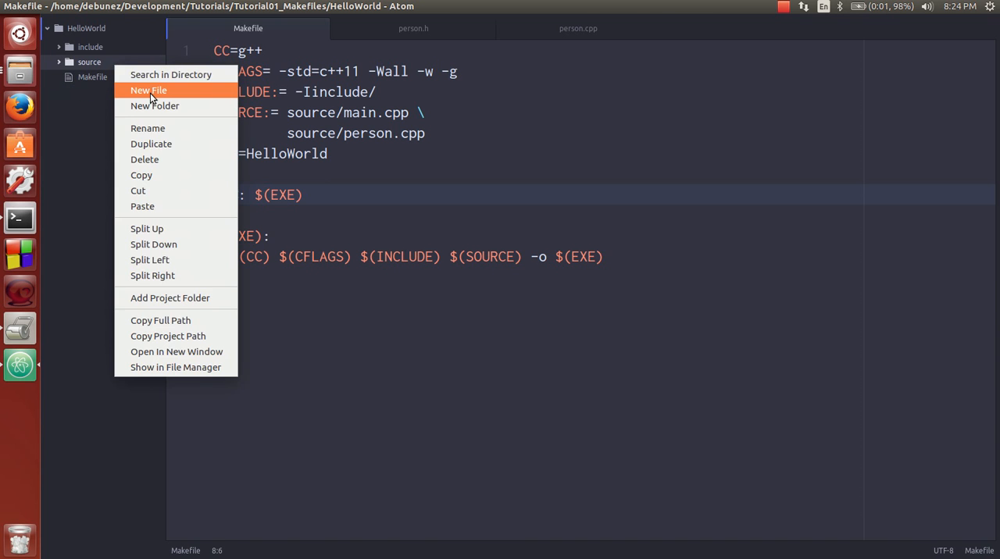
Create a new file in source with an int main(int argc, char* argv) skeleton
{"action": "left_click", "coordinate": [149, 90]}
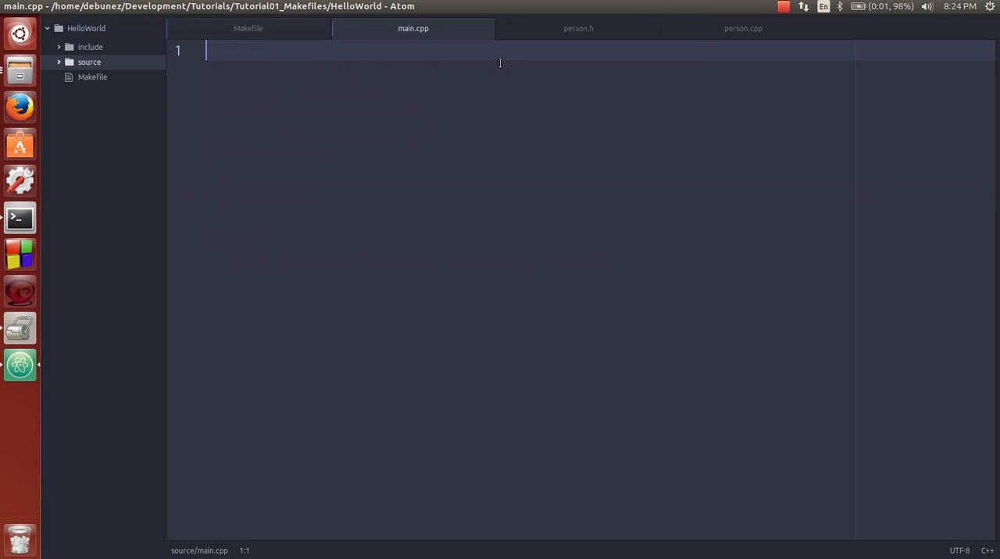
{"action": "type", "text": "int main"}
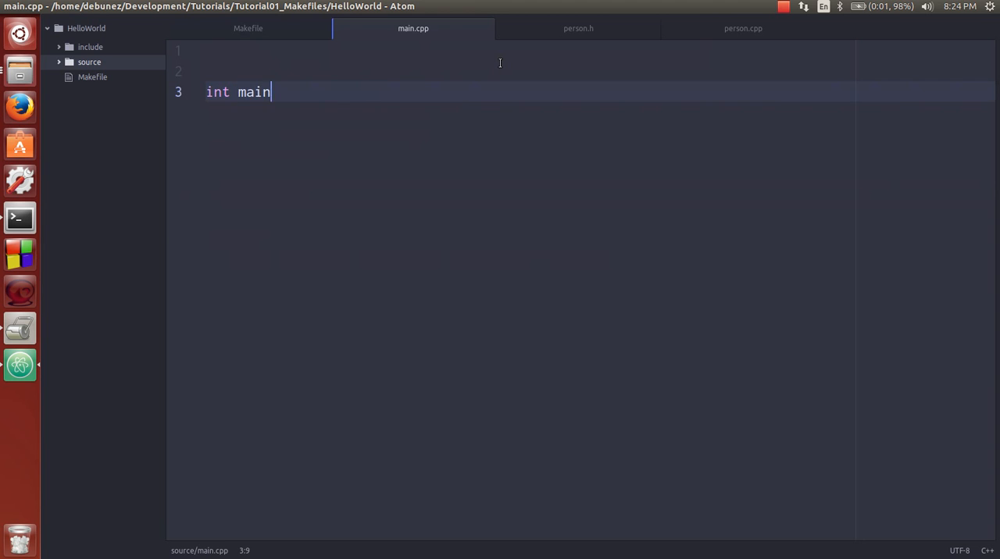
{"action": "type", "text": "(int argc, char"}
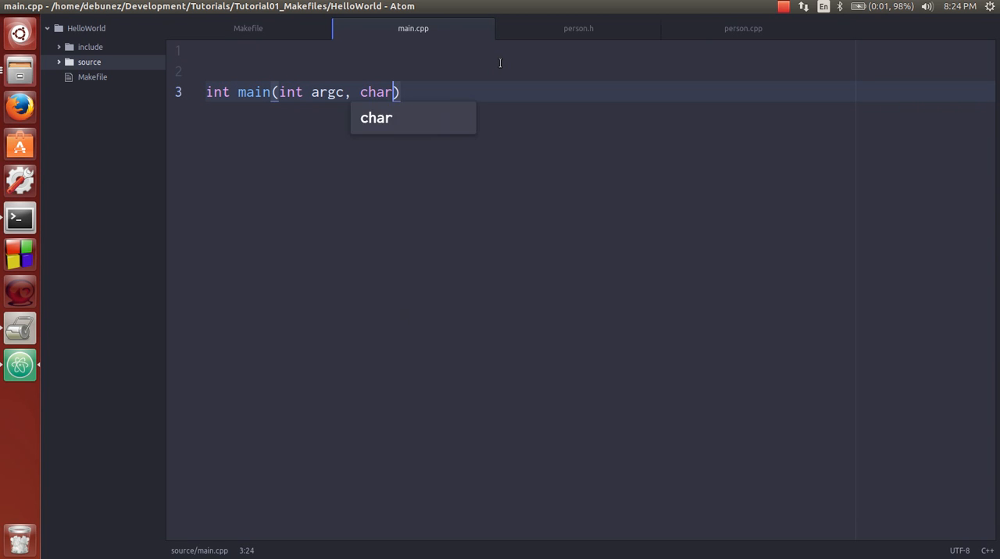
{"action": "type", "text": "* argv["}
{"action": "type", "text": "{"}
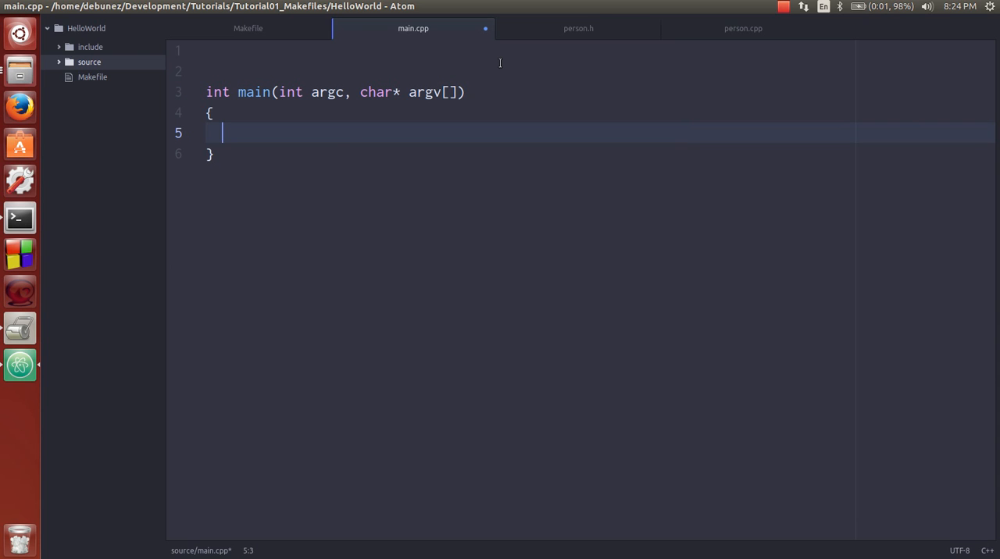
{"action": "type", "text": "return 0;"}
{"action": "left_click", "coordinate": [582, 52]}
{"action": "type", "text": "#inc"}
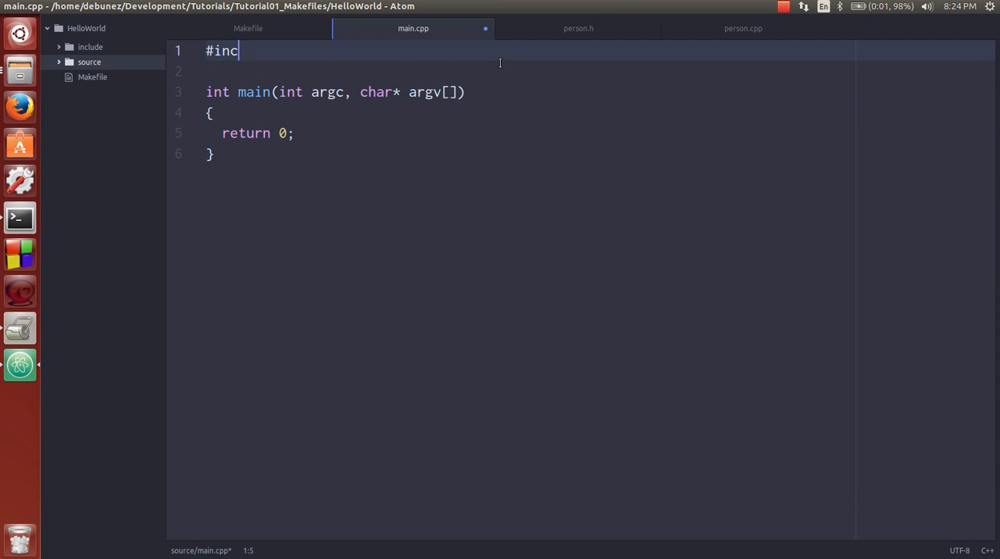
Include person.h, construct Person p(25, "Bob"), and call p.Print()
{"action": "type", "text": "lude <person.h>"}
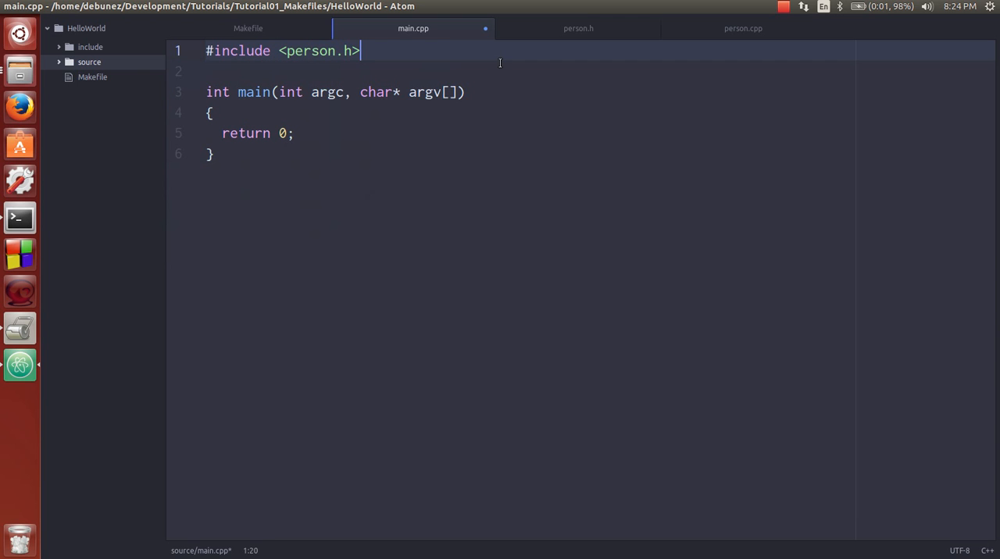
{"action": "type", "text": "Pe"}
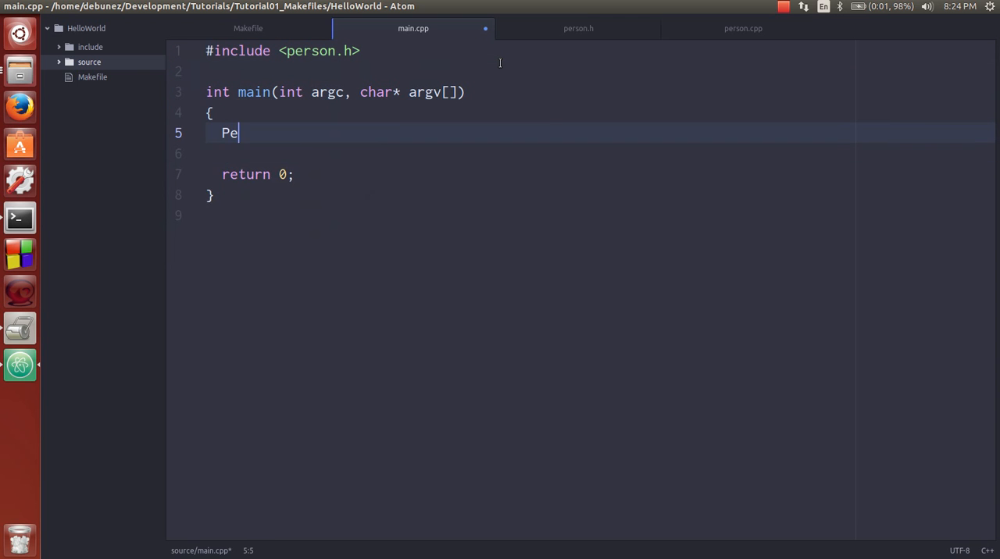
{"action": "type", "text": "rson p()"}
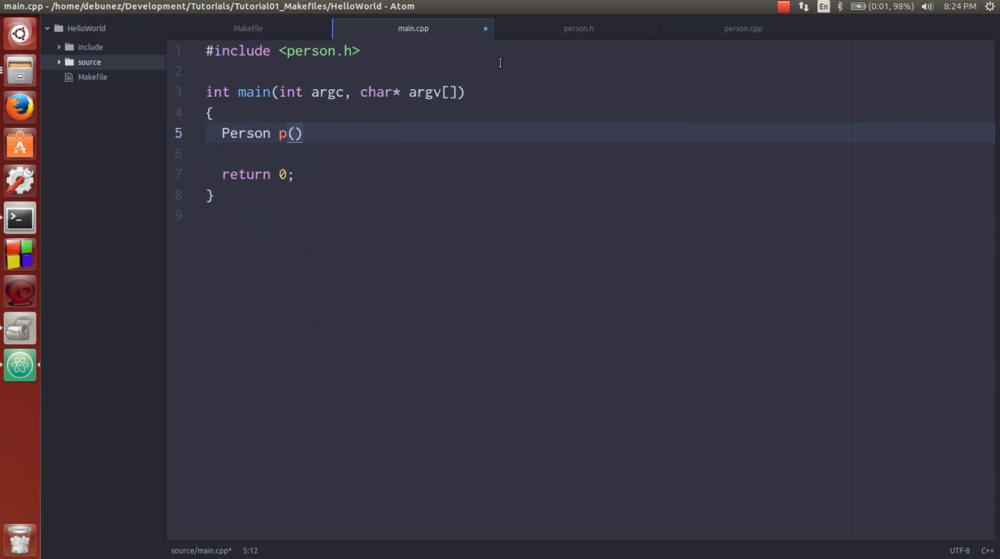
{"action": "type", "text": "25,"}
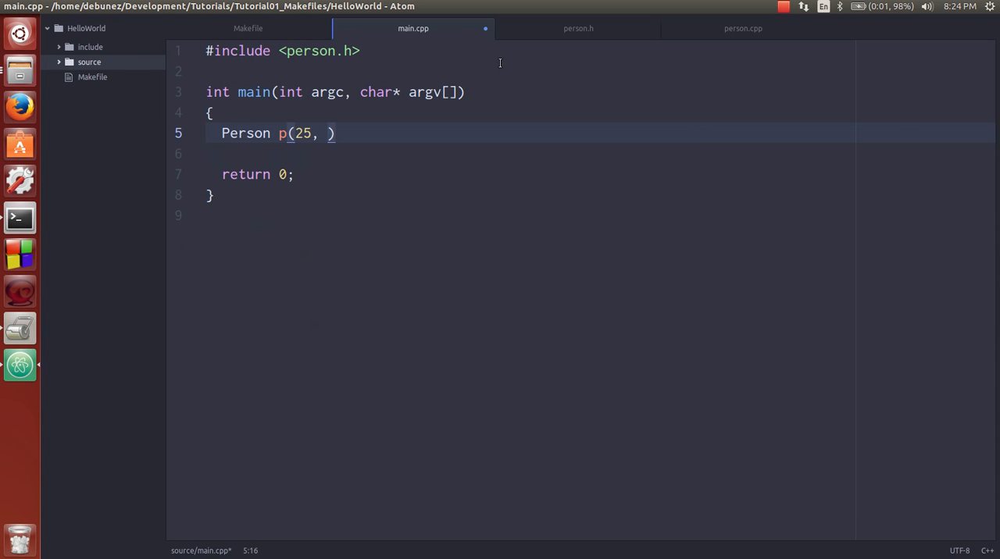
{"action": "type", "text": "\"Bob\");"}
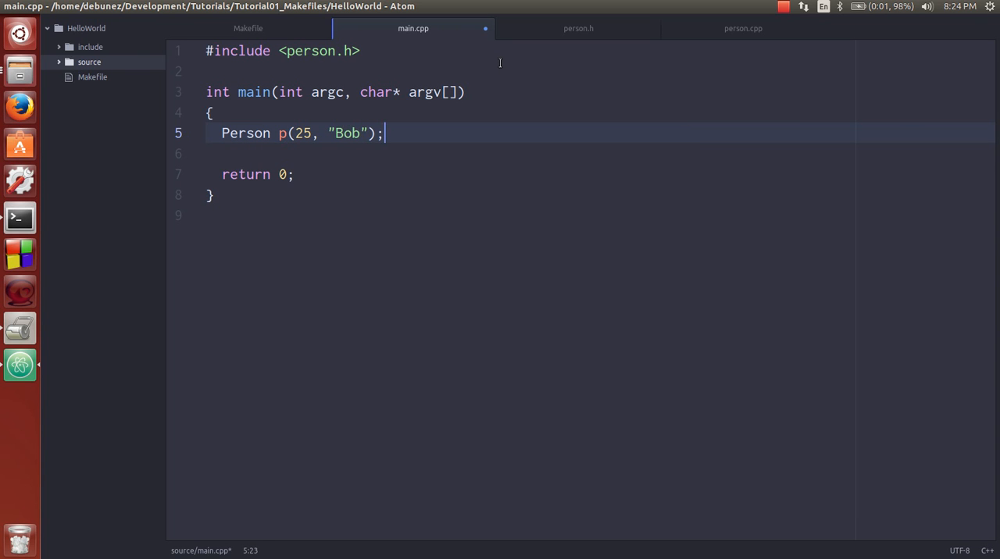
{"action": "type", "text": "p.Pr"}
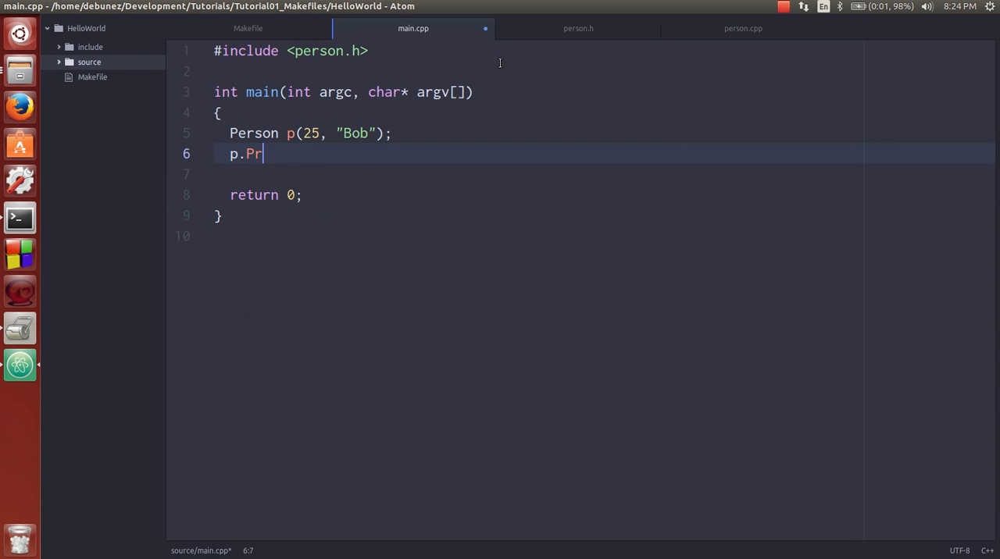
{"action": "type", "text": "int();"}
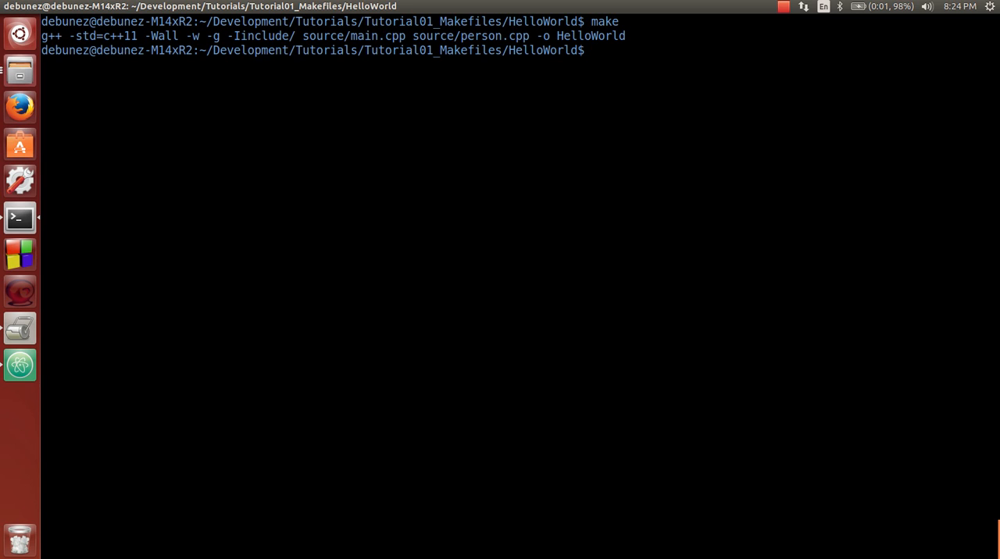
{"action": "mouse_move", "coordinate": [147, 60]}
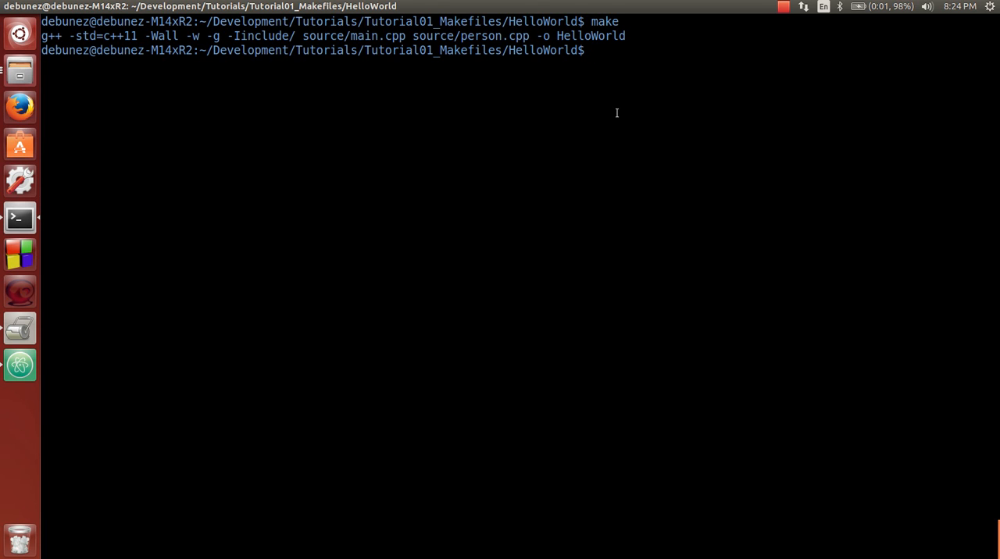
List the project folder with ls and start typing ./HelloWorld
{"action": "type", "text": "ls"}
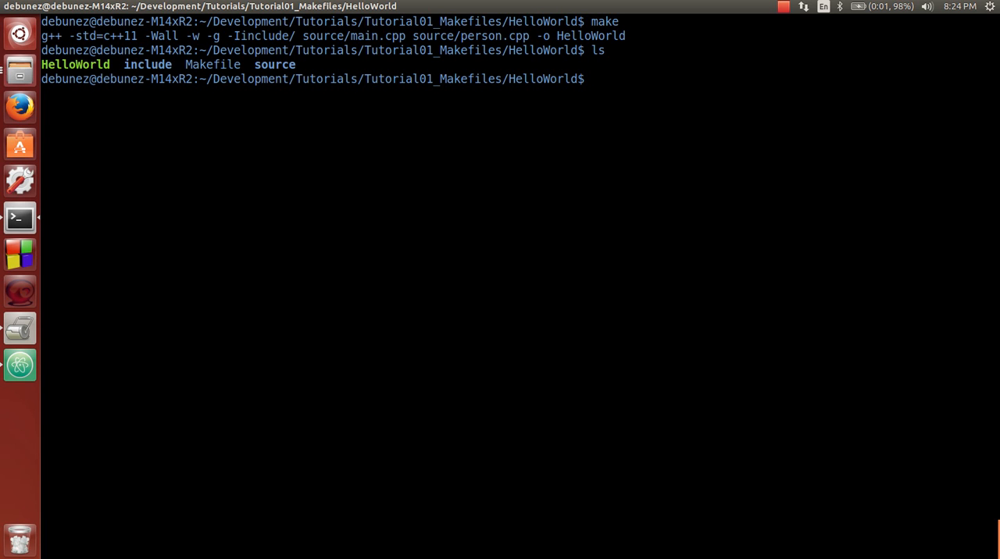
{"action": "type", "text": "./"}
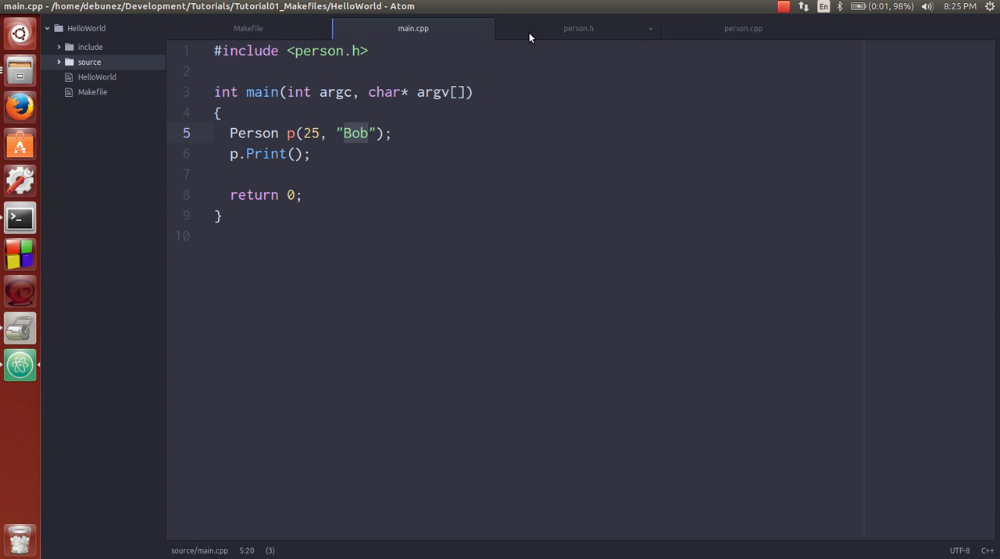
Bring up the Makefile in Atom and run make again in the terminal
{"action": "left_click", "coordinate": [247, 28]}
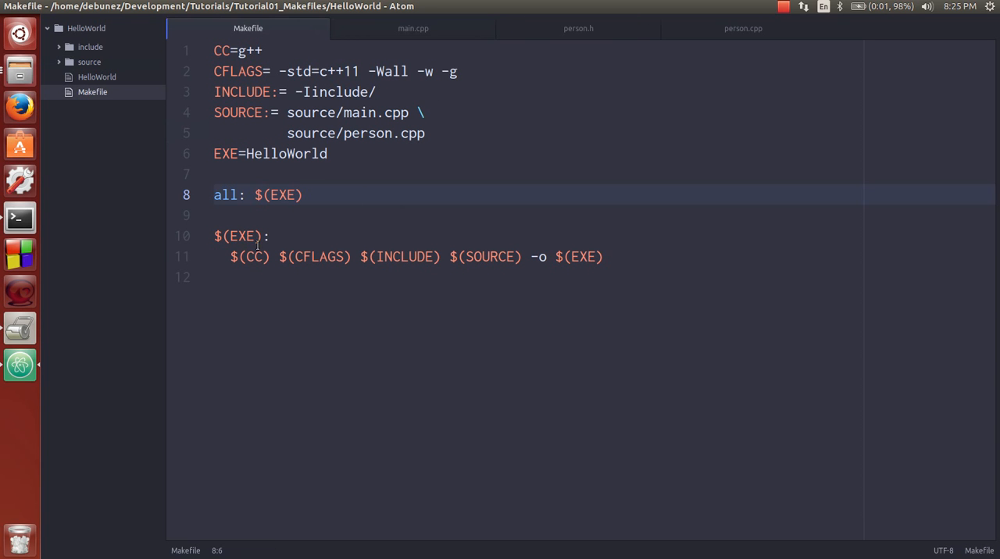
{"action": "mouse_move", "coordinate": [20, 219]}
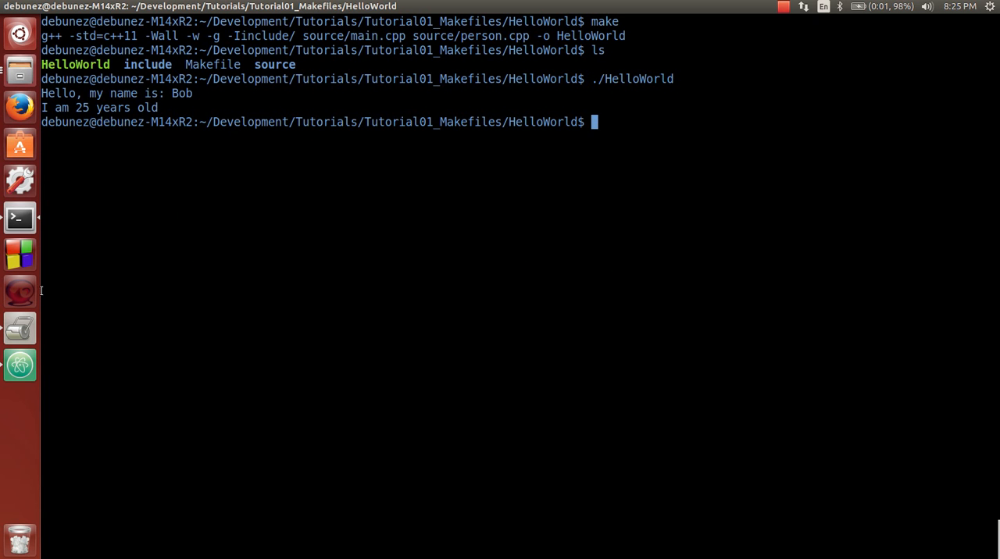
{"action": "mouse_move", "coordinate": [183, 230]}
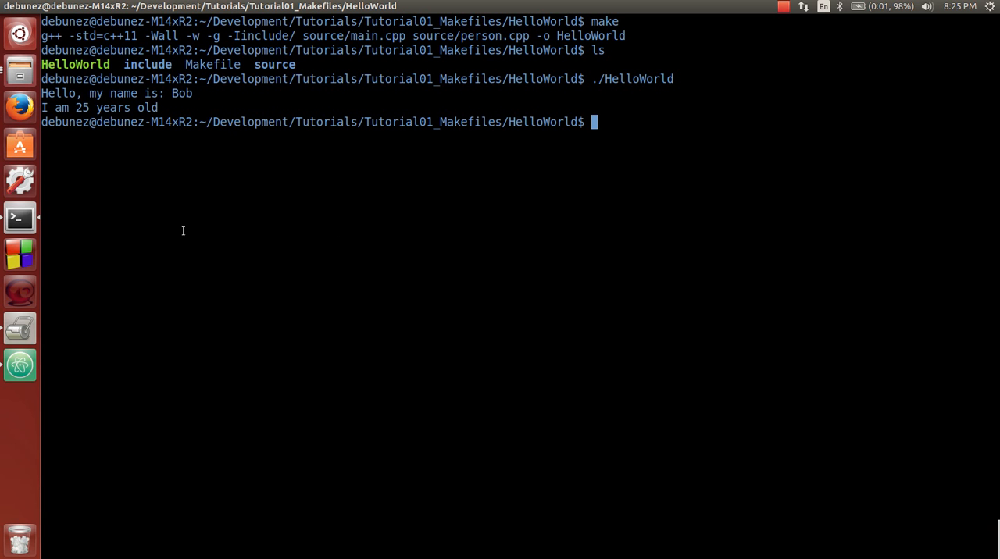
{"action": "type", "text": "make"}
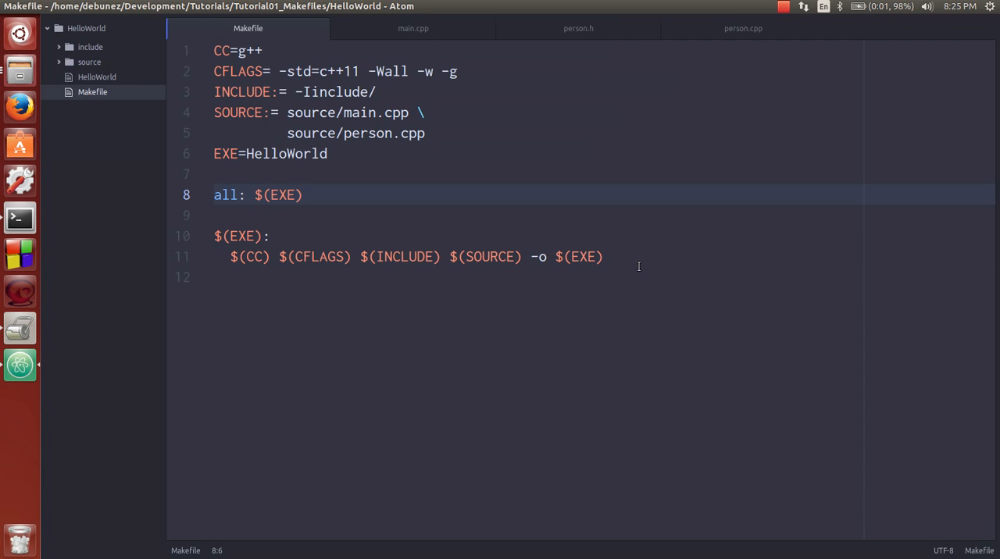
Add a clean target whose recipe is rm $(EXE)
{"action": "type", "text": "c"}
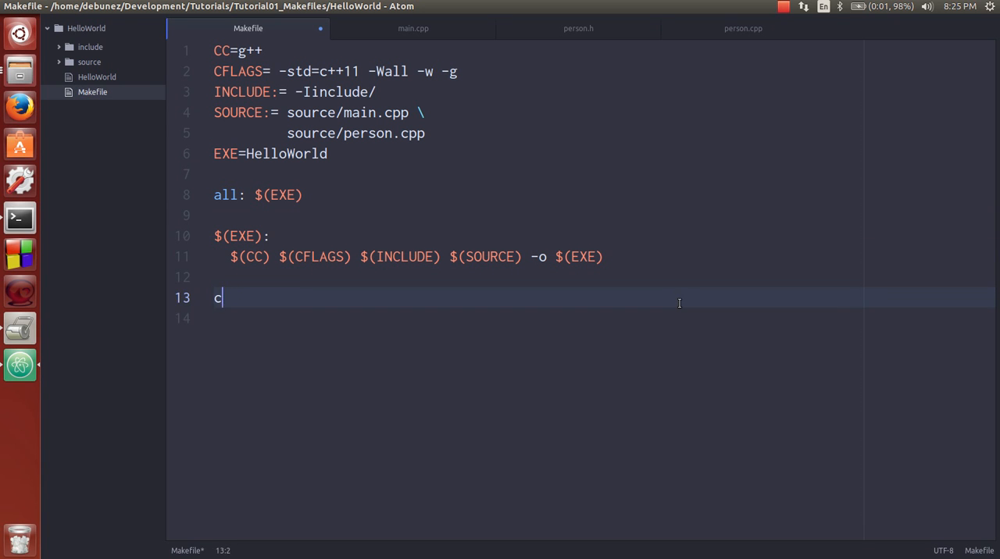
{"action": "type", "text": "lean:"}
{"action": "left_click", "coordinate": [605, 318]}
{"action": "type", "text": "rm"}
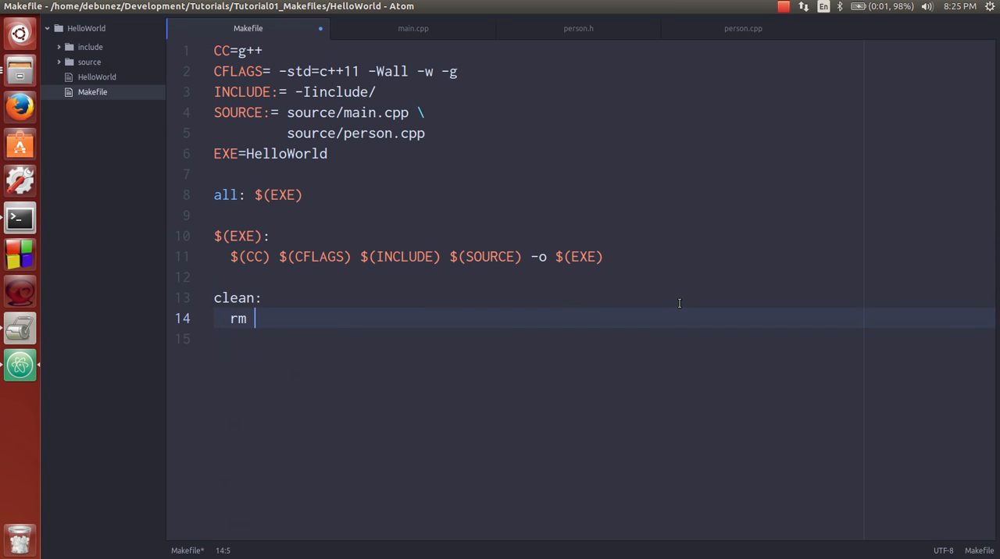
{"action": "type", "text": "$(EXE)"}
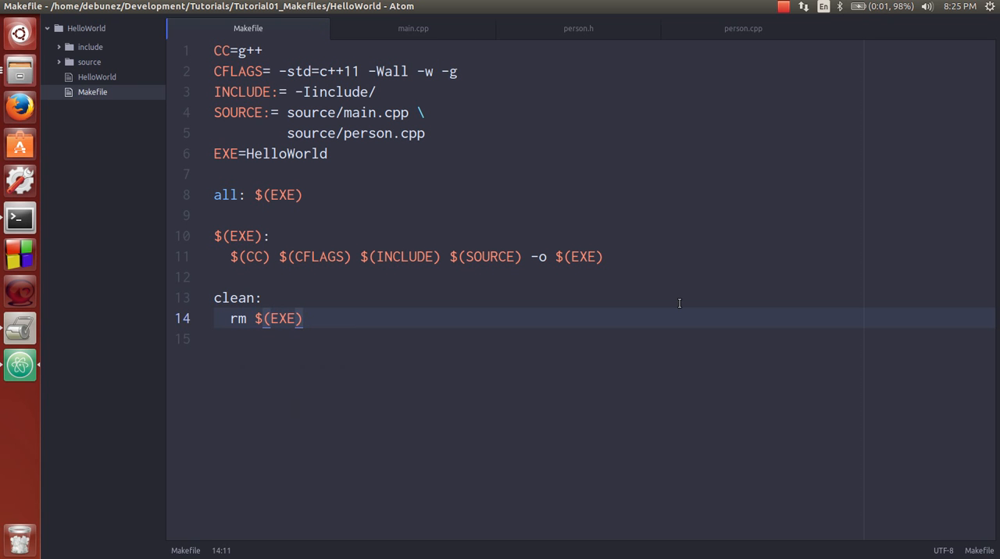
{"action": "left_click", "coordinate": [19, 217]}
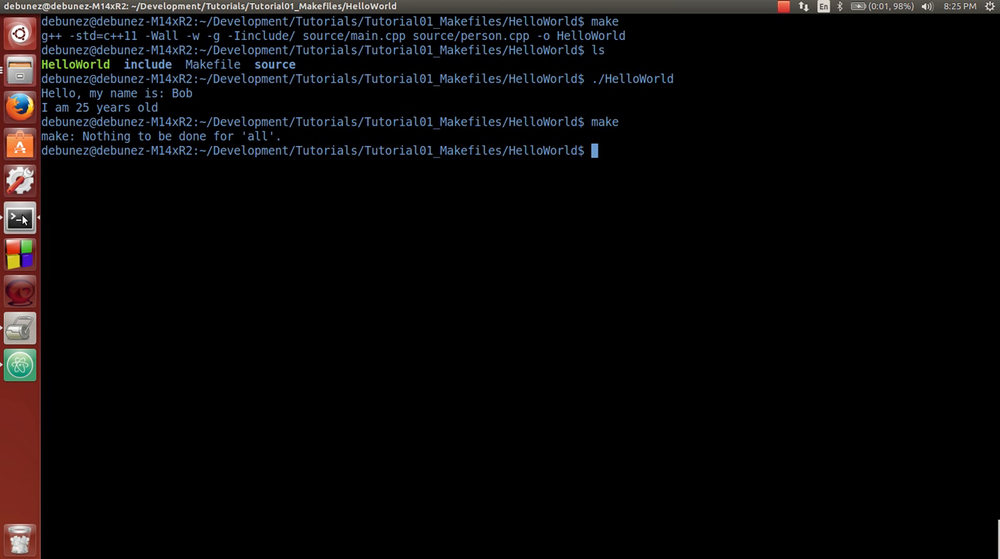
Clean and rebuild HelloWorld in Terminal, then return to the Makefile in Atom
{"action": "type", "text": "make clean"}
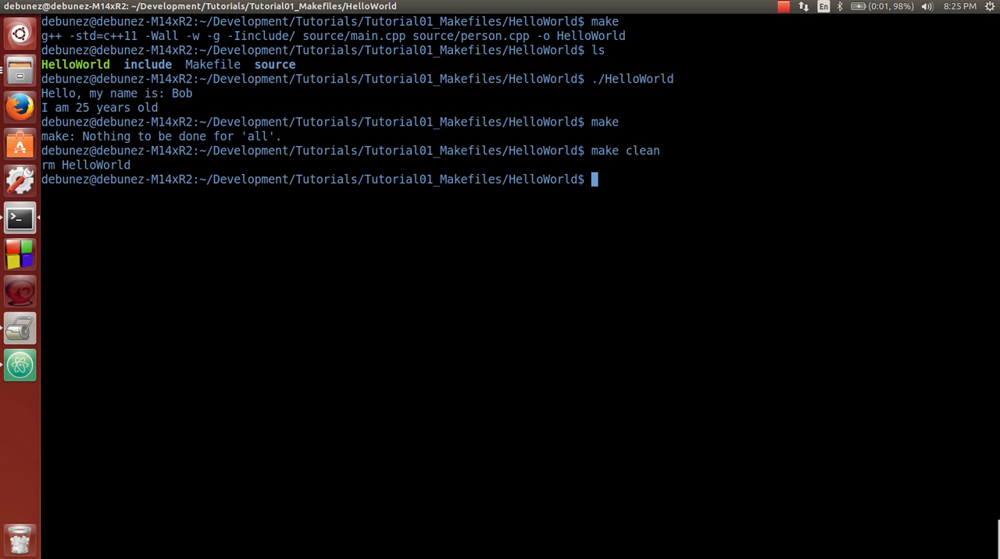
{"action": "type", "text": "ls"}
{"action": "type", "text": "make all"}
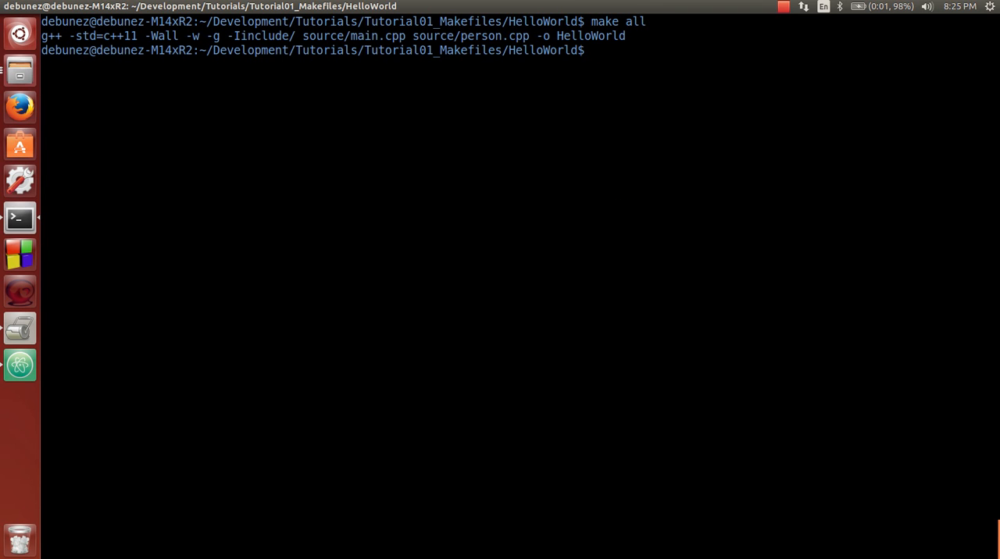
{"action": "type", "text": "./"}
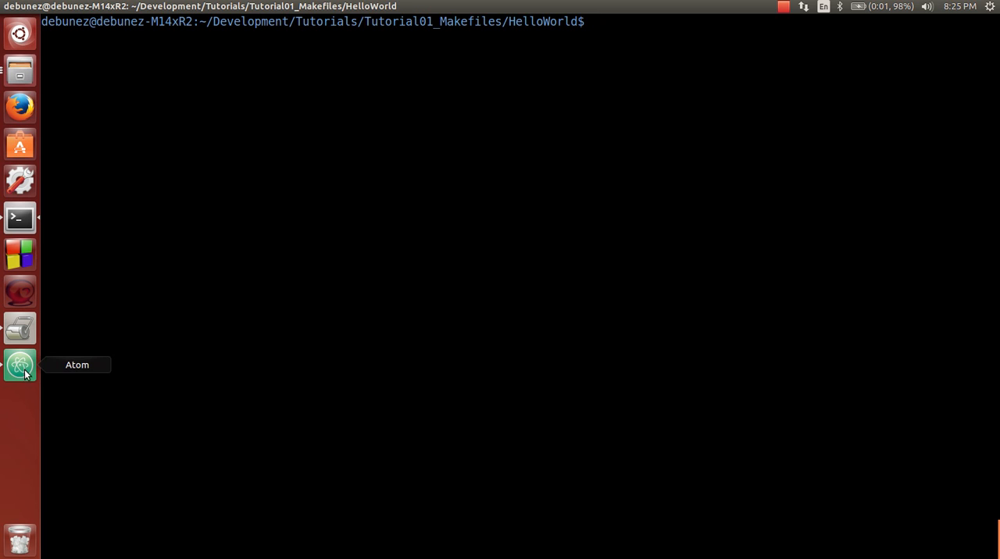
{"action": "left_click", "coordinate": [19, 365]}
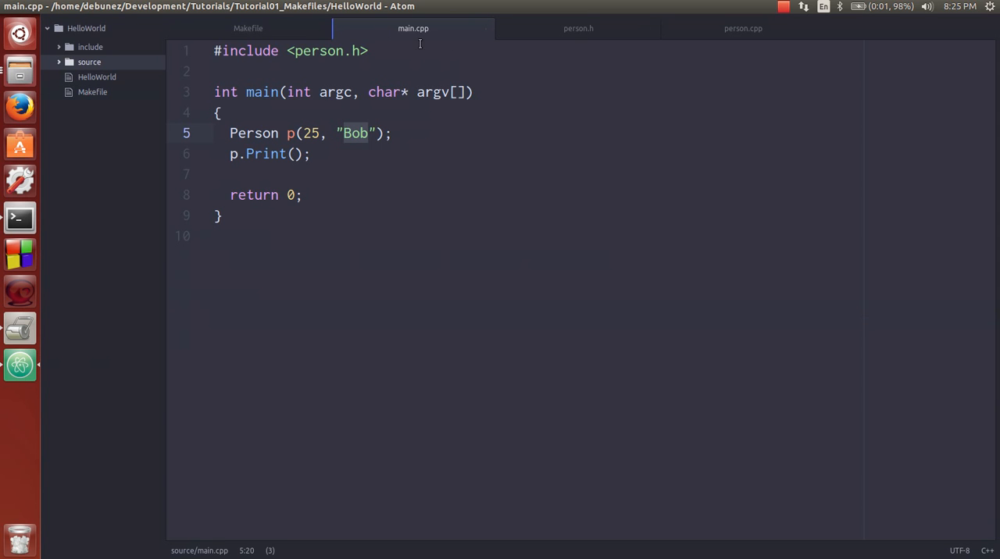
{"action": "left_click", "coordinate": [248, 28]}
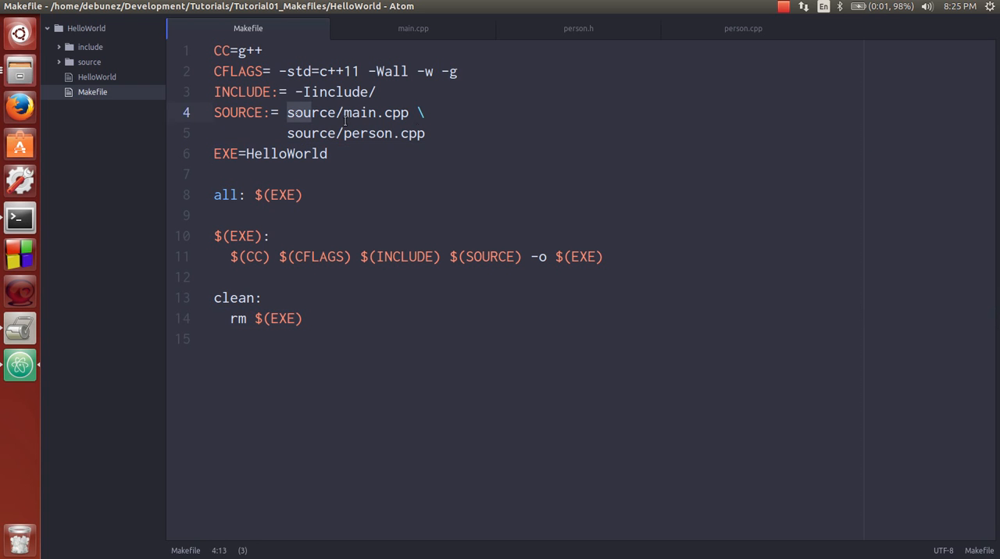
Add a trial source/baseball_player.cpp entry after source/person.cpp in the SOURCE list
{"action": "left_click", "coordinate": [445, 133]}
{"action": "type", "text": " \\"}
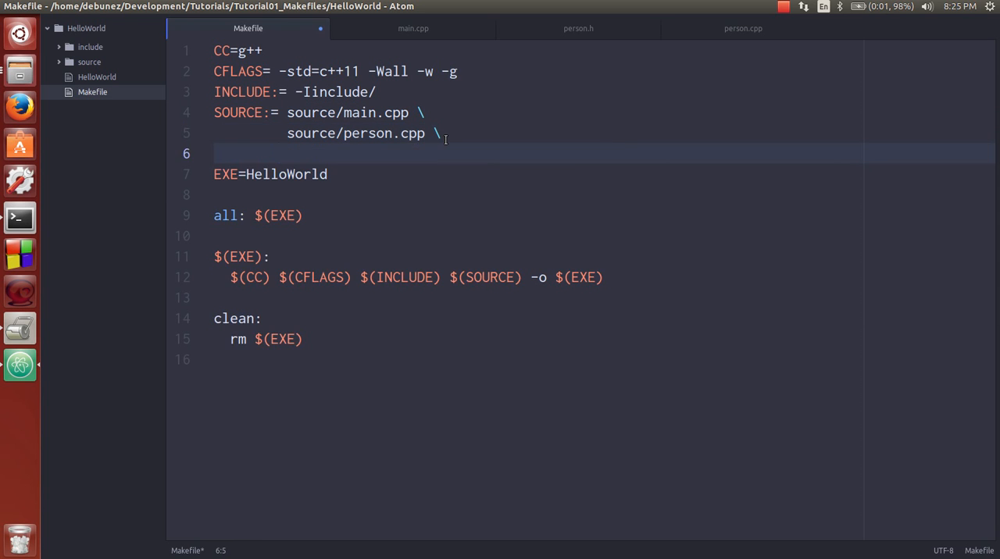
{"action": "type", "text": "source/"}
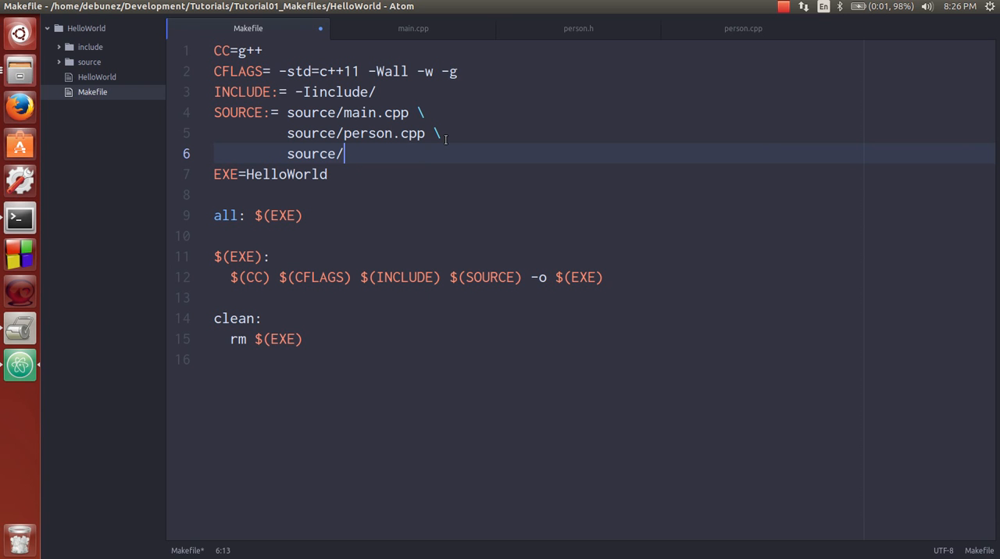
{"action": "type", "text": "ba"}
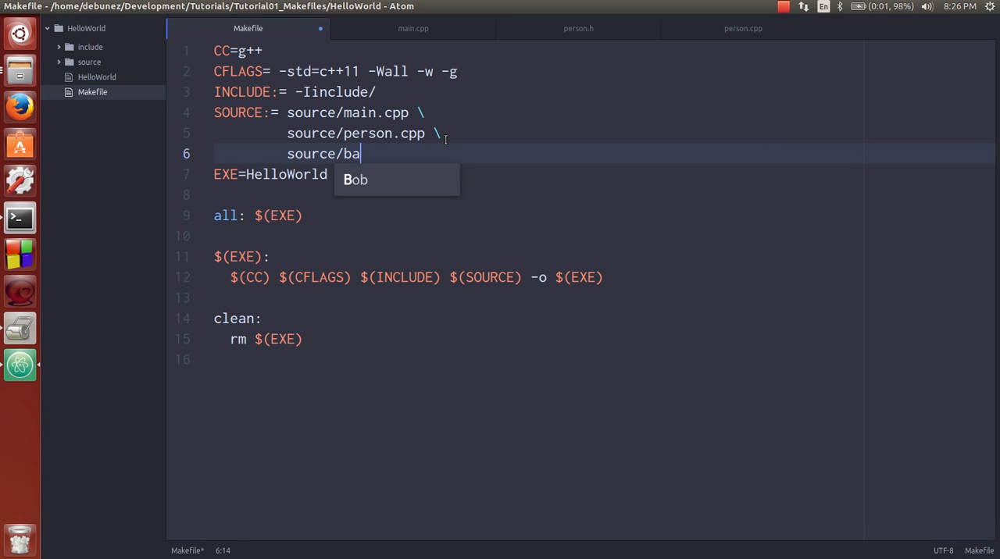
{"action": "type", "text": "seball_playe"}
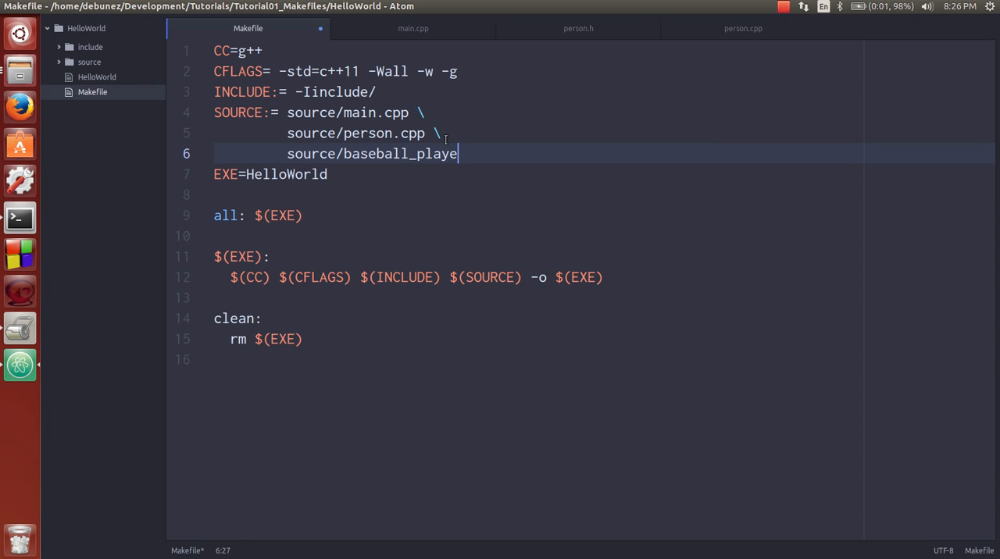
{"action": "type", "text": "r.cpp"}
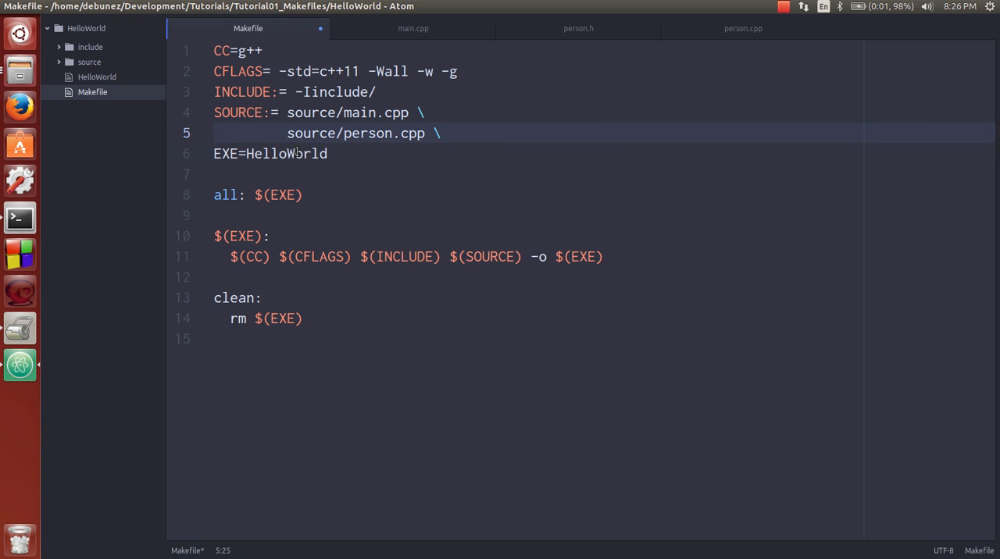
Replace the listed source files with $(wildcard source/*.cpp) in the SOURCE line
{"action": "left_click", "coordinate": [440, 133]}
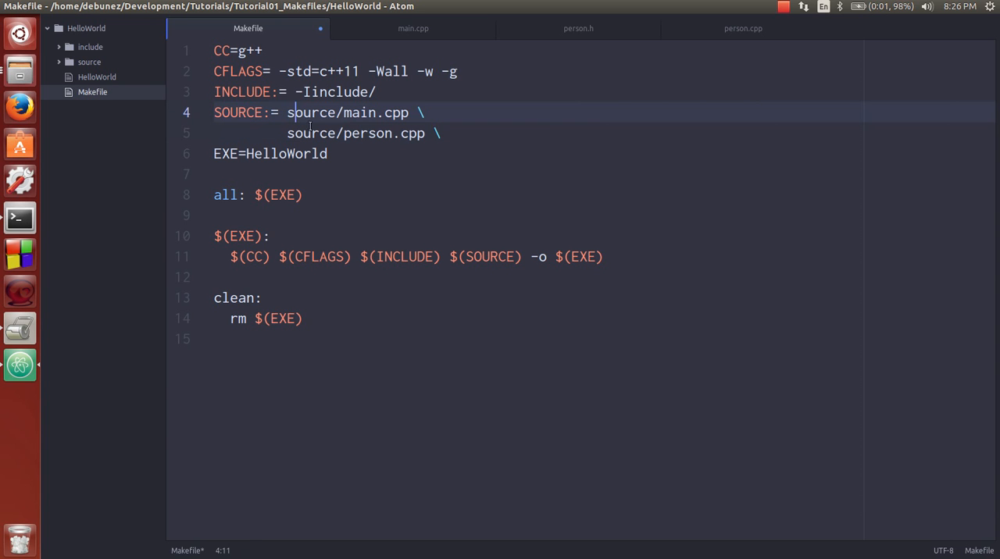
{"action": "left_click_drag", "start_coordinate": [299, 112], "coordinate": [439, 133]}
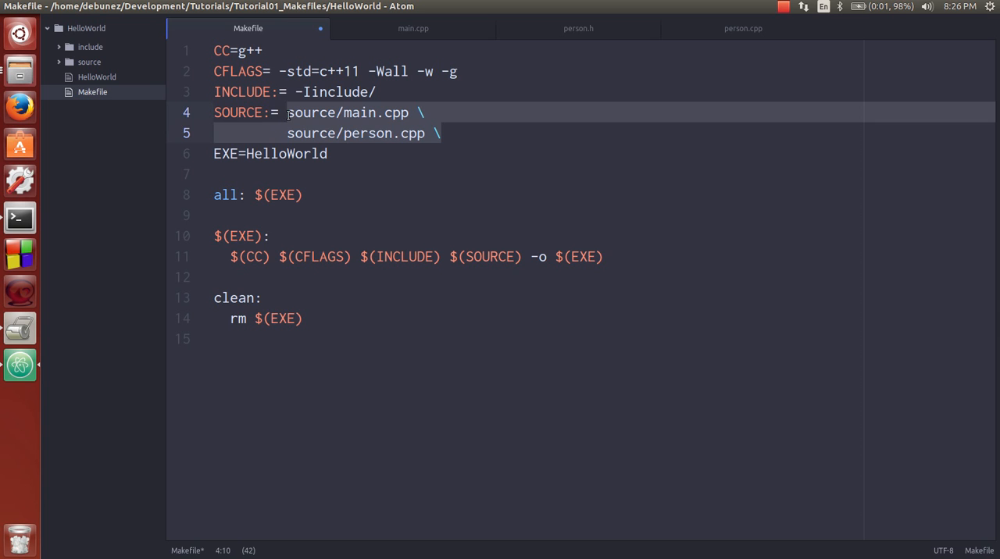
{"action": "type", "text": "$(wi"}
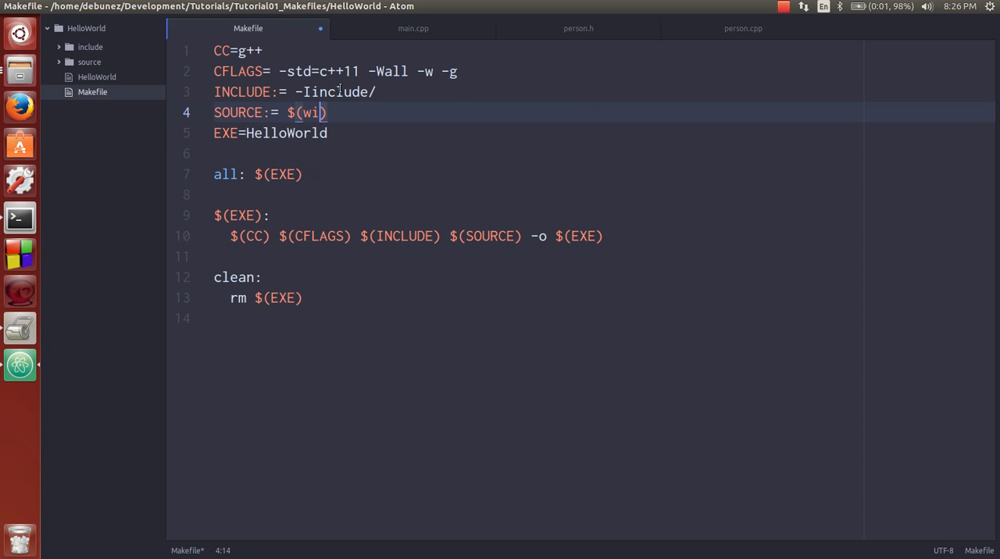
{"action": "type", "text": "lcard"}
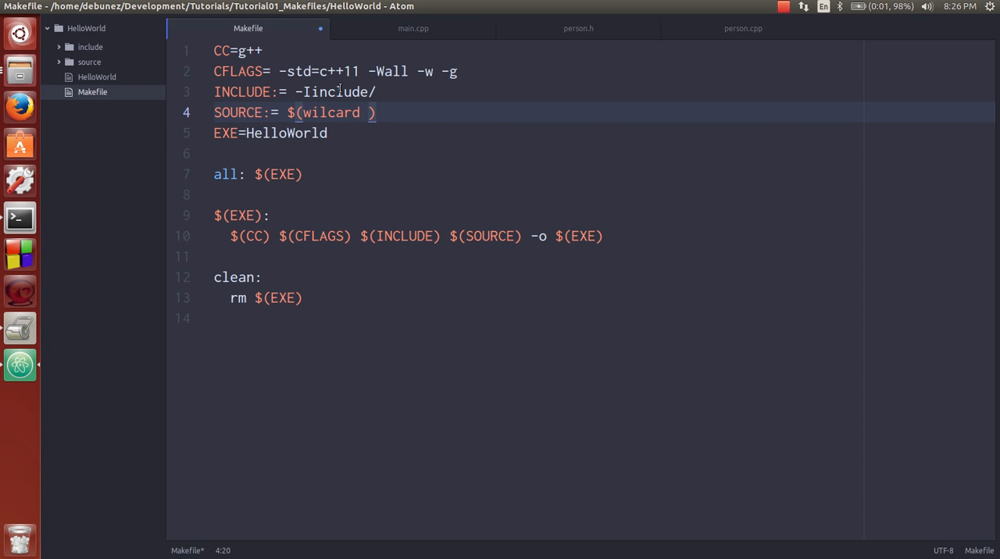
{"action": "type", "text": "d"}
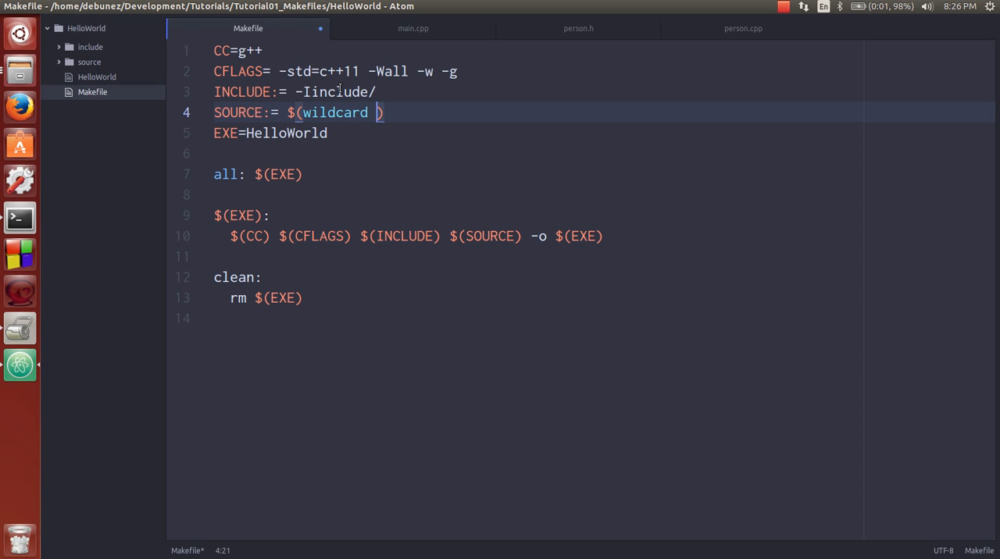
{"action": "type", "text": "sour"}
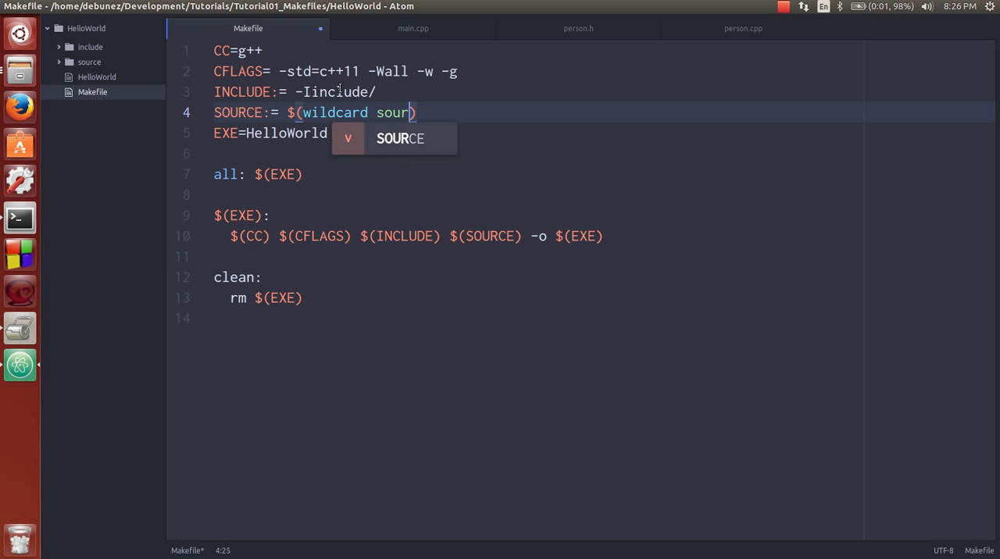
{"action": "type", "text": "ce/*."}
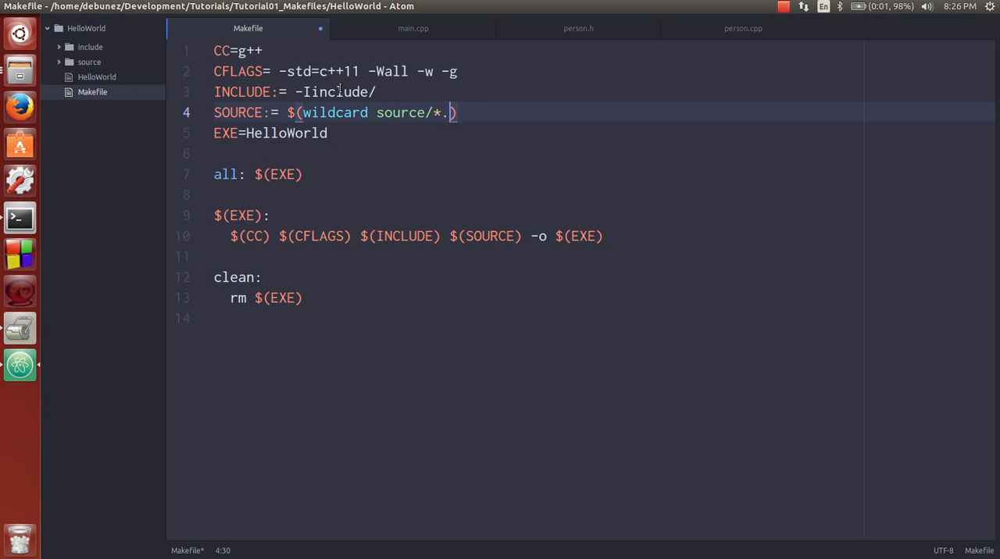
{"action": "type", "text": "cpp"}
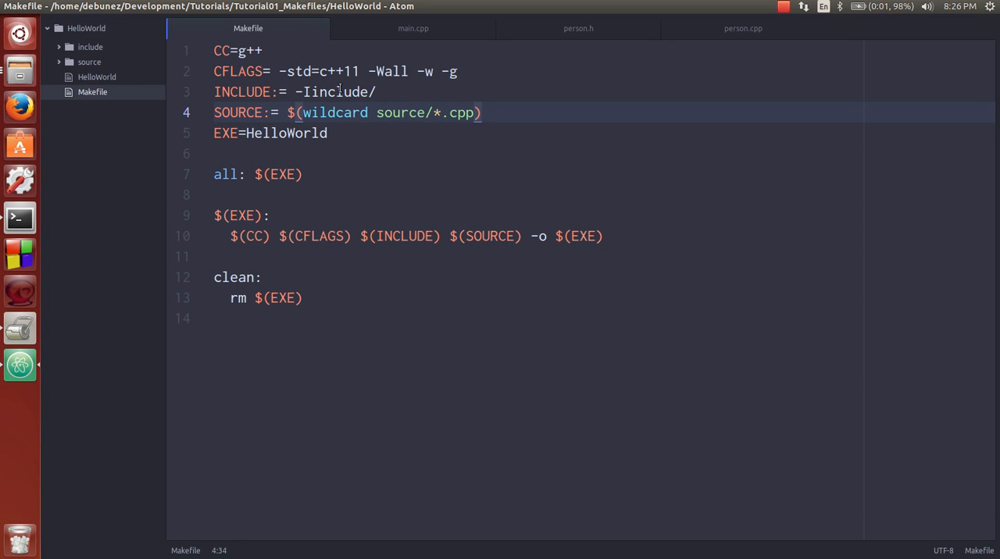
{"action": "left_click", "coordinate": [393, 112]}
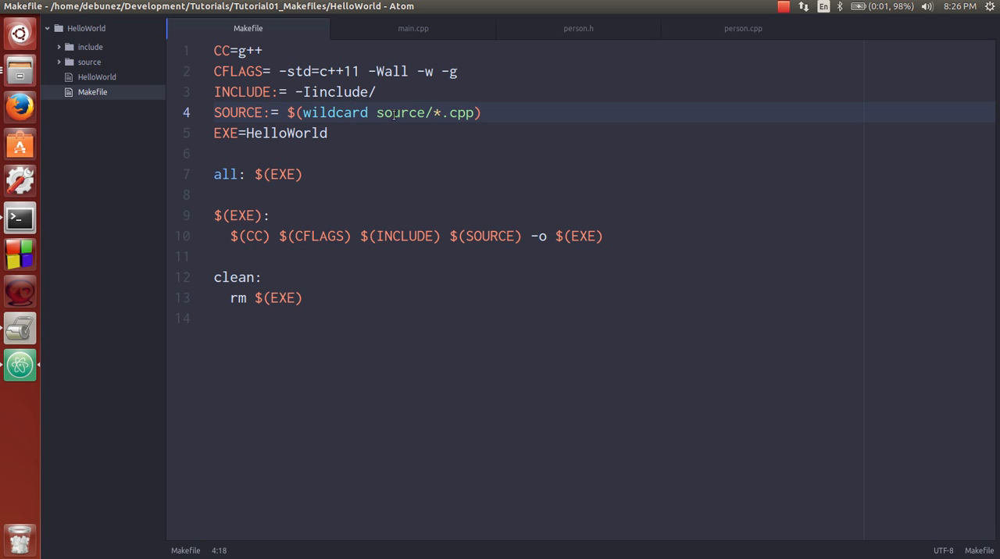
{"action": "double_click", "coordinate": [401, 112]}
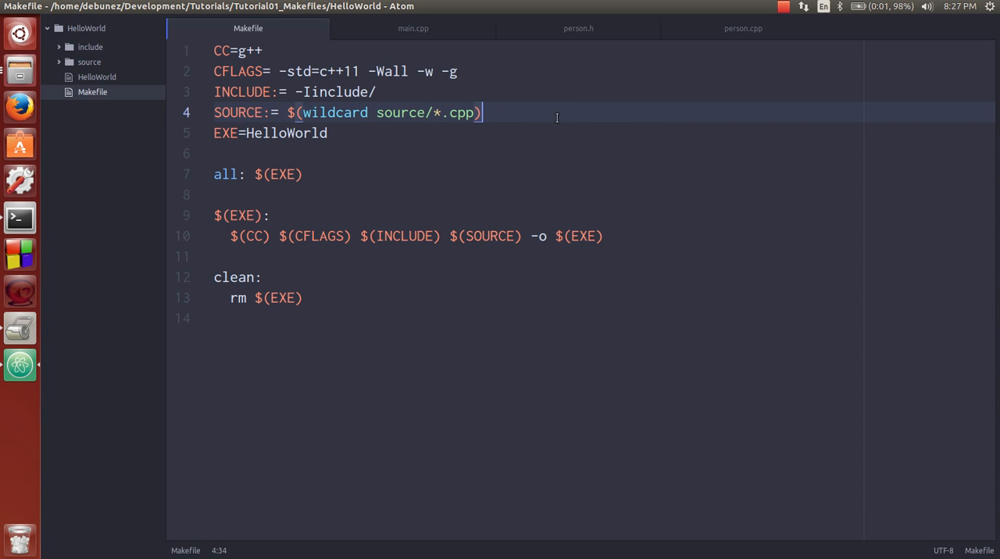
{"action": "left_click", "coordinate": [413, 28]}
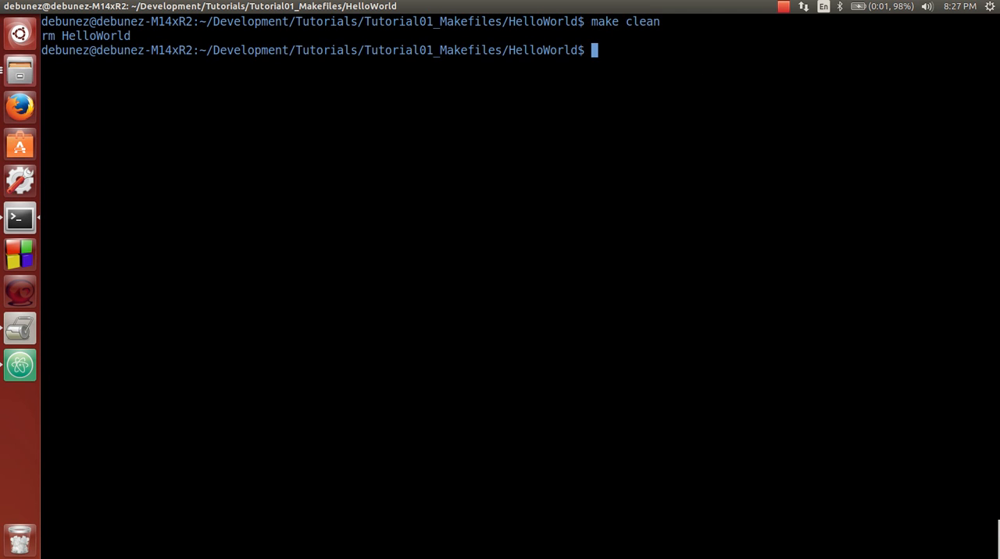
Clean and rebuild so g++ compiles source/person.cpp and source/main.cpp
{"action": "type", "text": "ls"}
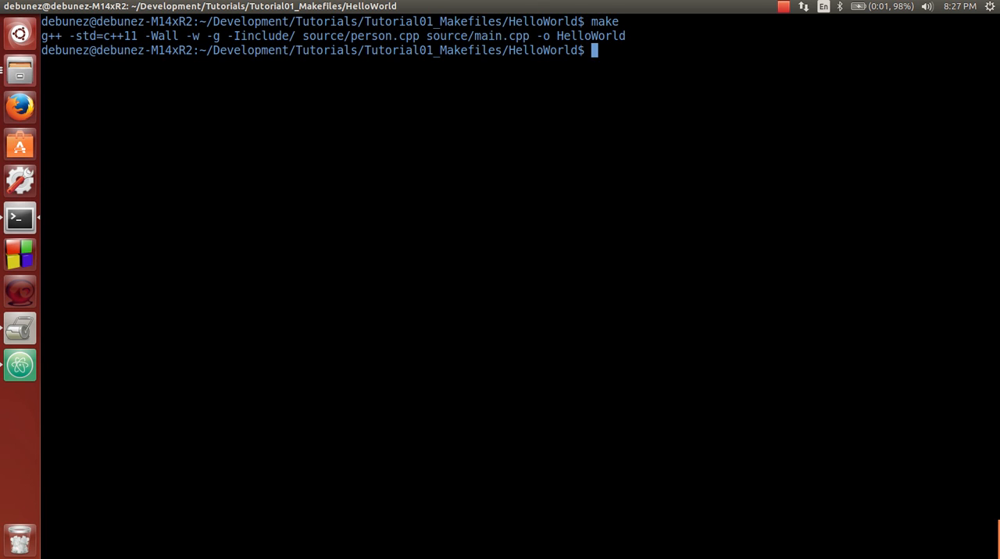
{"action": "left_click_drag", "start_coordinate": [298, 36], "coordinate": [449, 36]}
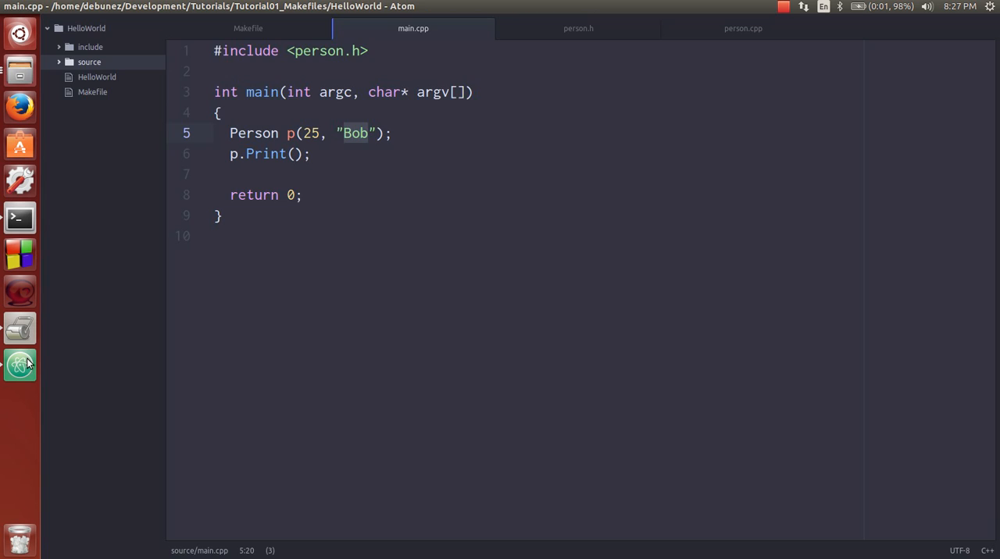
Return to the Makefile and select 'source' in the wildcard SOURCE pattern
{"action": "left_click", "coordinate": [248, 28]}
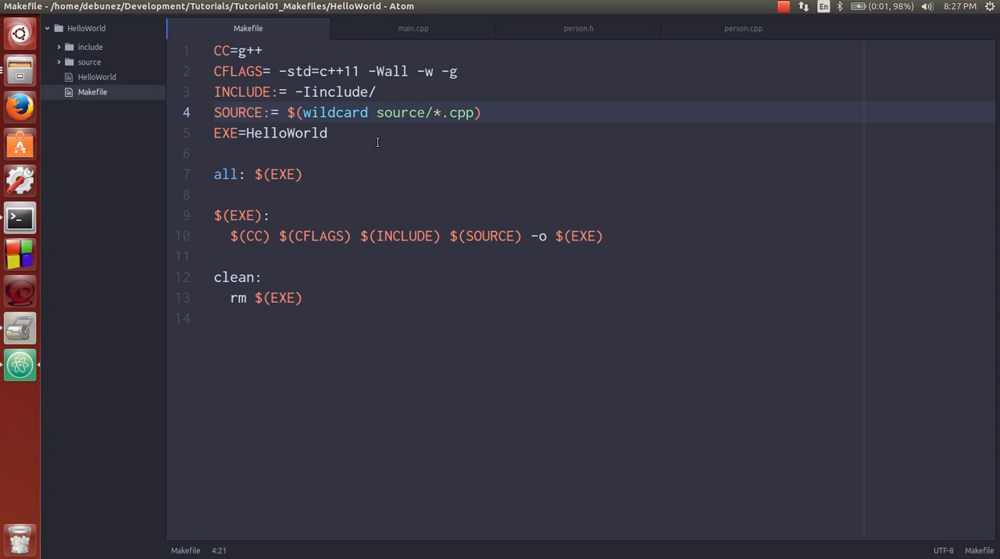
{"action": "left_click", "coordinate": [375, 113]}
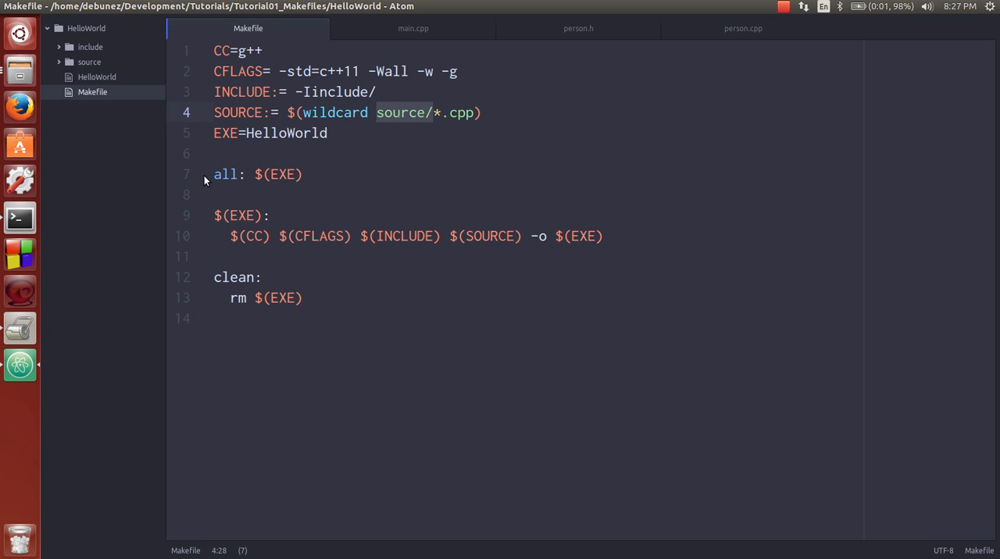
{"action": "mouse_move", "coordinate": [20, 78]}
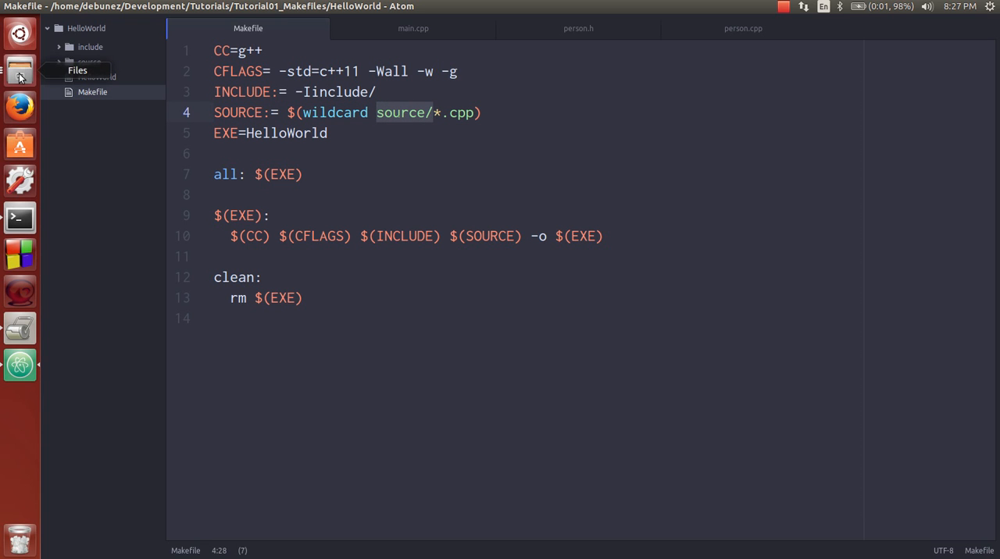
{"action": "mouse_move", "coordinate": [19, 218]}
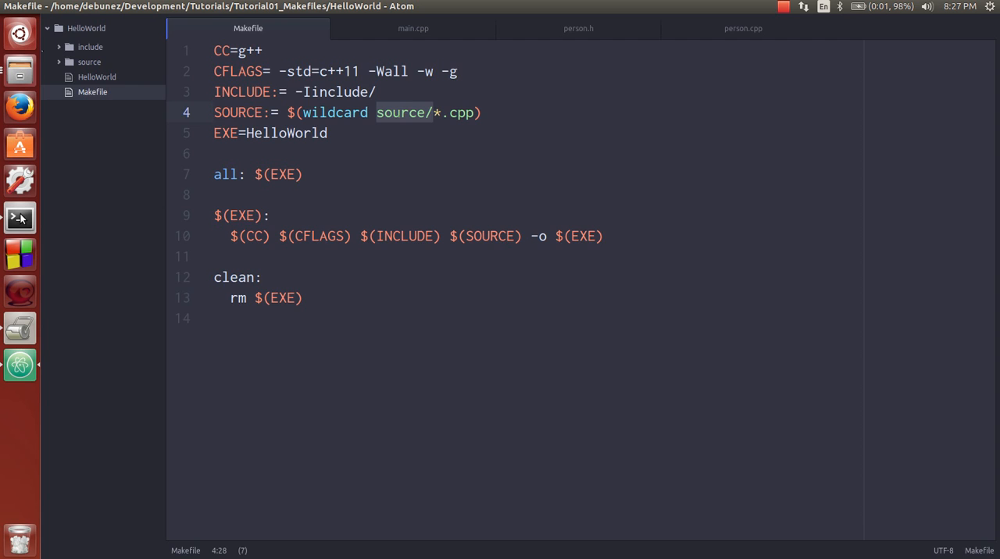
Browse the VixenEngine project's source and include folders in Files, then close it
{"action": "left_click", "coordinate": [19, 217]}
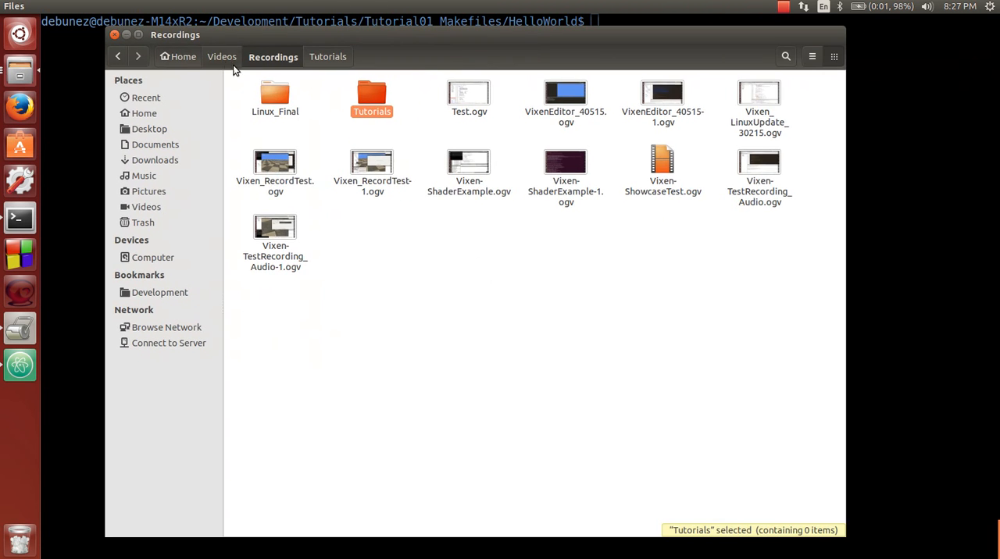
{"action": "left_click", "coordinate": [160, 292]}
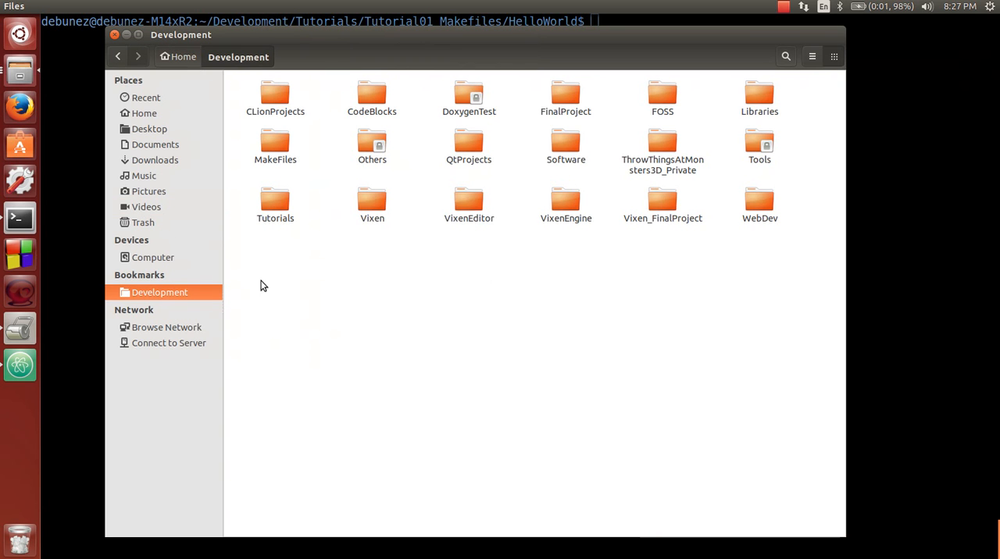
{"action": "double_click", "coordinate": [565, 199]}
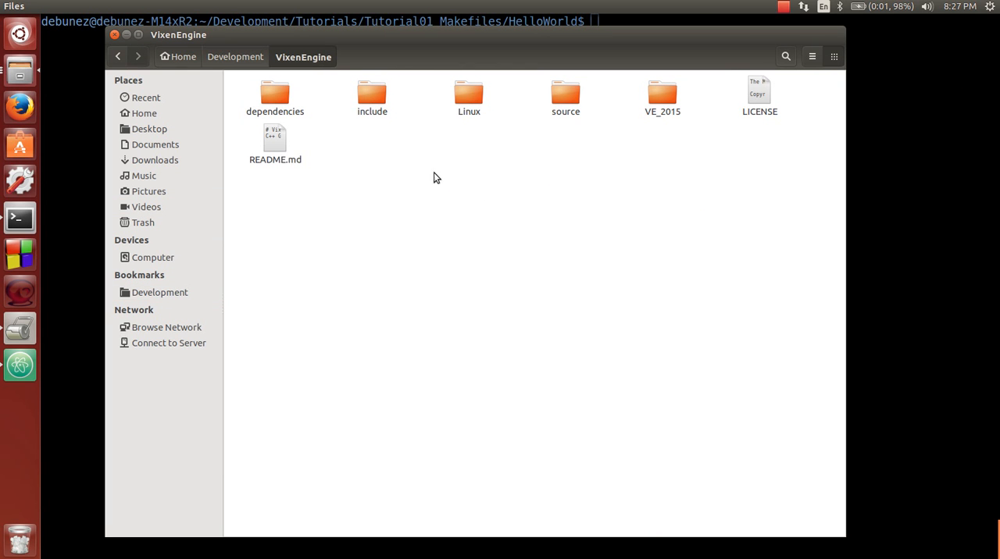
{"action": "double_click", "coordinate": [566, 94]}
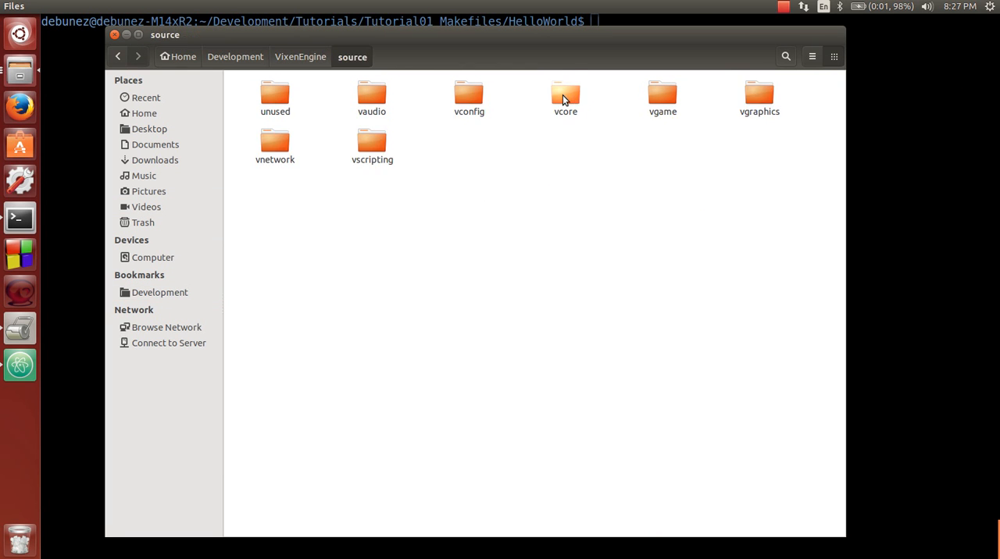
{"action": "left_click", "coordinate": [303, 56]}
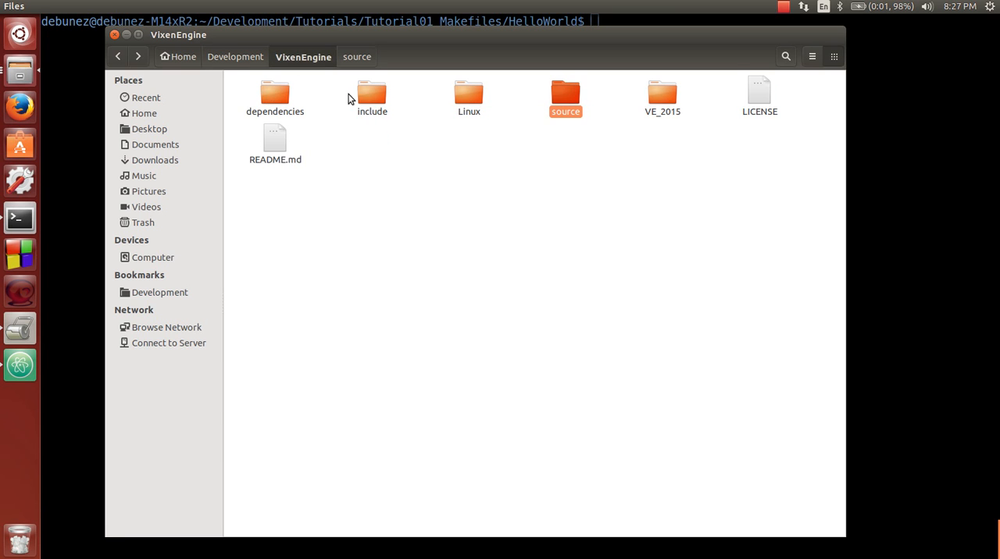
{"action": "double_click", "coordinate": [371, 94]}
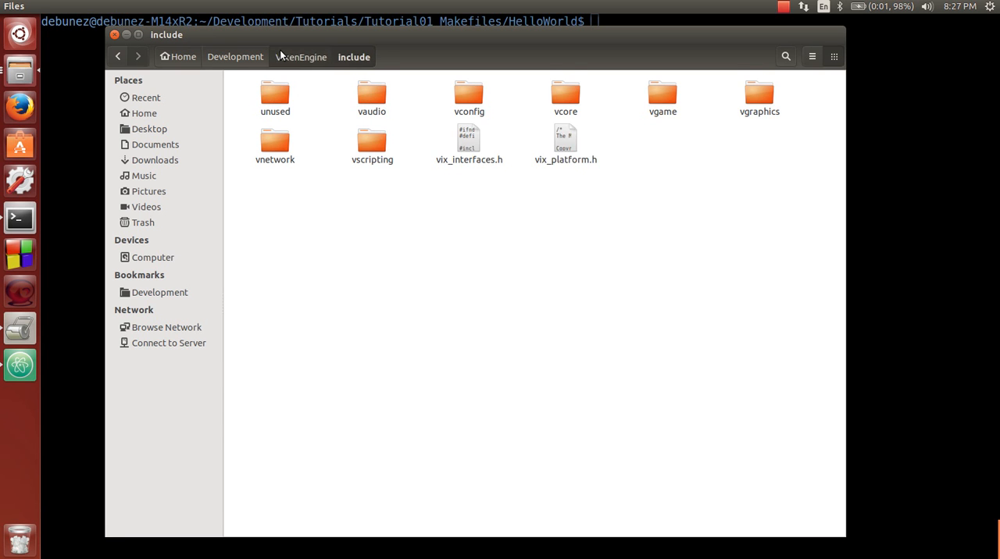
{"action": "double_click", "coordinate": [275, 94]}
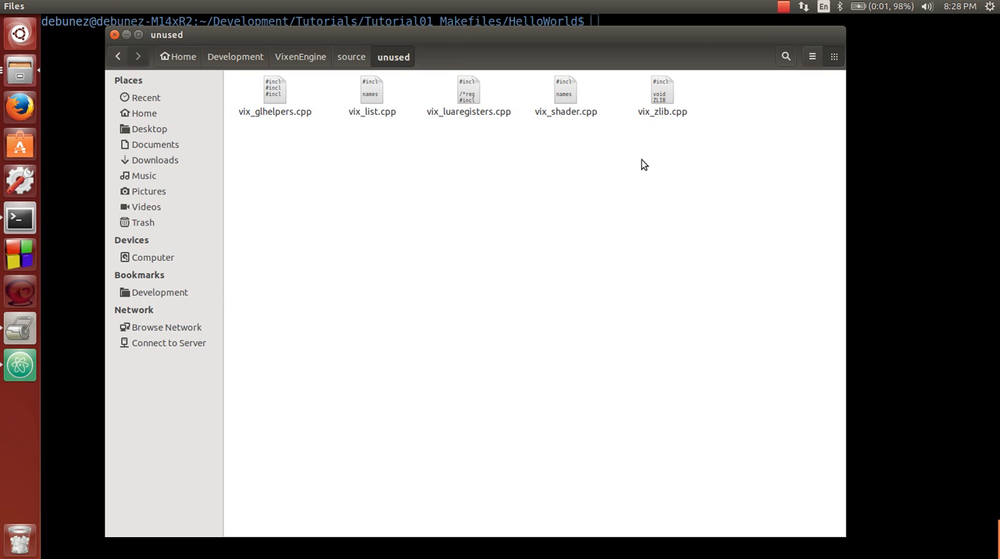
{"action": "mouse_move", "coordinate": [383, 141]}
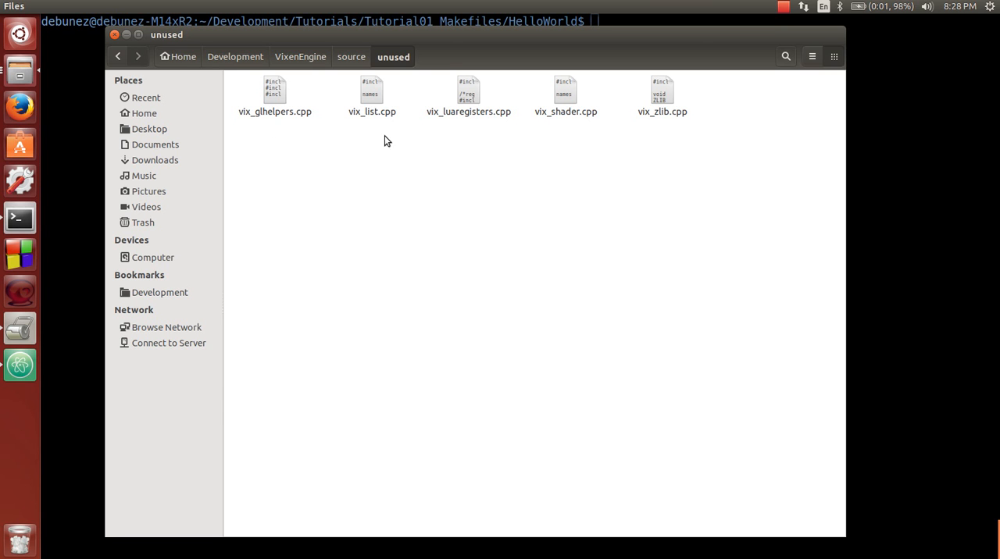
{"action": "mouse_move", "coordinate": [188, 78]}
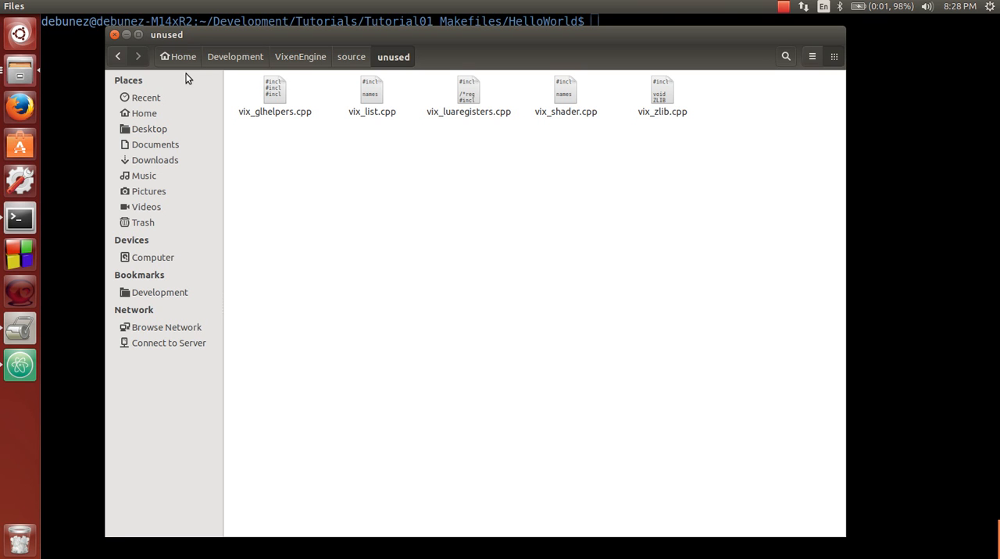
{"action": "left_click", "coordinate": [117, 56]}
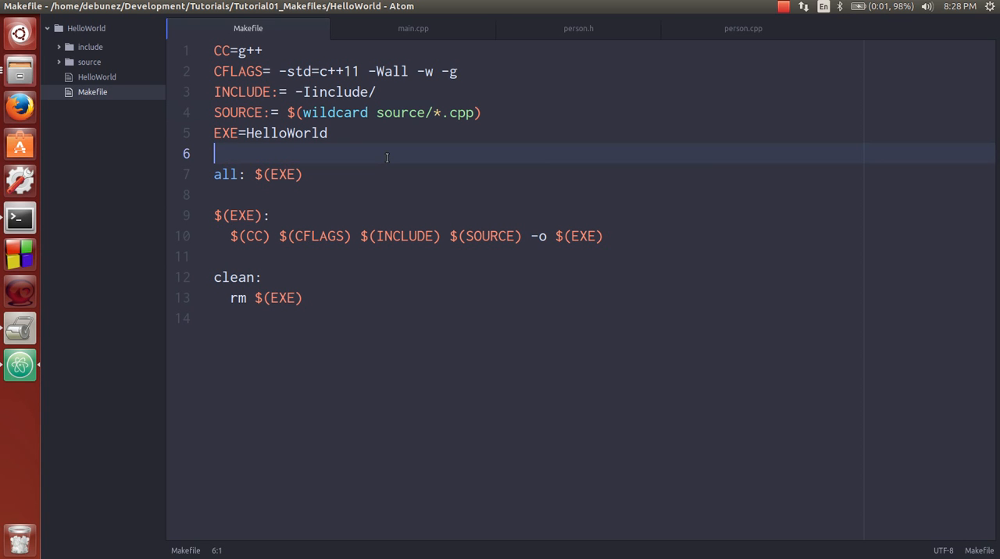
{"action": "mouse_move", "coordinate": [559, 63]}
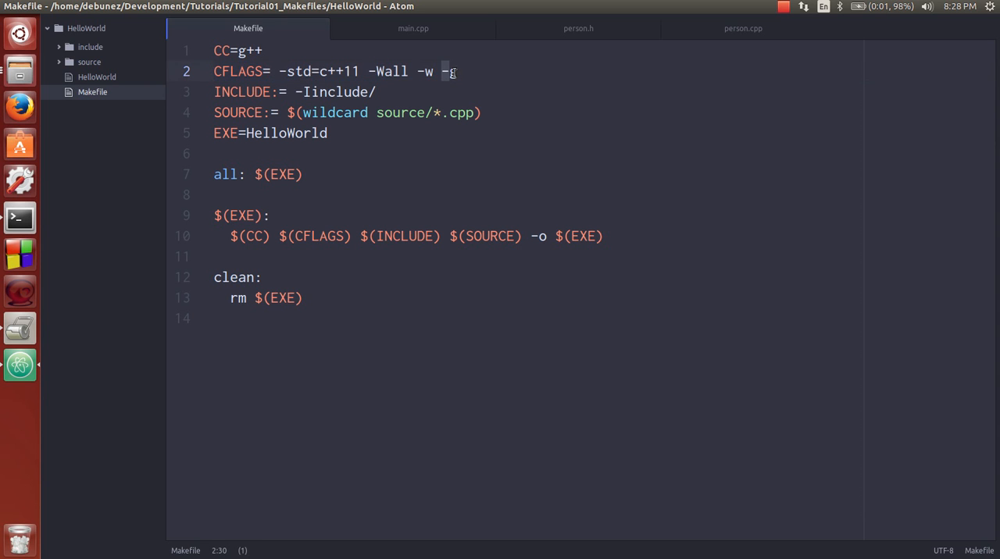
Bring up the main.cpp tab in Atom
{"action": "left_click", "coordinate": [412, 29]}
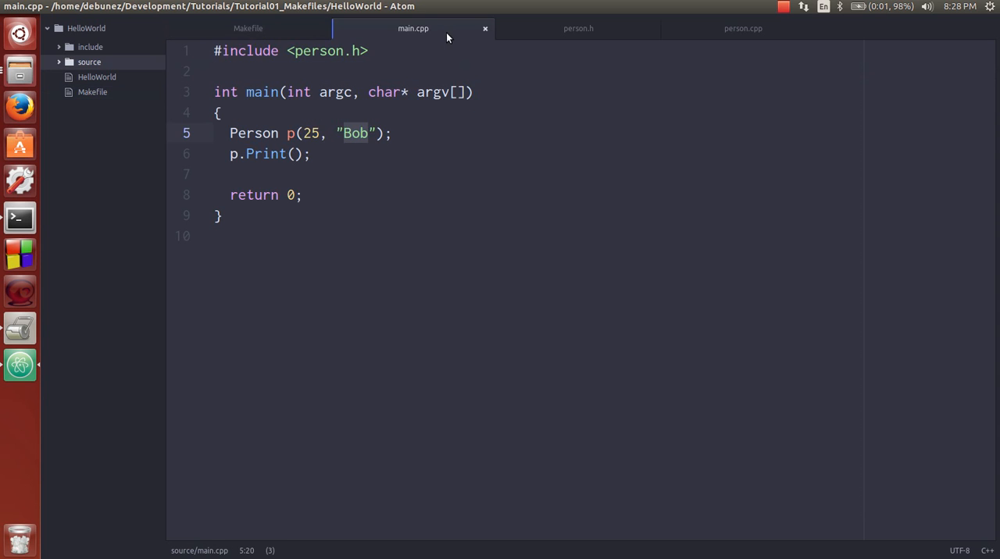
{"action": "left_click", "coordinate": [310, 154]}
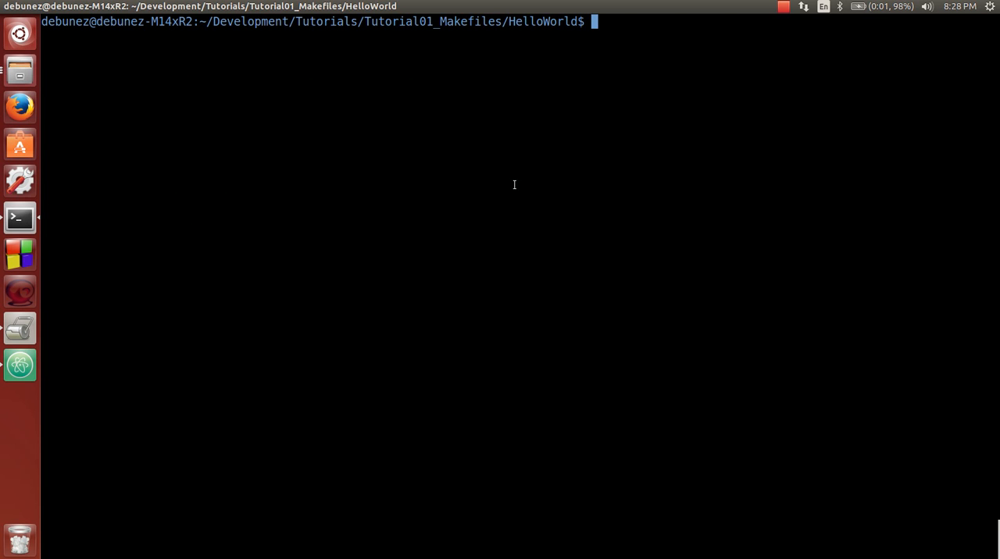
Type gdb at the cleared HelloWorld Terminal prompt
{"action": "type", "text": "gdb"}
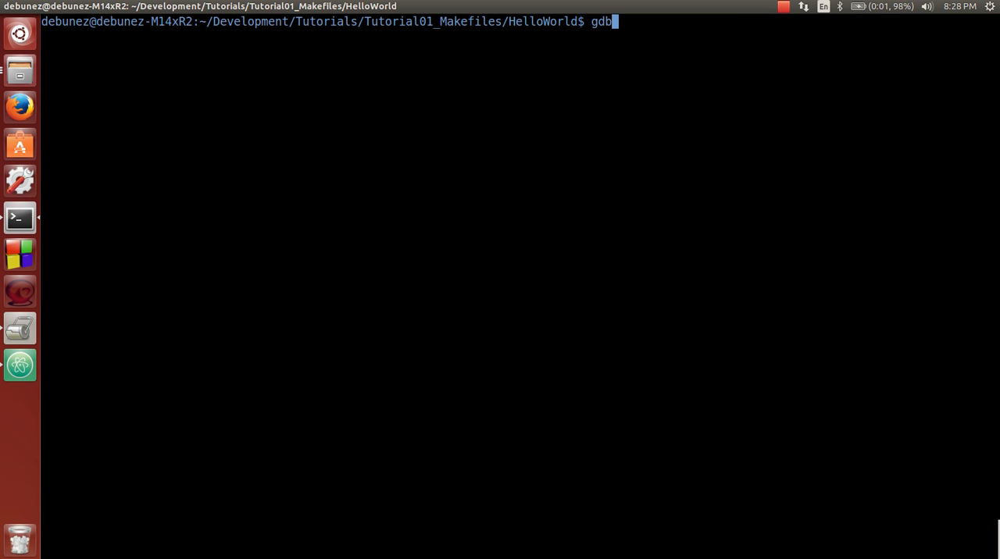